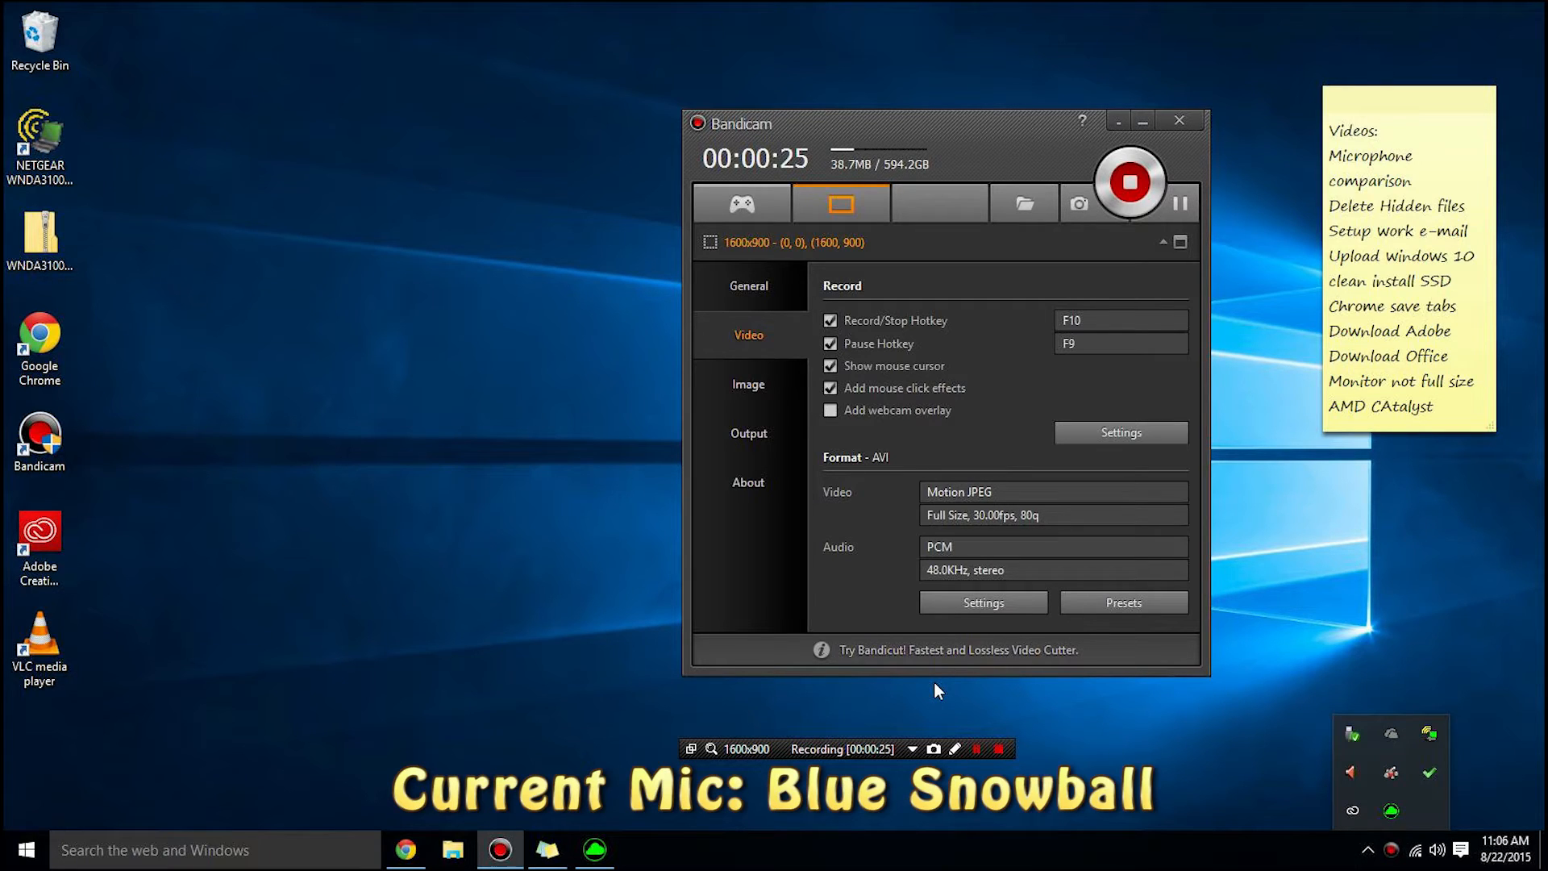
{"action": "mouse_move", "coordinate": [768, 698]}
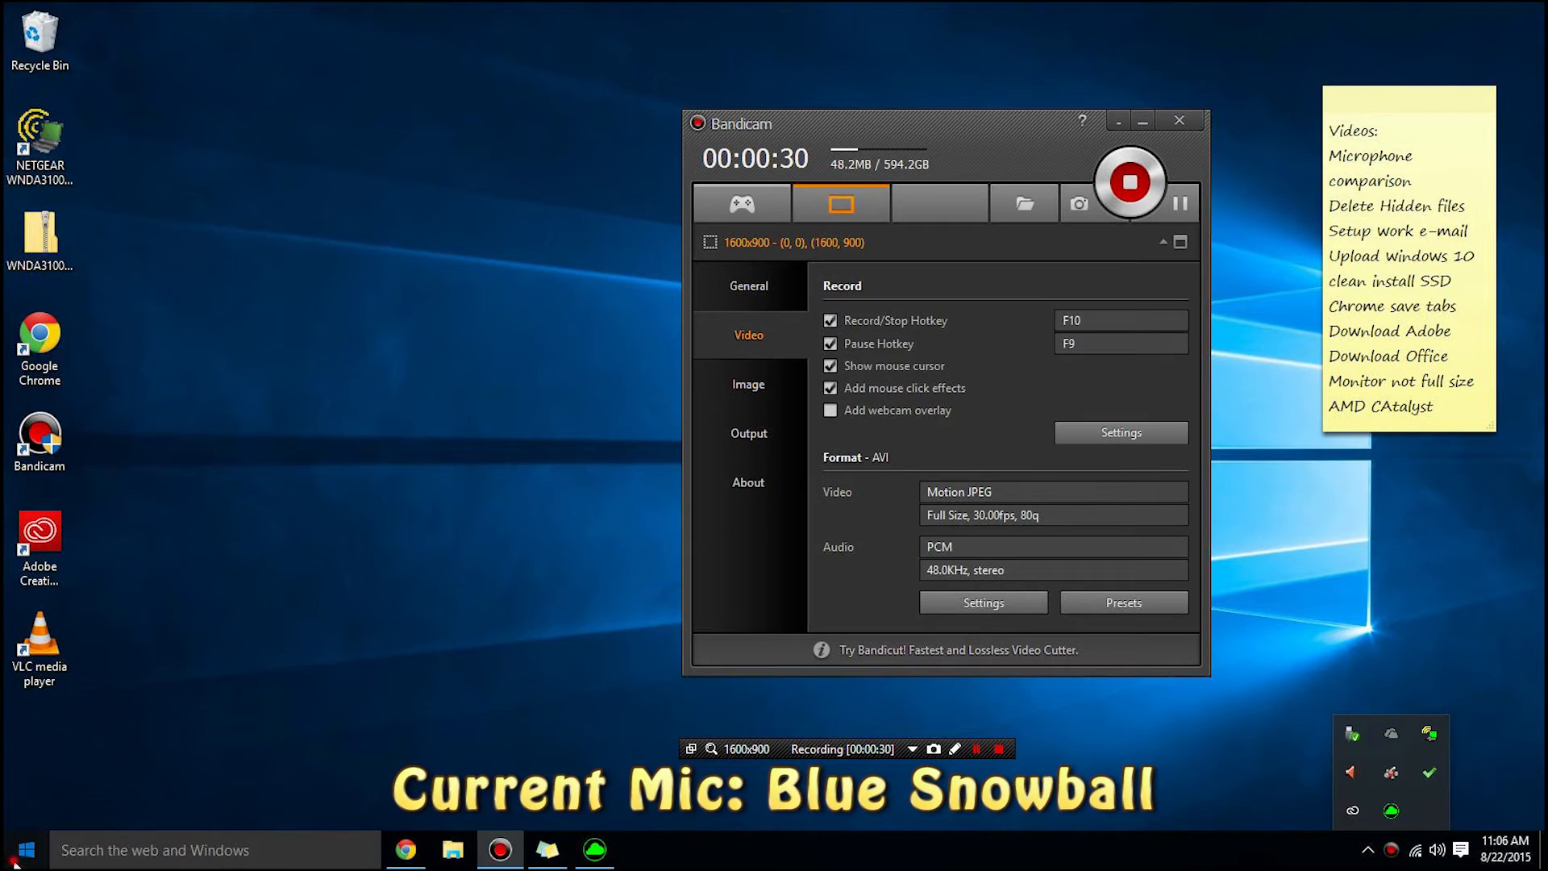
Open the Windows Start menu while the Bandicam recording keeps running
{"action": "left_click", "coordinate": [23, 849]}
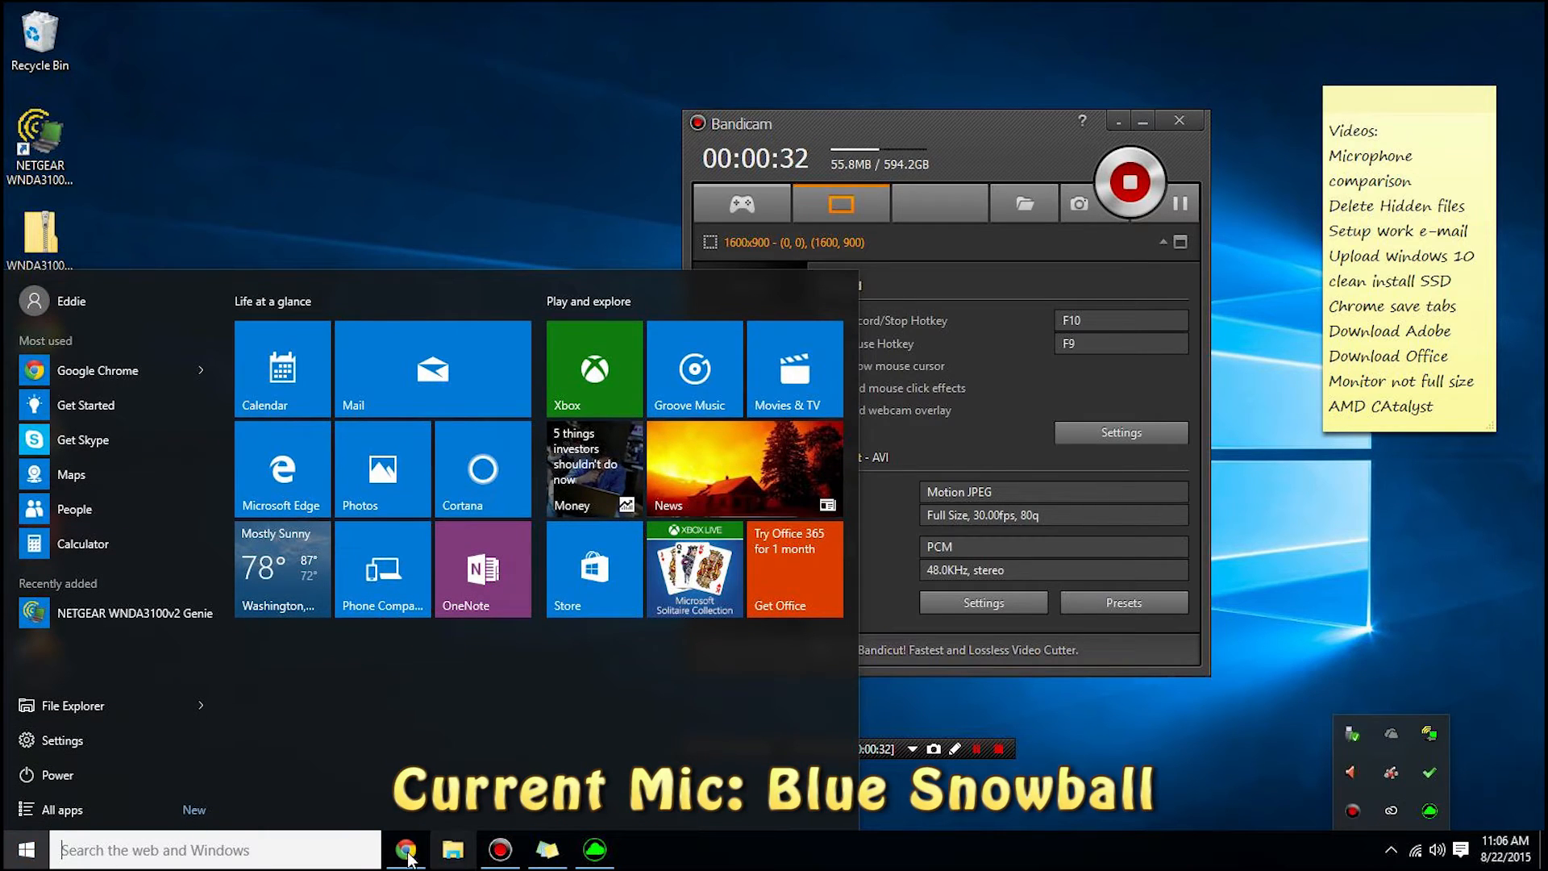
In Chrome, close the VideoLAN Downloads tab and scroll razerzone.com/synapse to the Download Now buttons
{"action": "left_click", "coordinate": [405, 849]}
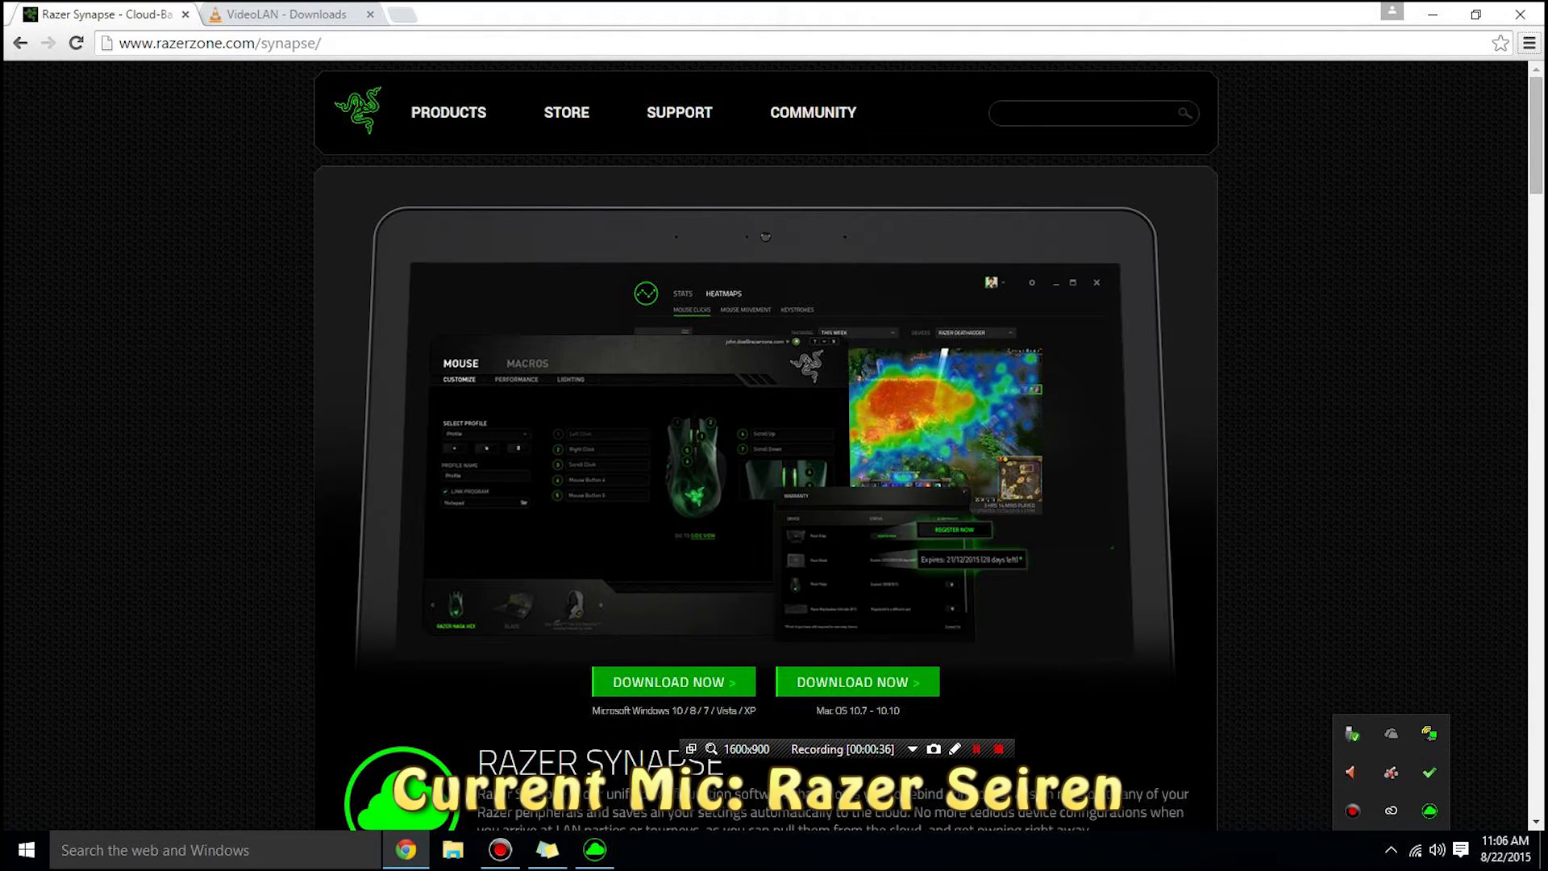
{"action": "left_click", "coordinate": [370, 13]}
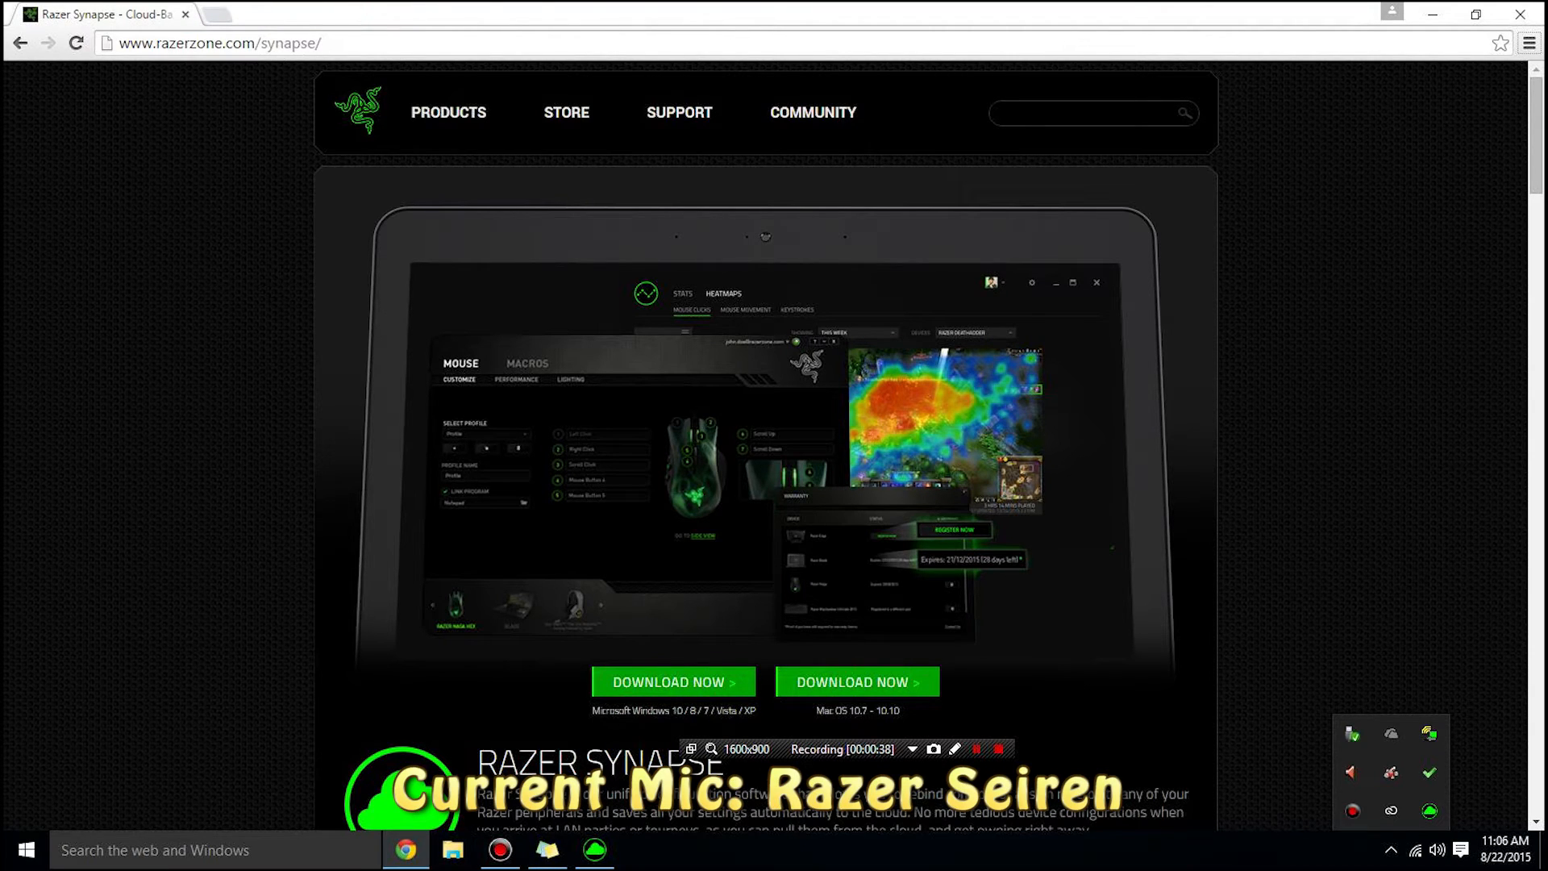
{"action": "scroll", "scroll_direction": "down", "scroll_amount": 3}
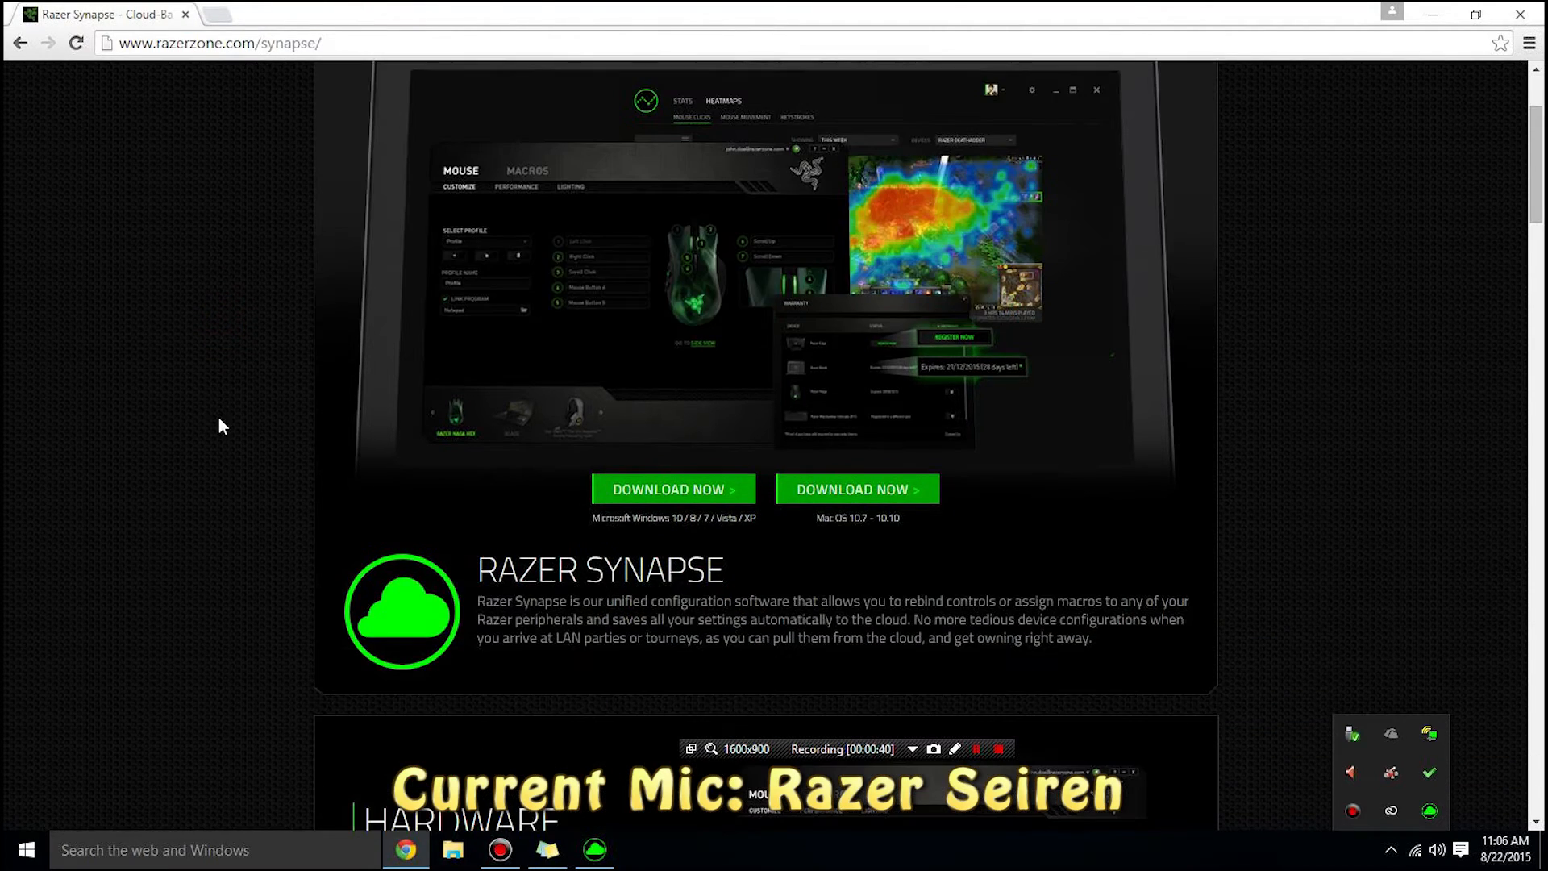
{"action": "scroll", "scroll_direction": "up", "scroll_amount": 3}
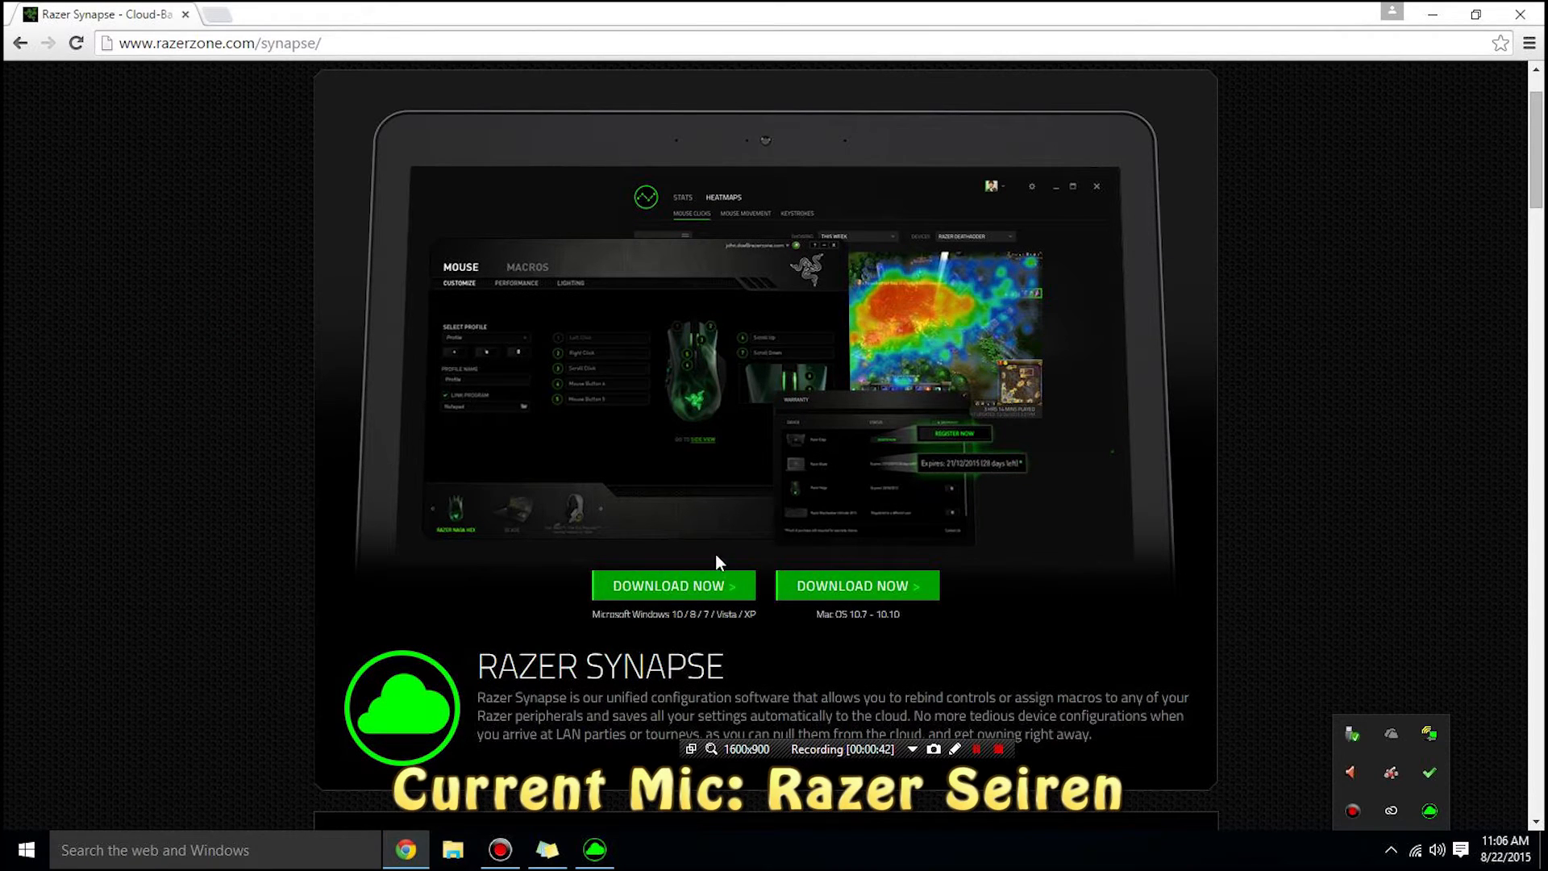
{"action": "mouse_move", "coordinate": [672, 585]}
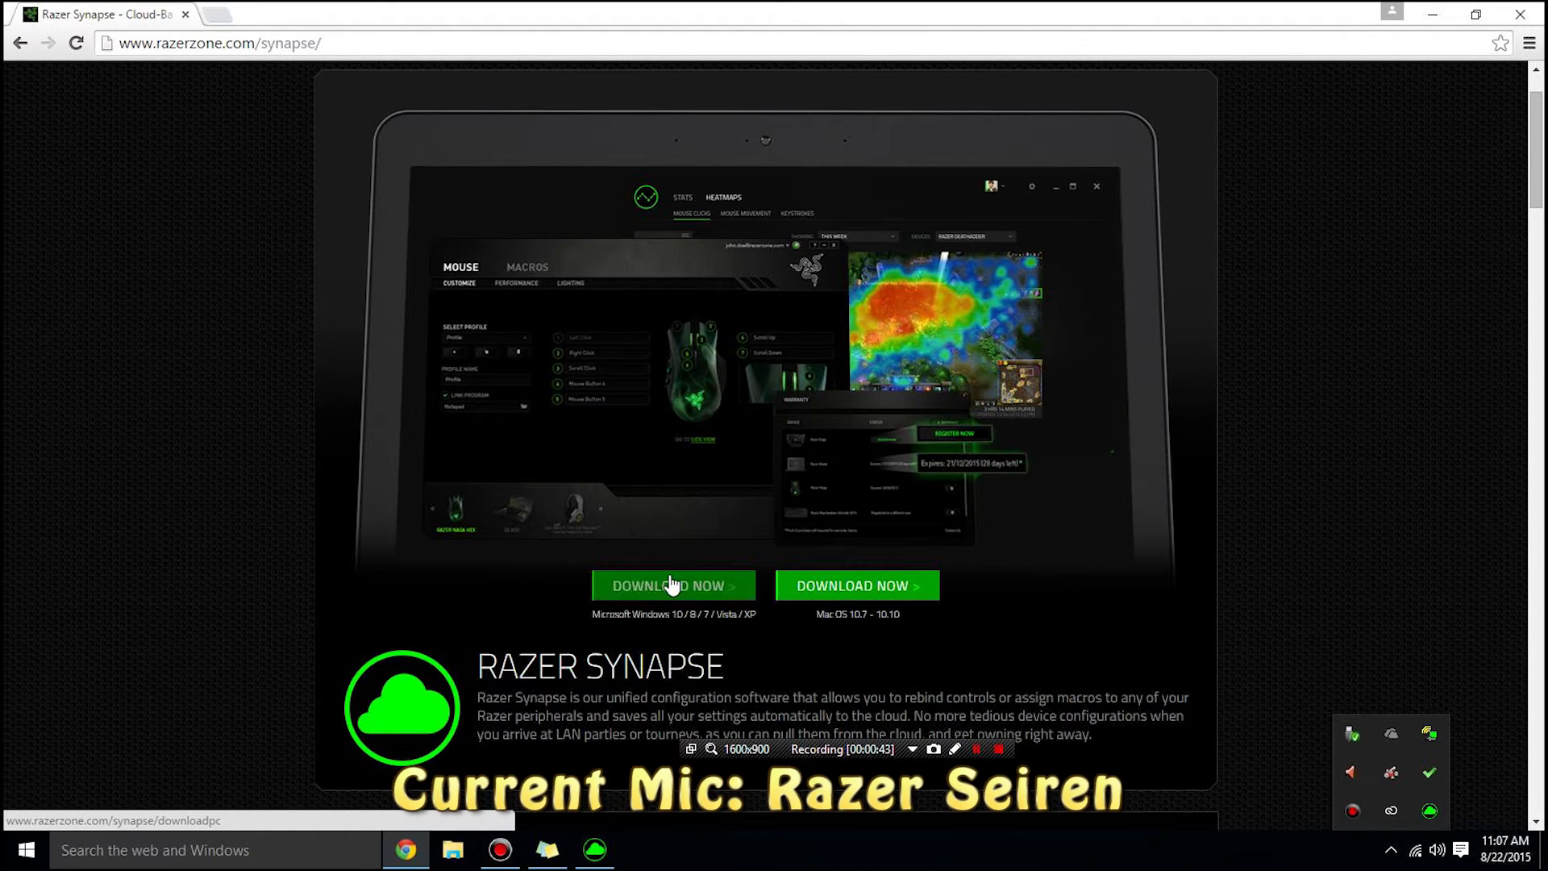
{"action": "scroll", "scroll_direction": "up", "scroll_amount": 3}
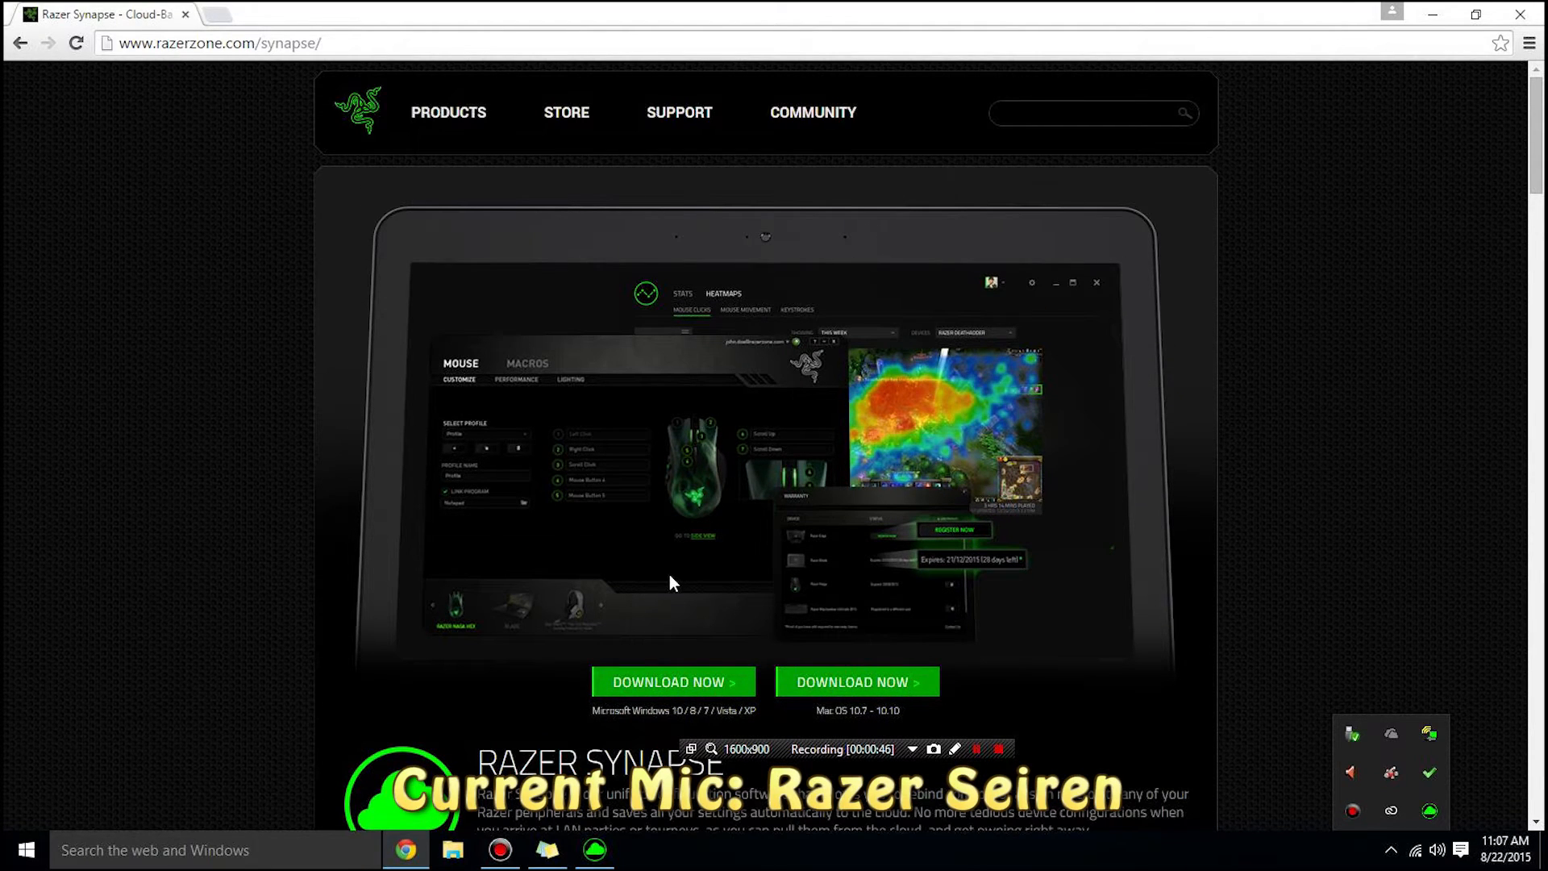
{"action": "scroll", "scroll_direction": "down", "scroll_amount": 3}
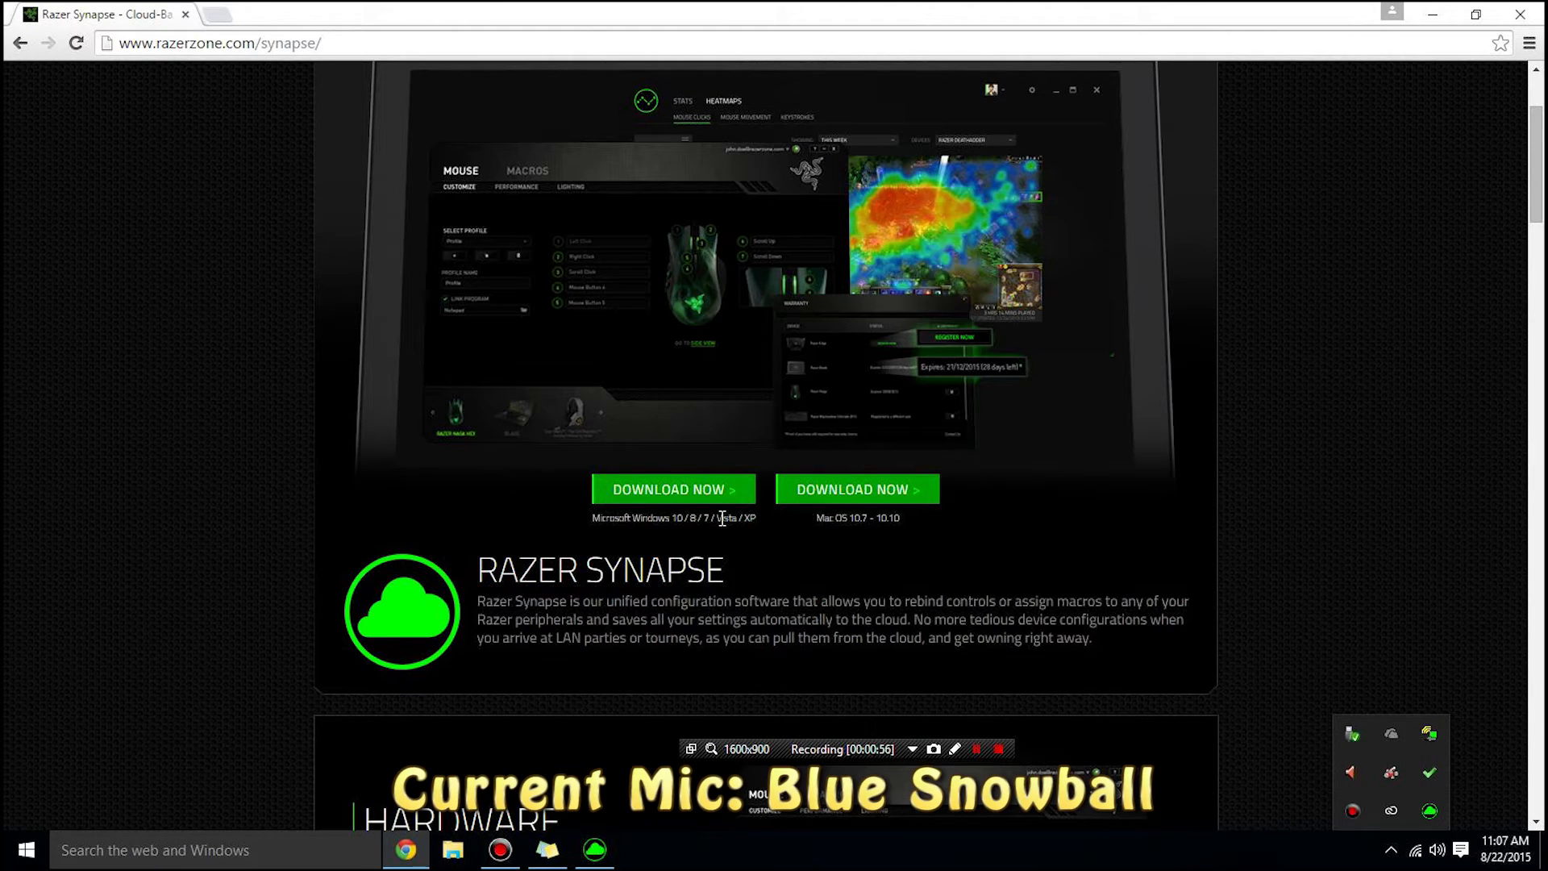
{"action": "mouse_move", "coordinate": [1430, 810]}
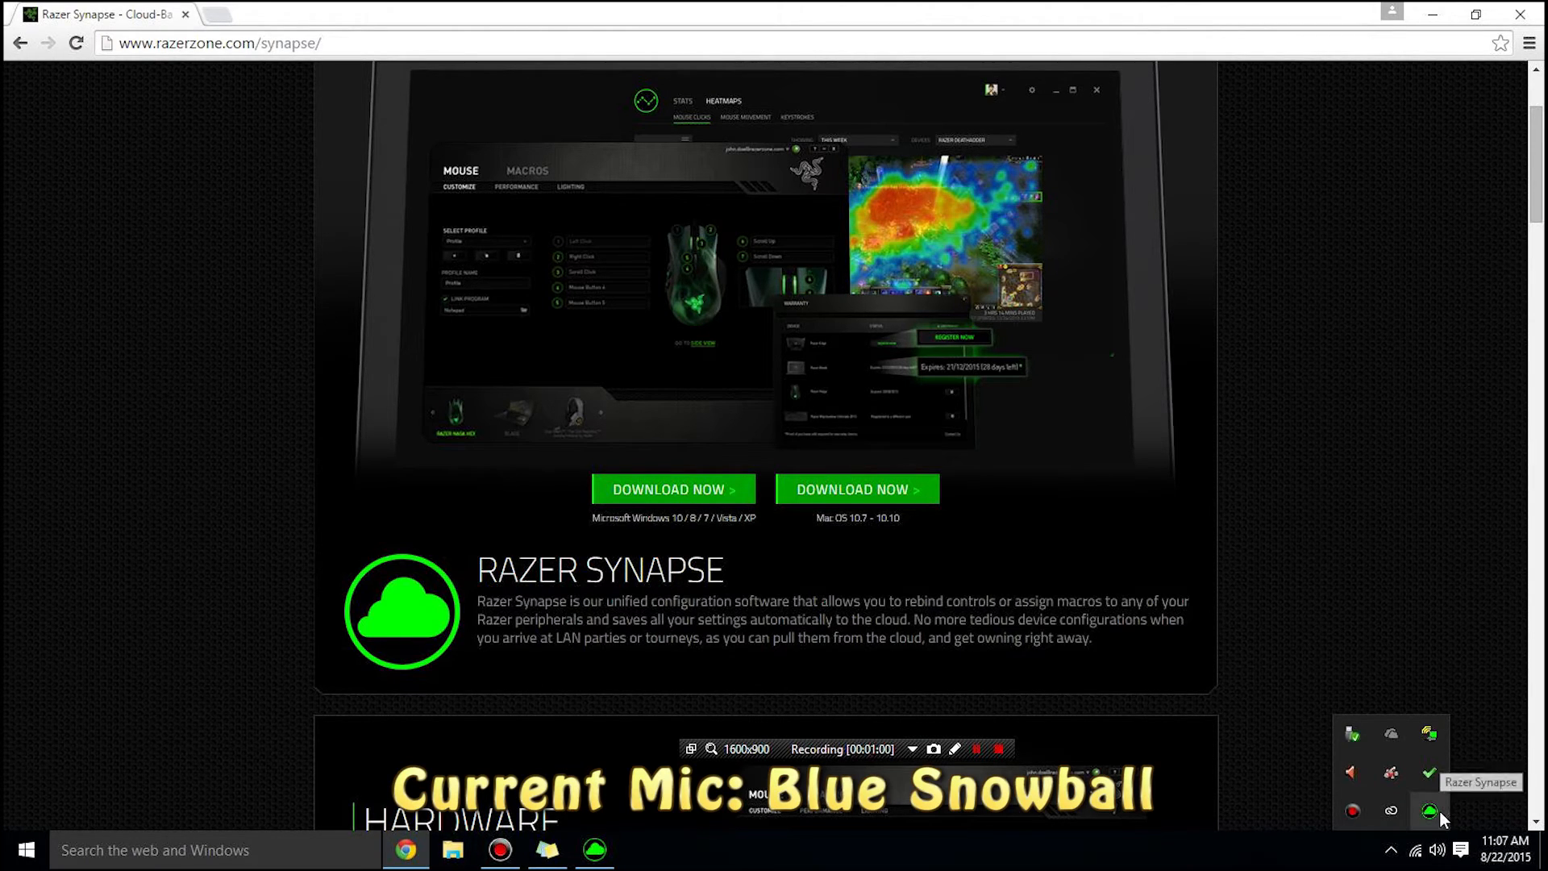
Launch Razer Synapse from its tray icon menu, showing the Seirēn microphone settings
{"action": "right_click", "coordinate": [1430, 809]}
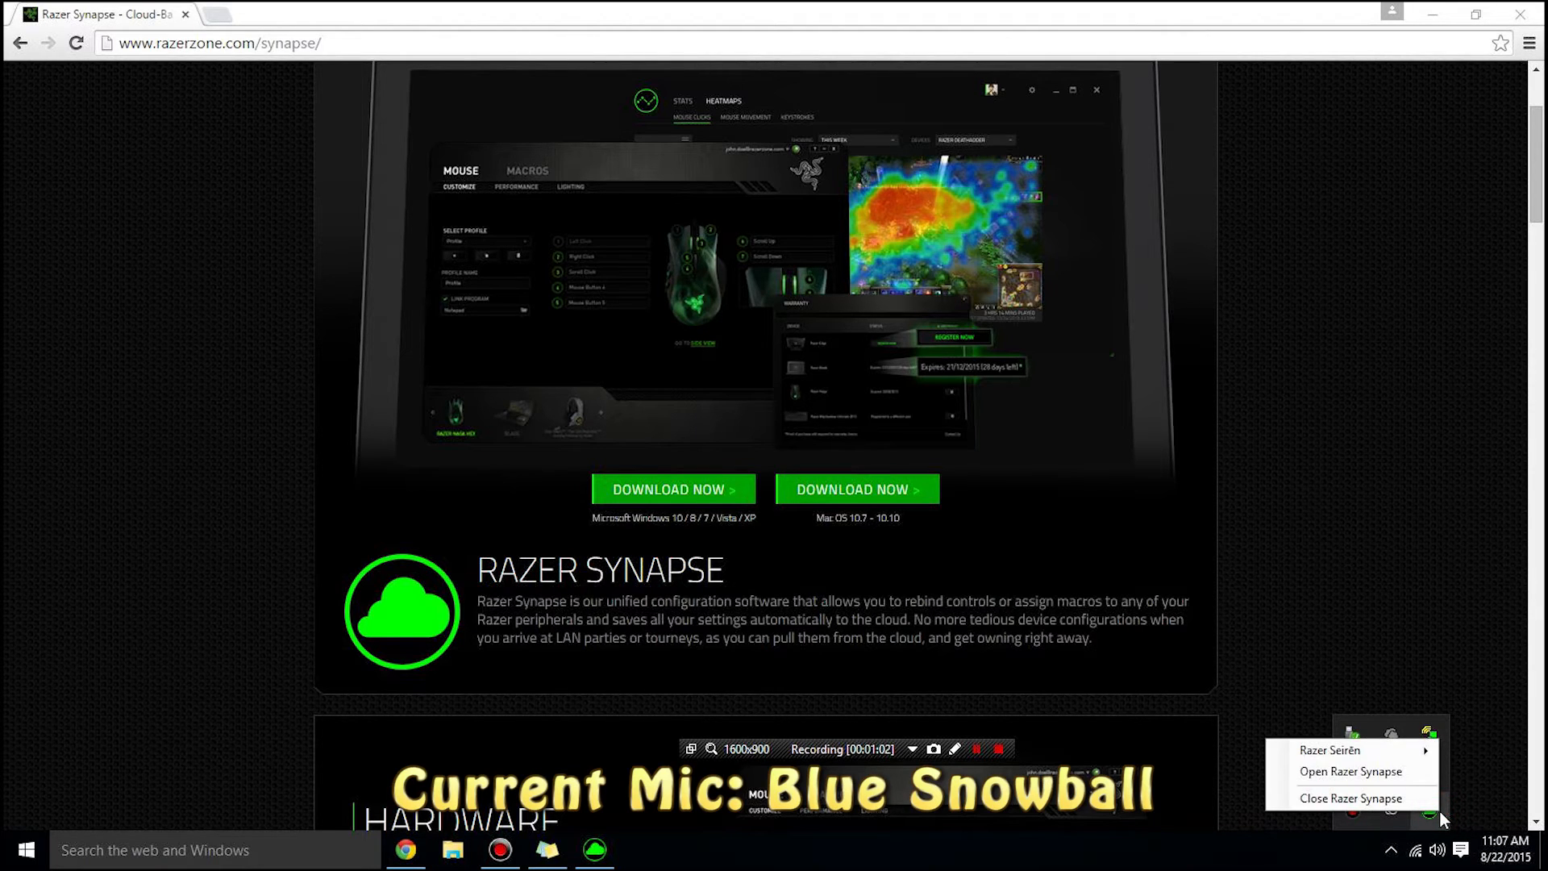
{"action": "mouse_move", "coordinate": [1350, 771]}
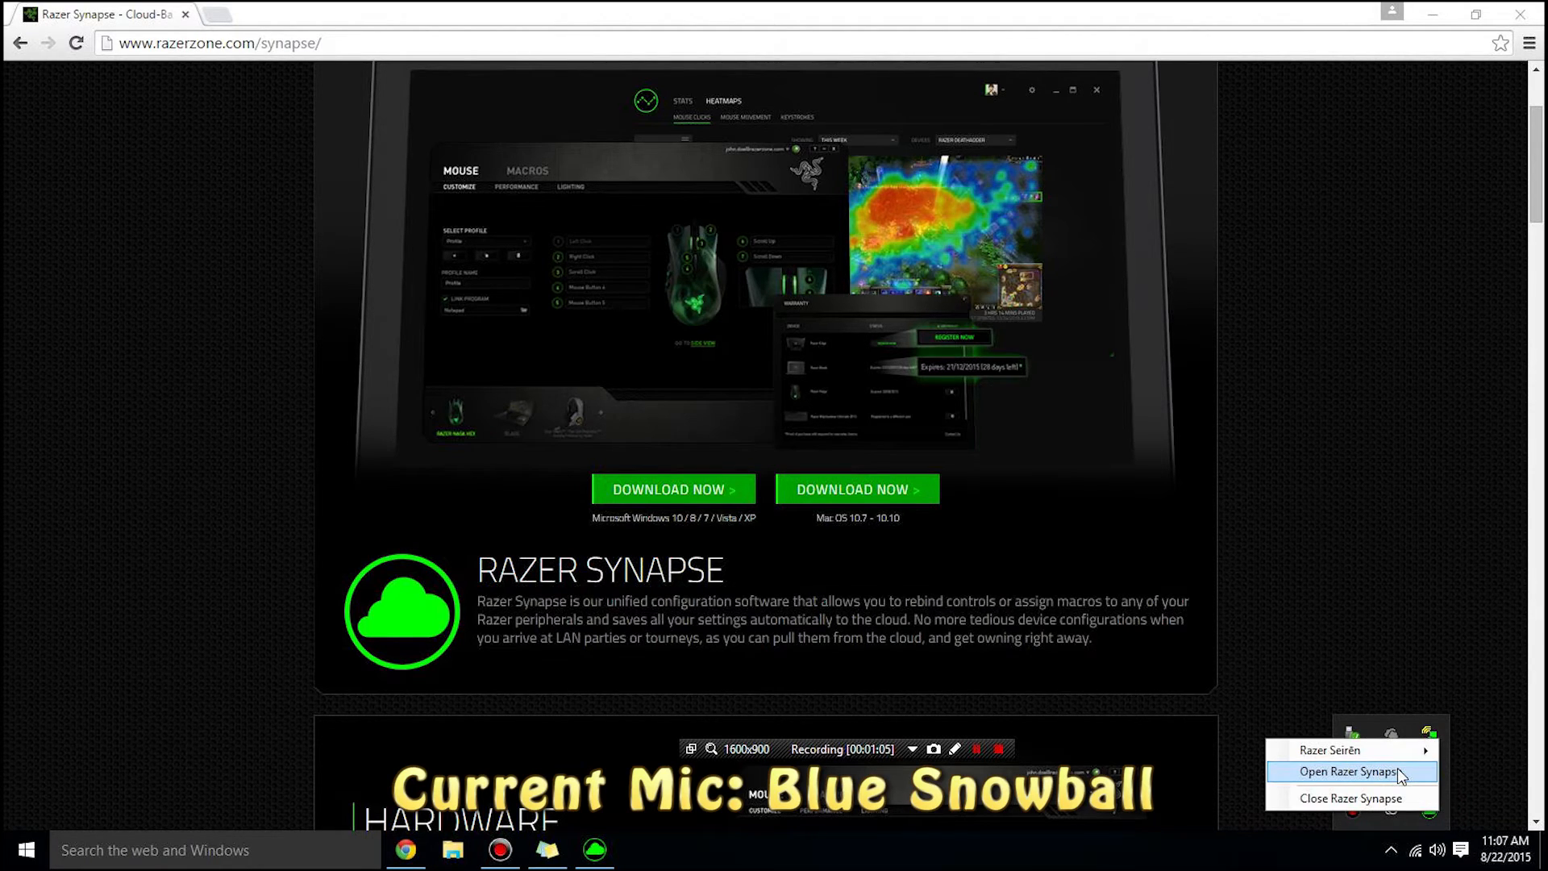
{"action": "left_click", "coordinate": [1349, 770]}
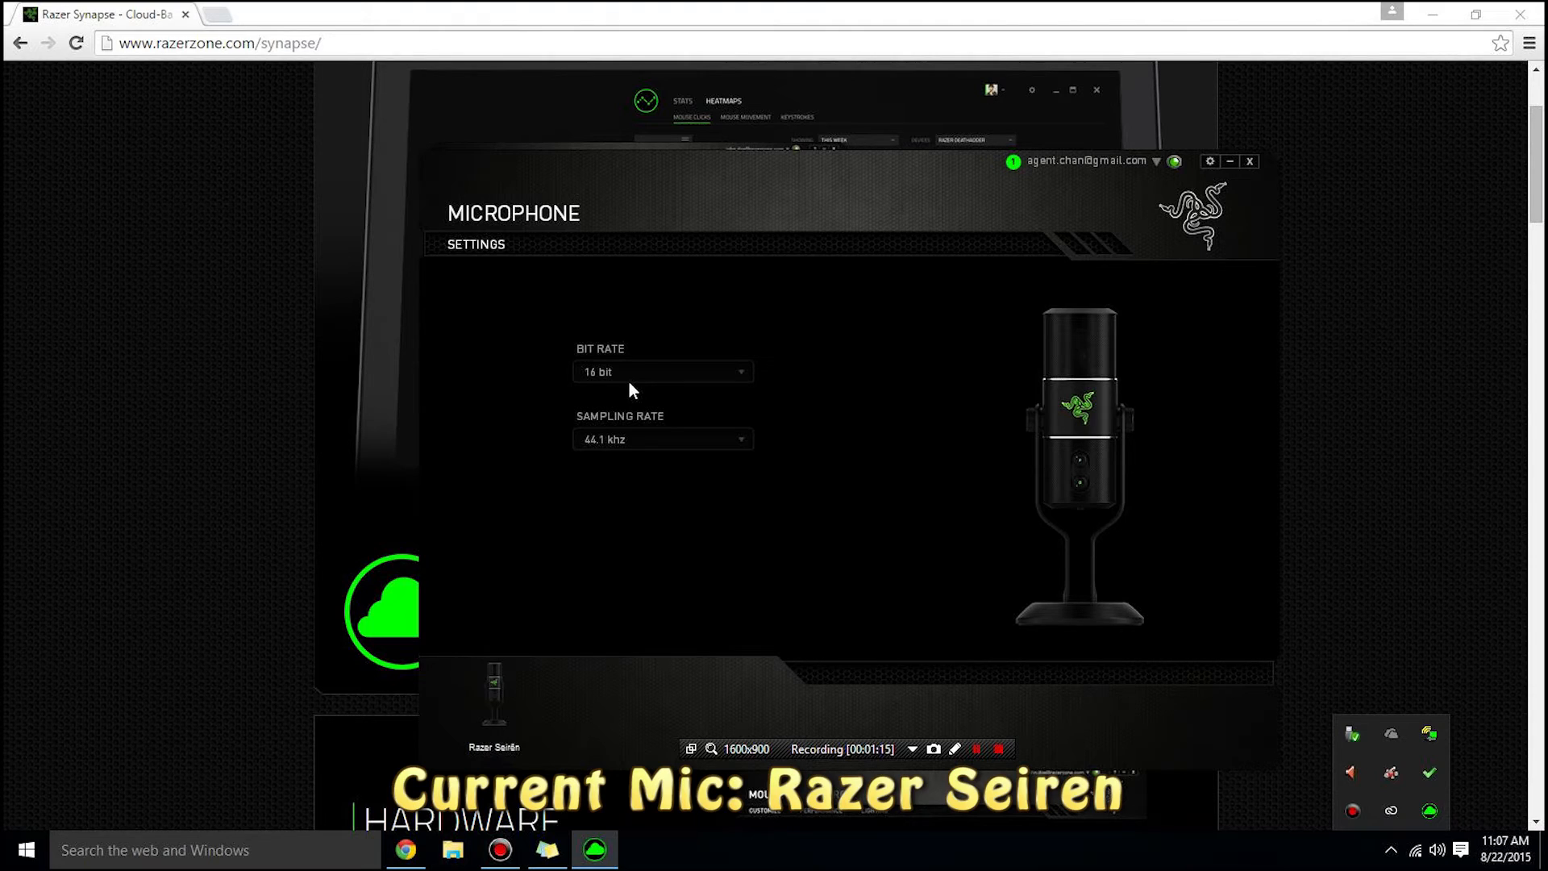
Review the Seirēn sampling and bit rate options, keep 16 bit / 44.1 kHz, and close Synapse
{"action": "left_click", "coordinate": [661, 371]}
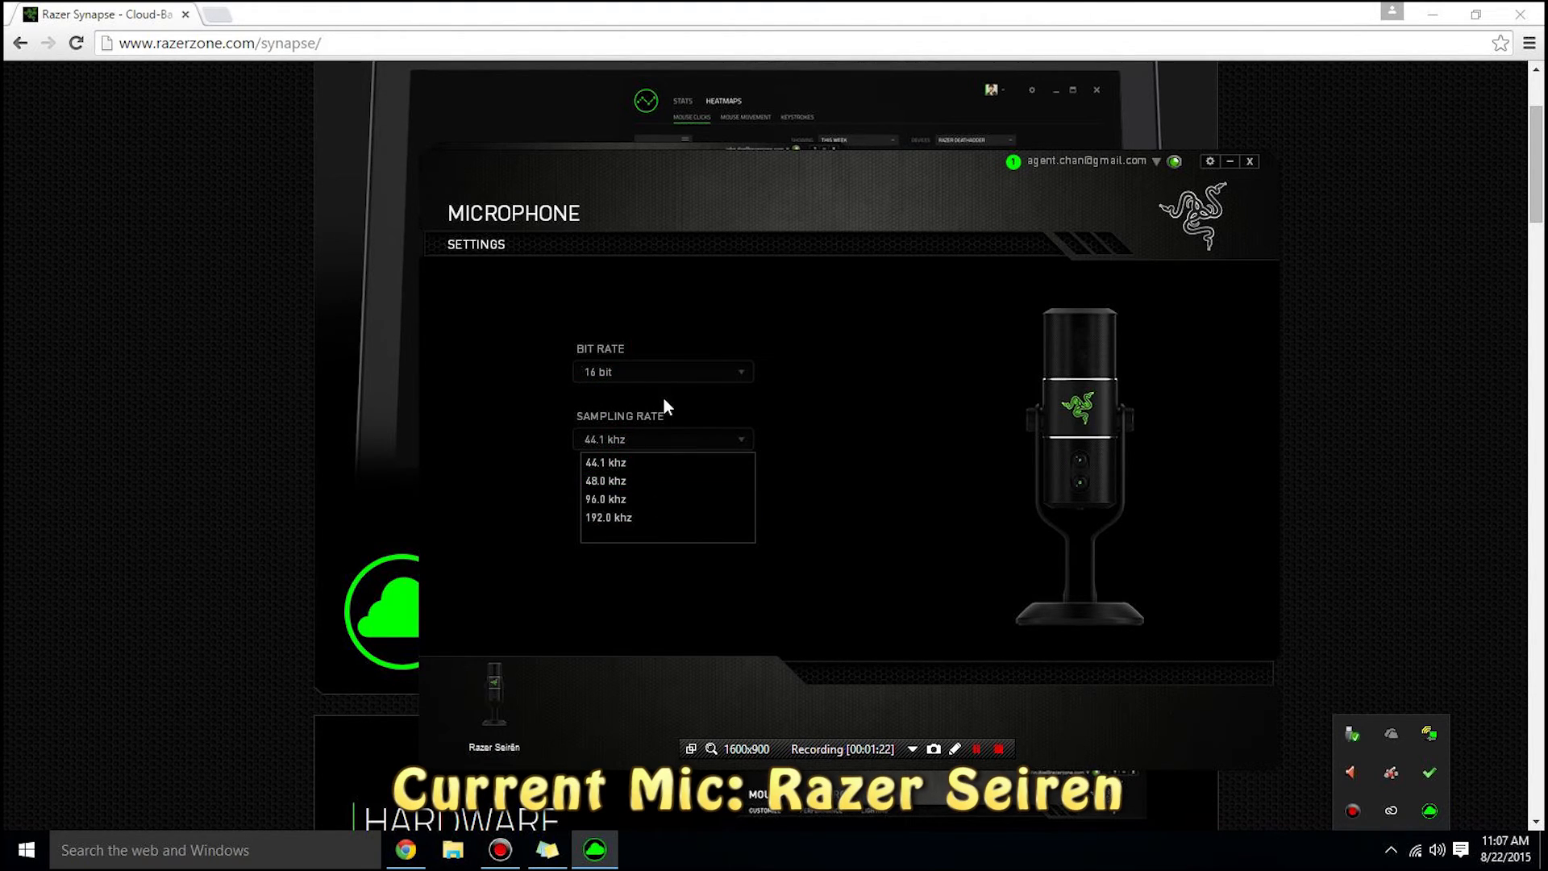
{"action": "left_click", "coordinate": [606, 462]}
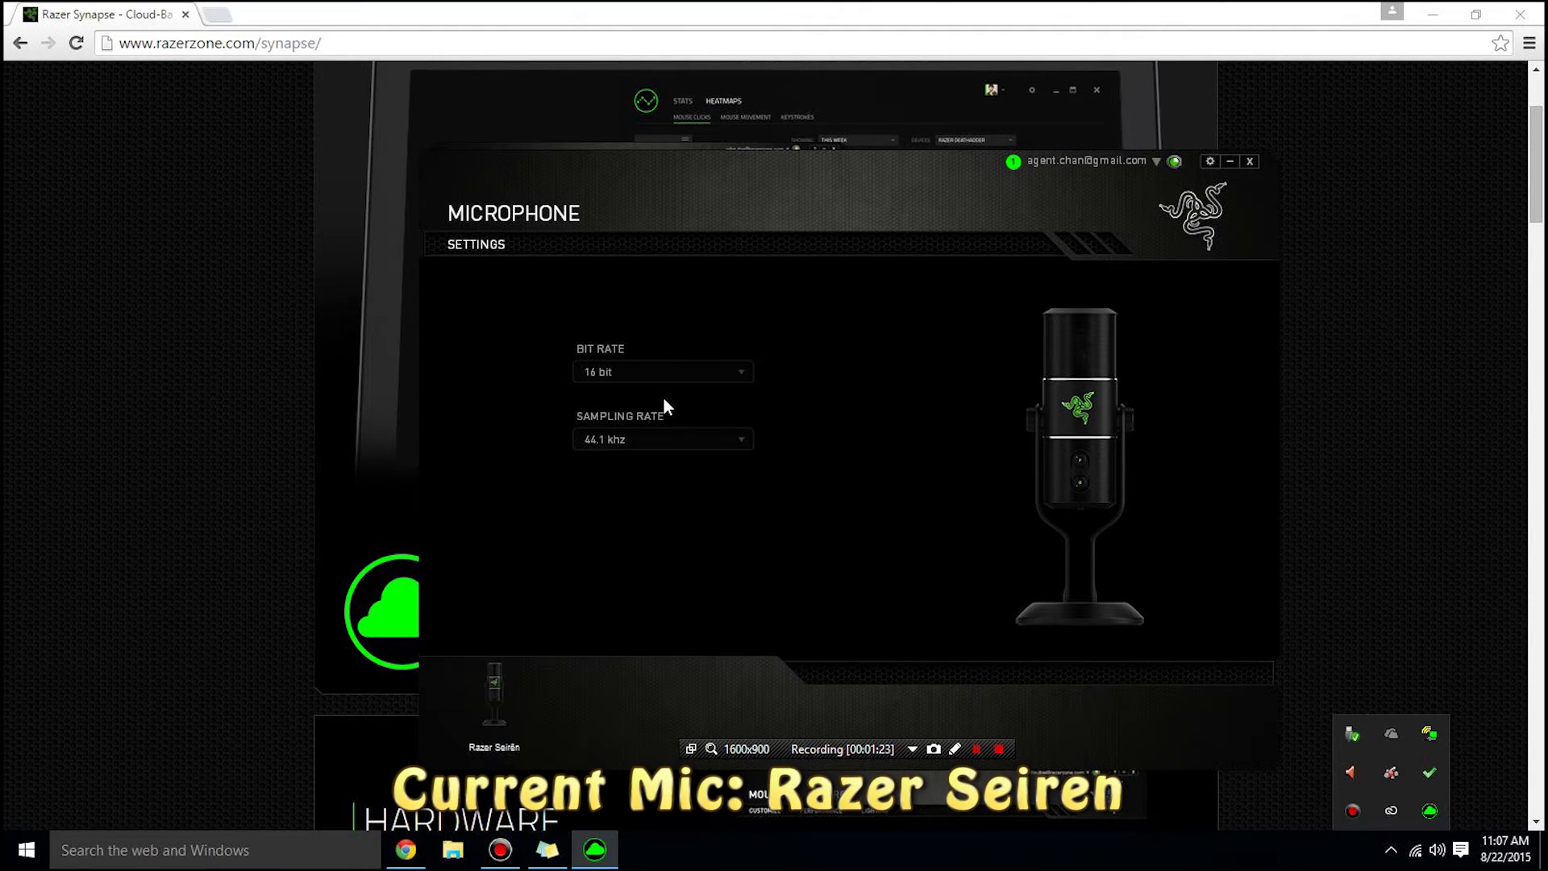
{"action": "left_click", "coordinate": [662, 373]}
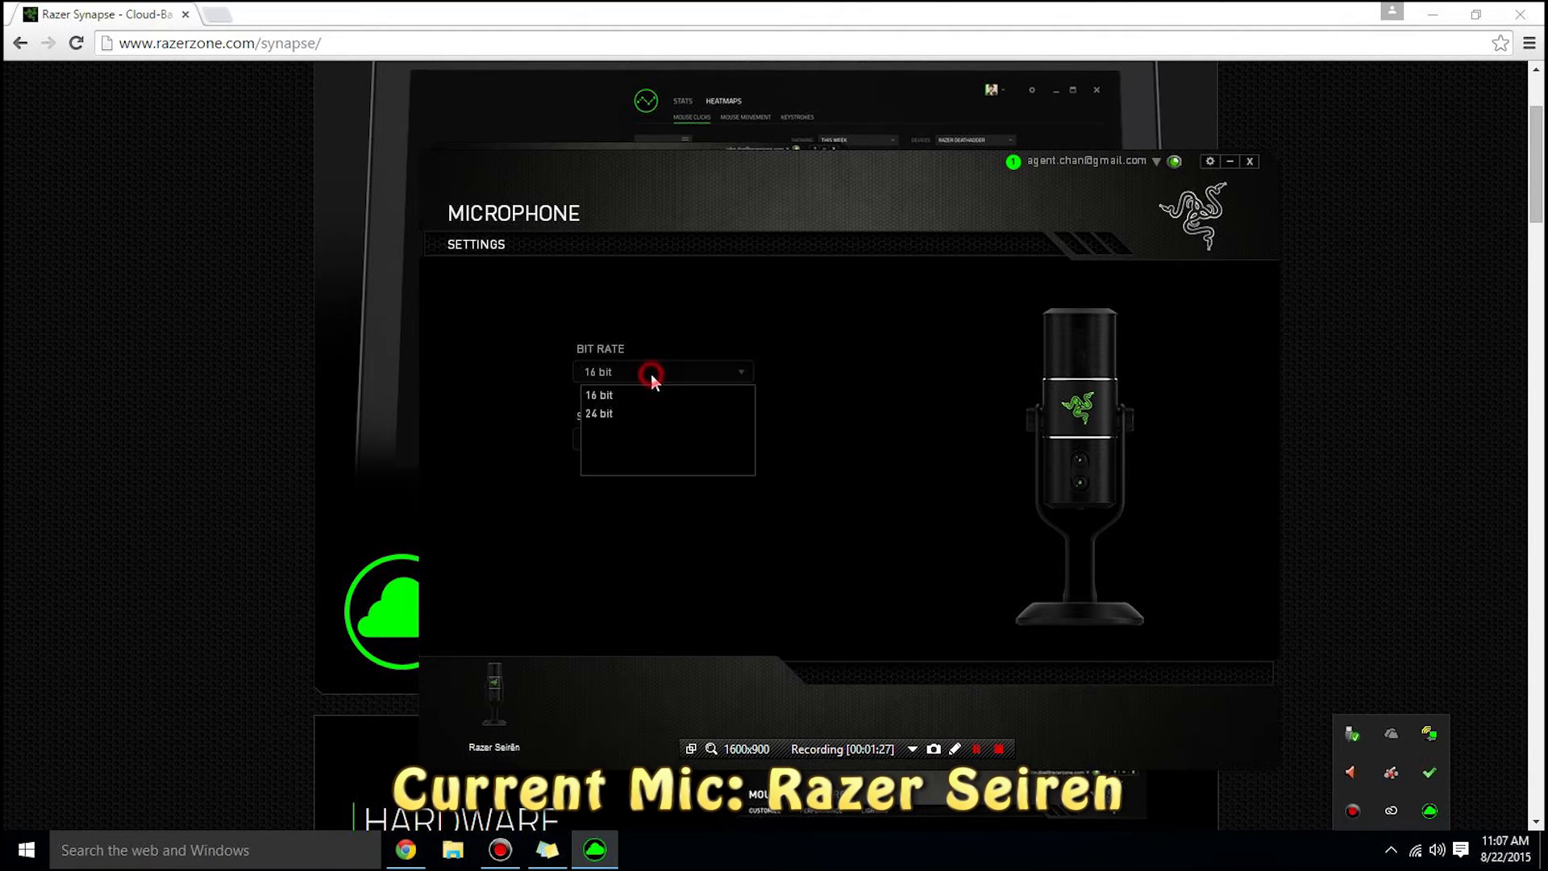
{"action": "mouse_move", "coordinate": [642, 414]}
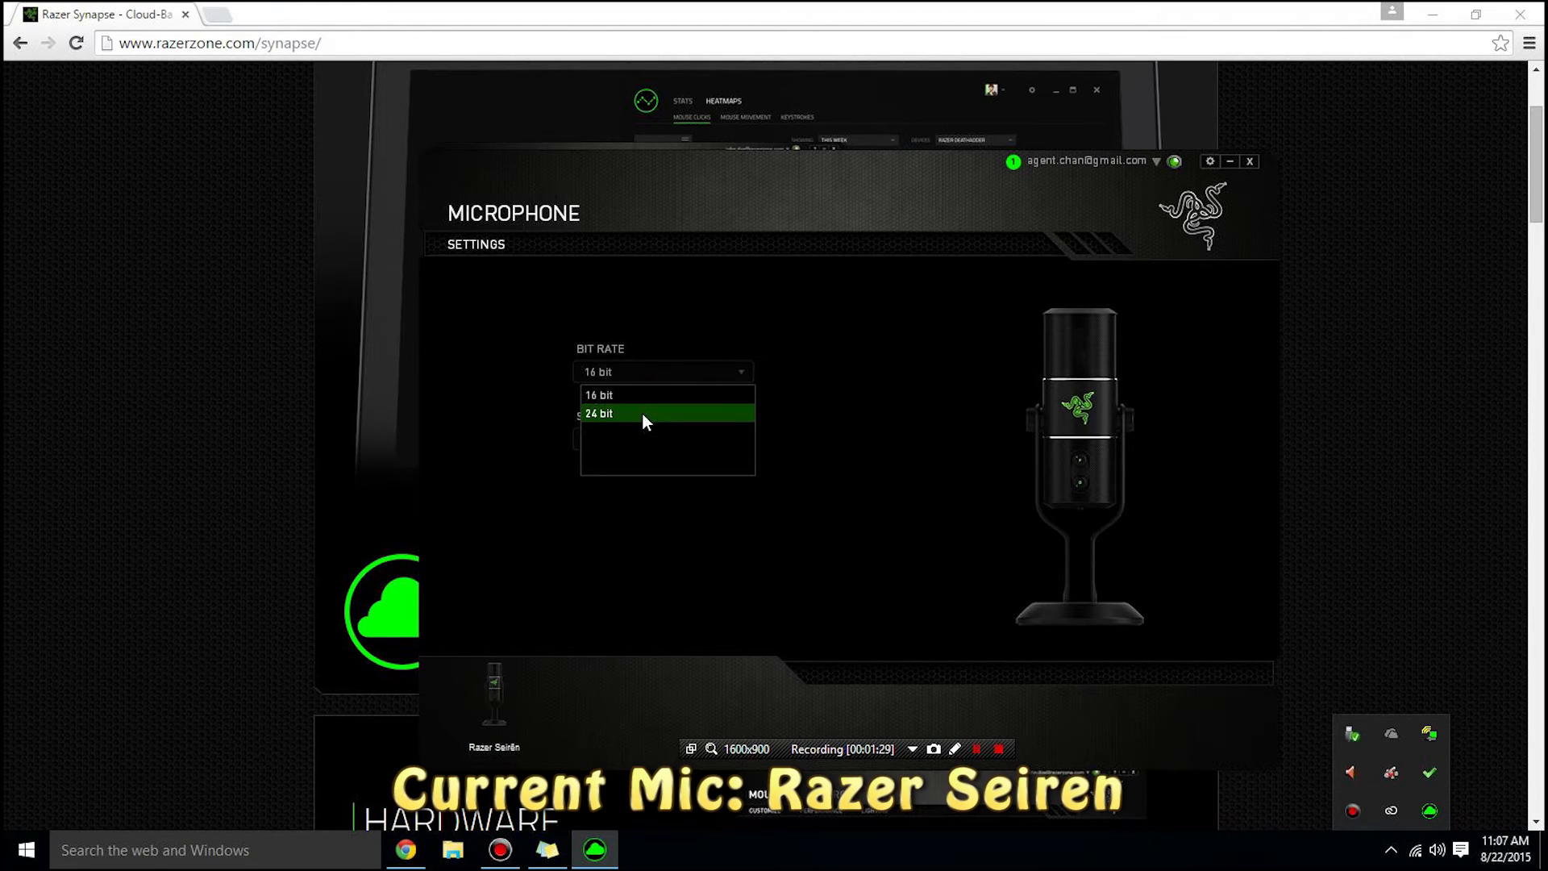
{"action": "left_click", "coordinate": [661, 439]}
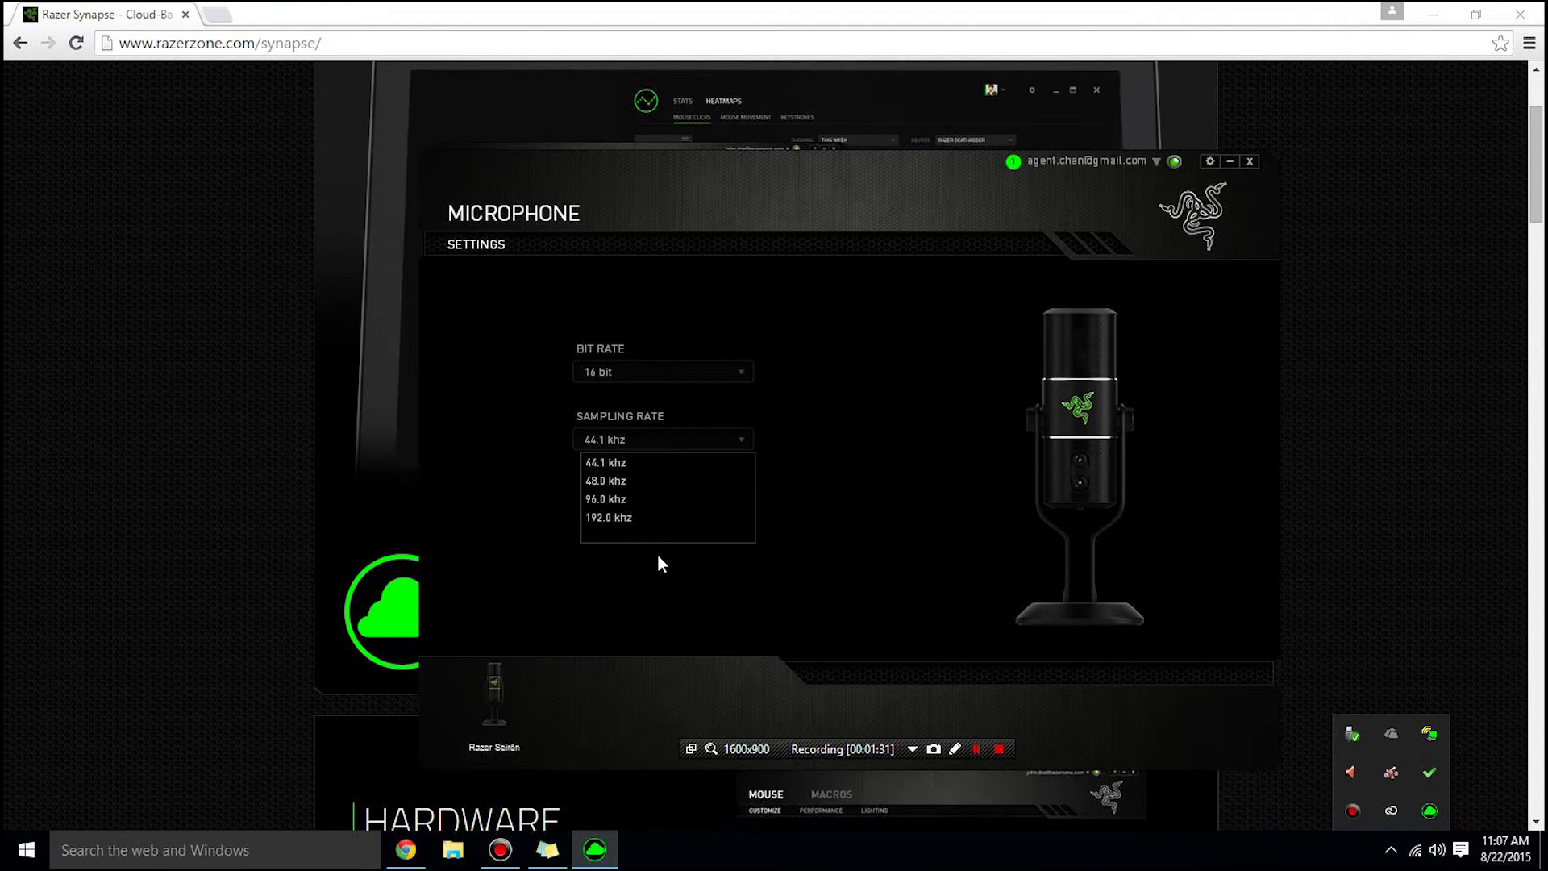
{"action": "left_click", "coordinate": [605, 462]}
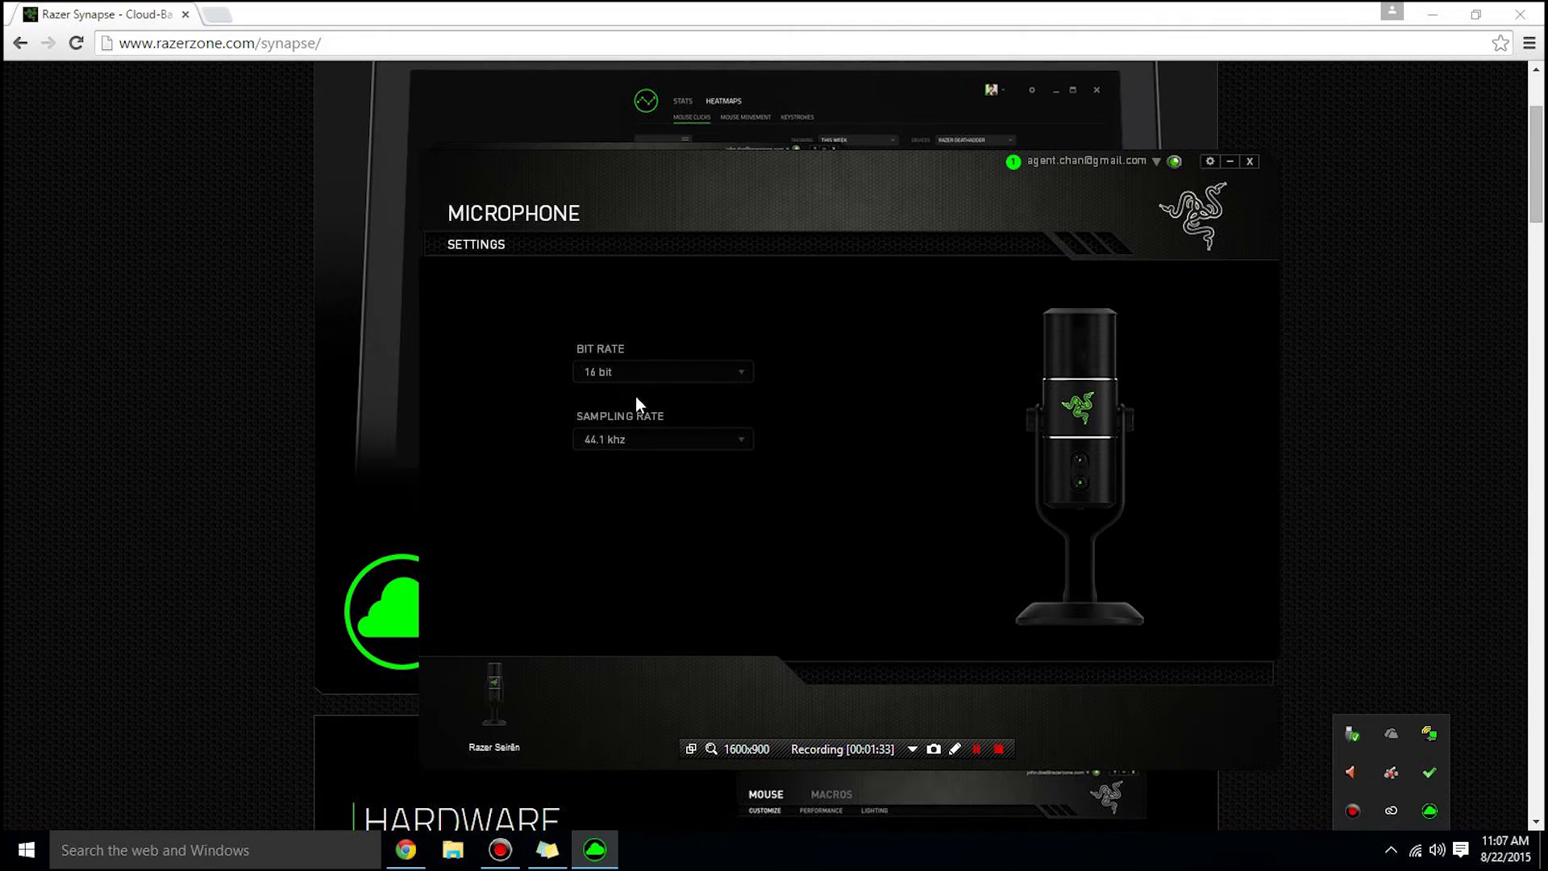
{"action": "mouse_move", "coordinate": [667, 368]}
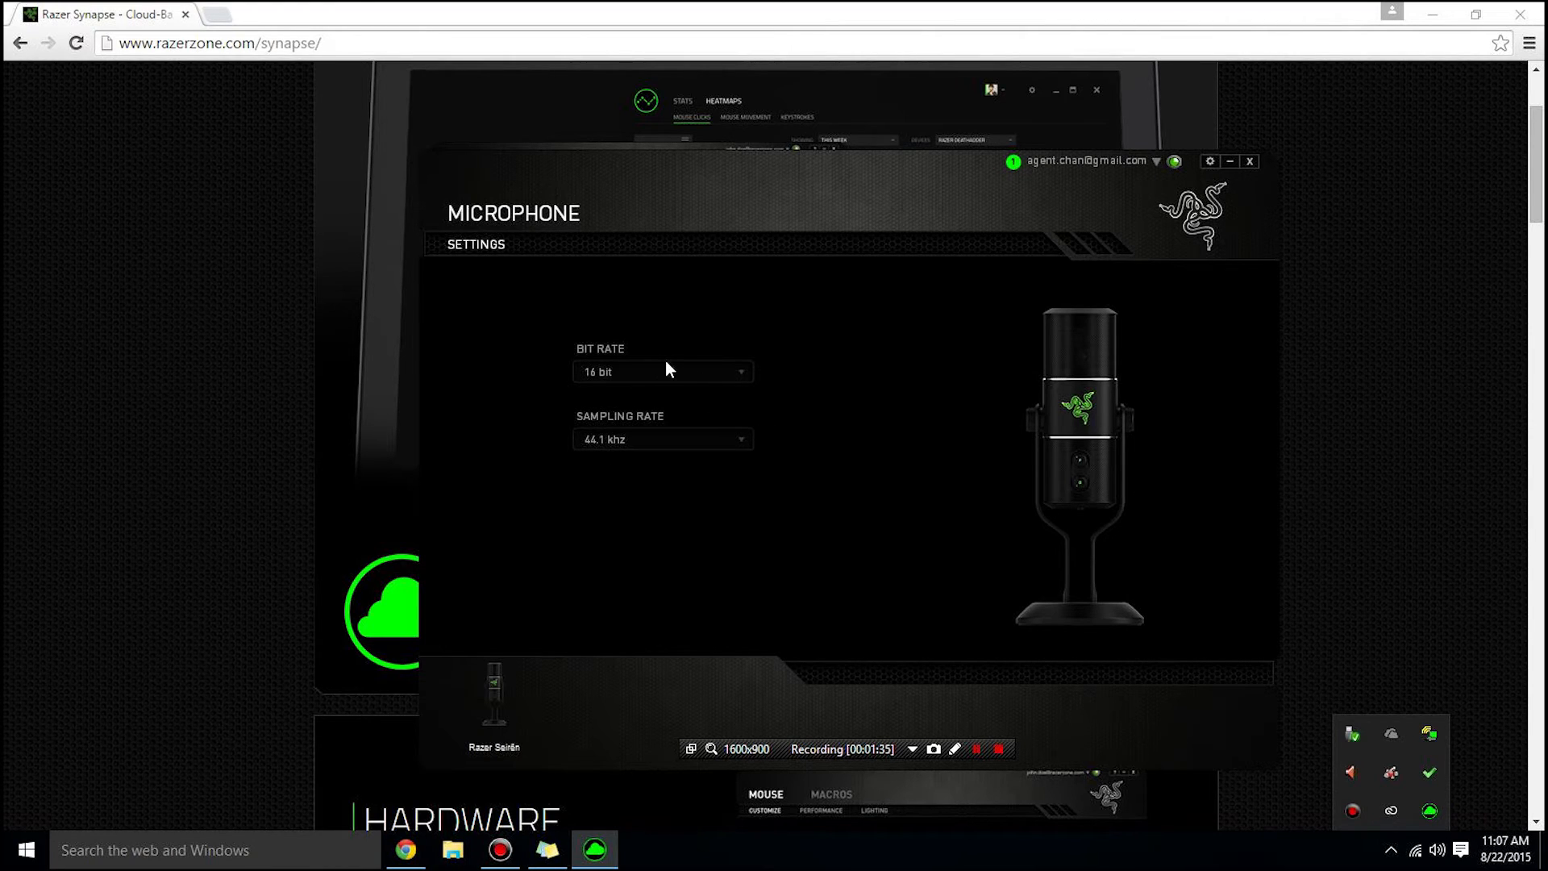
{"action": "mouse_move", "coordinate": [1034, 316]}
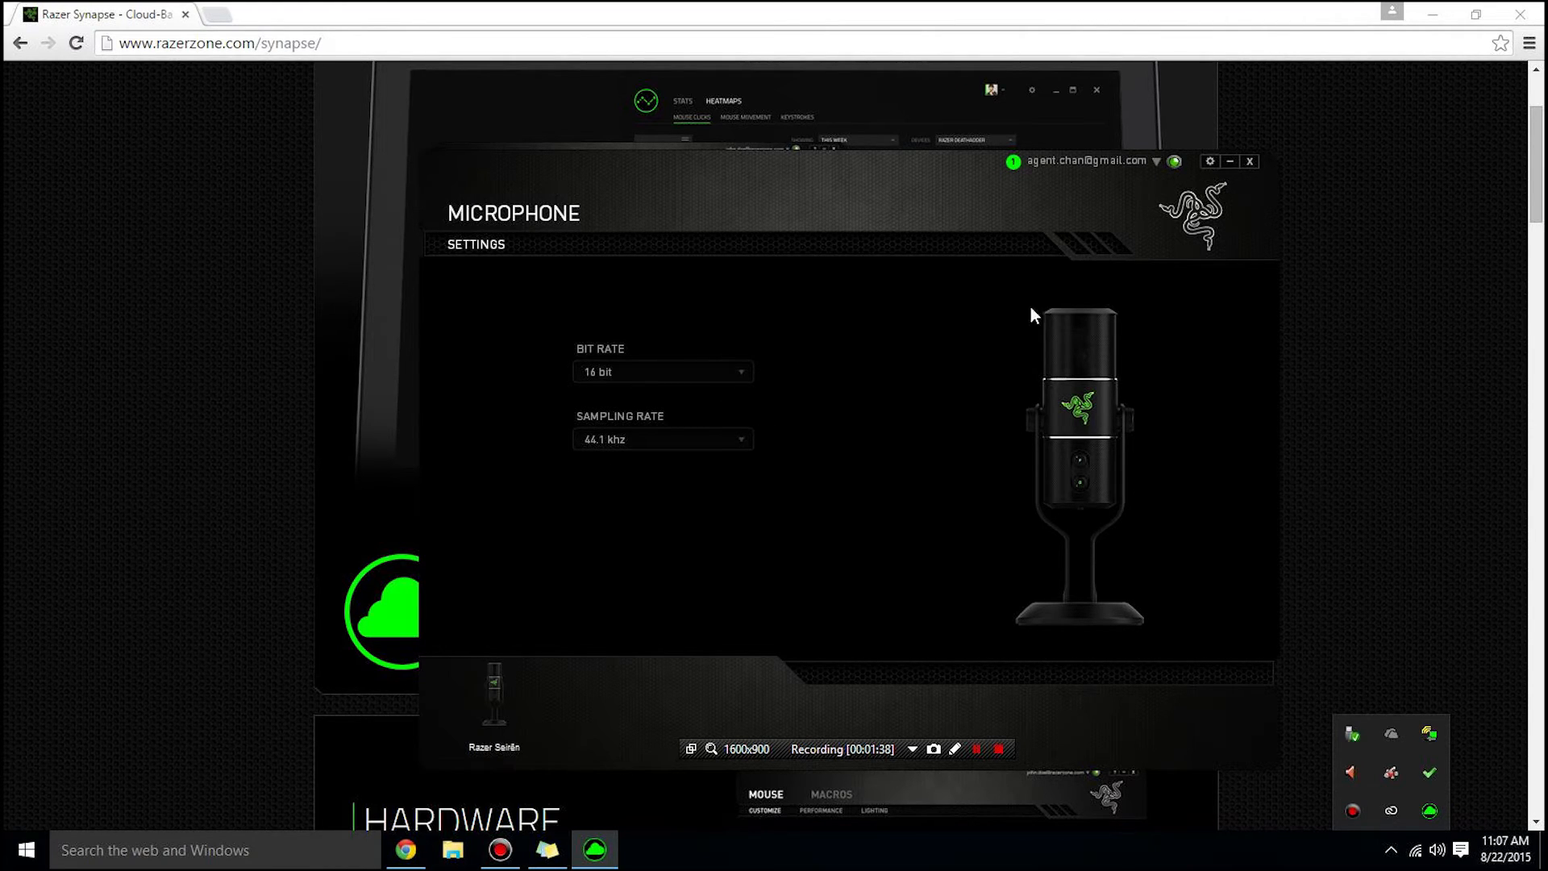
{"action": "mouse_move", "coordinate": [1231, 161]}
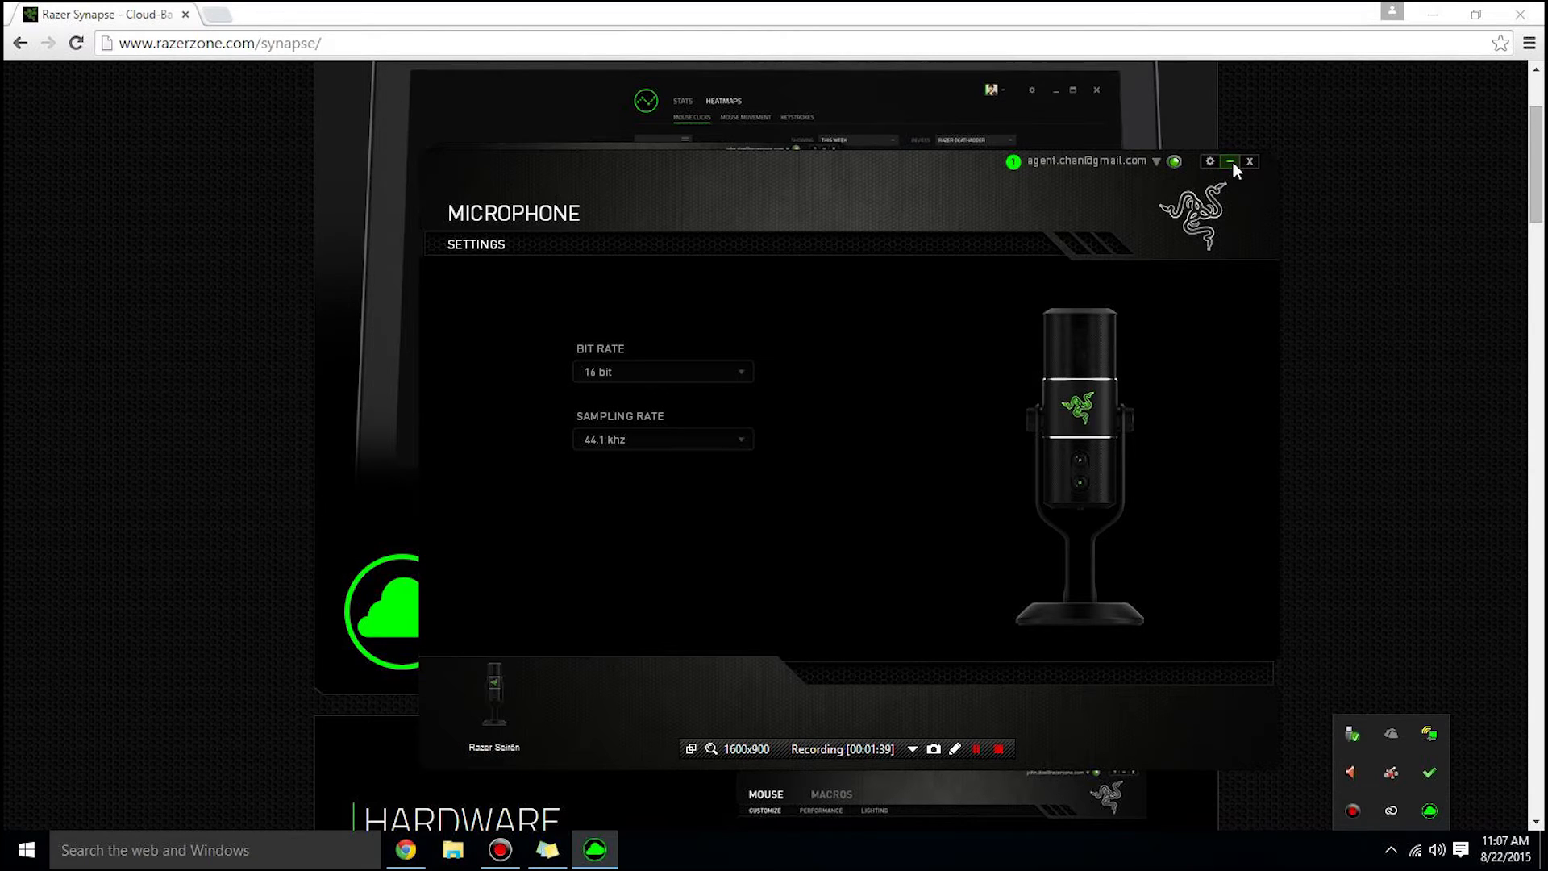
{"action": "mouse_move", "coordinate": [1249, 161]}
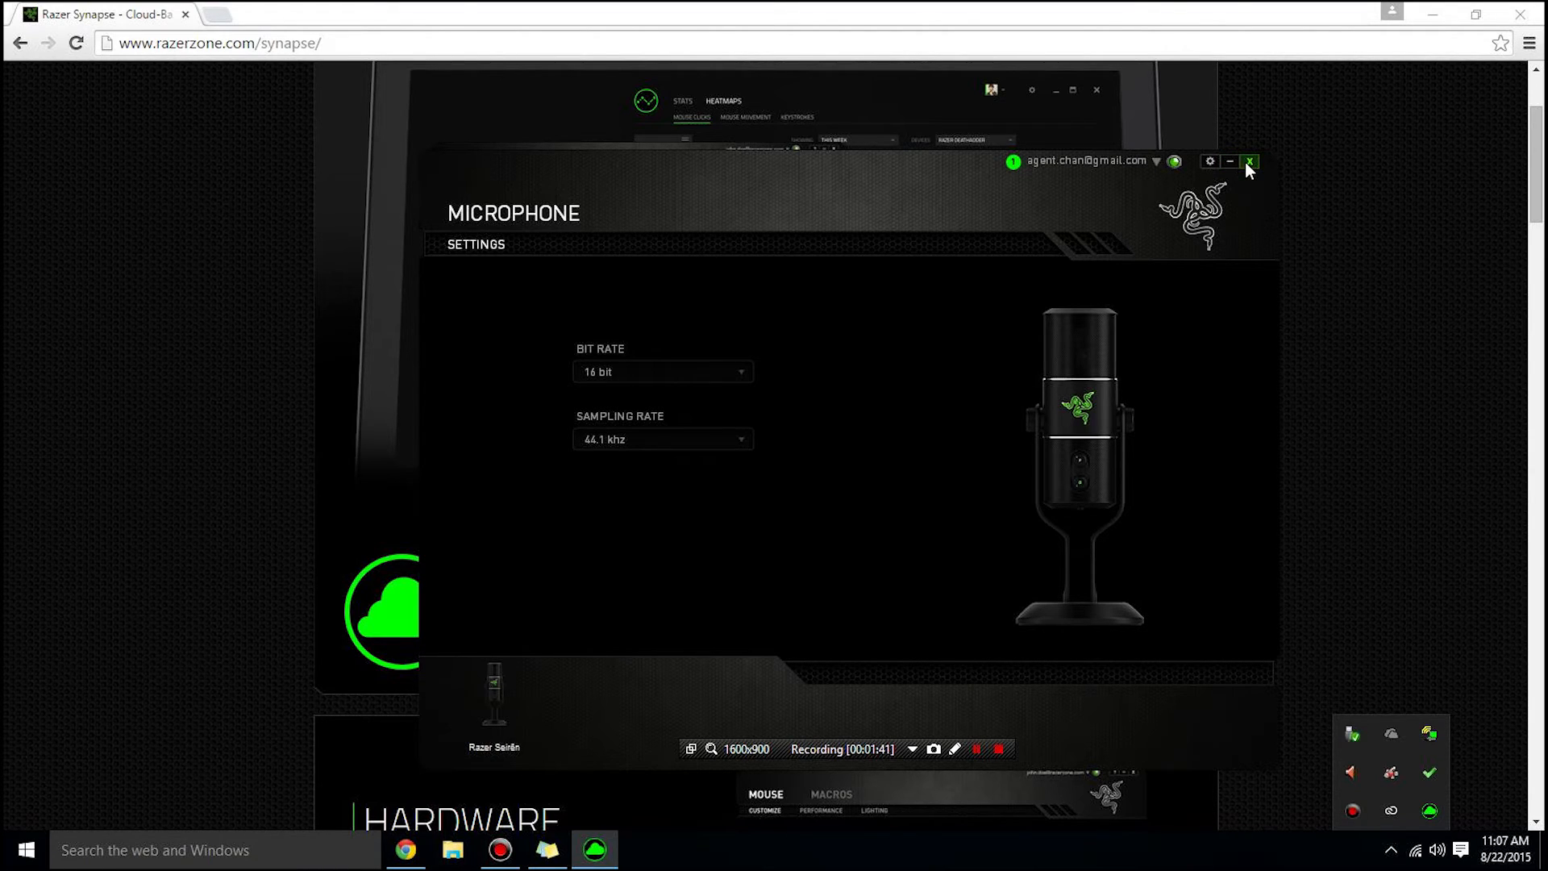
{"action": "left_click", "coordinate": [1249, 161]}
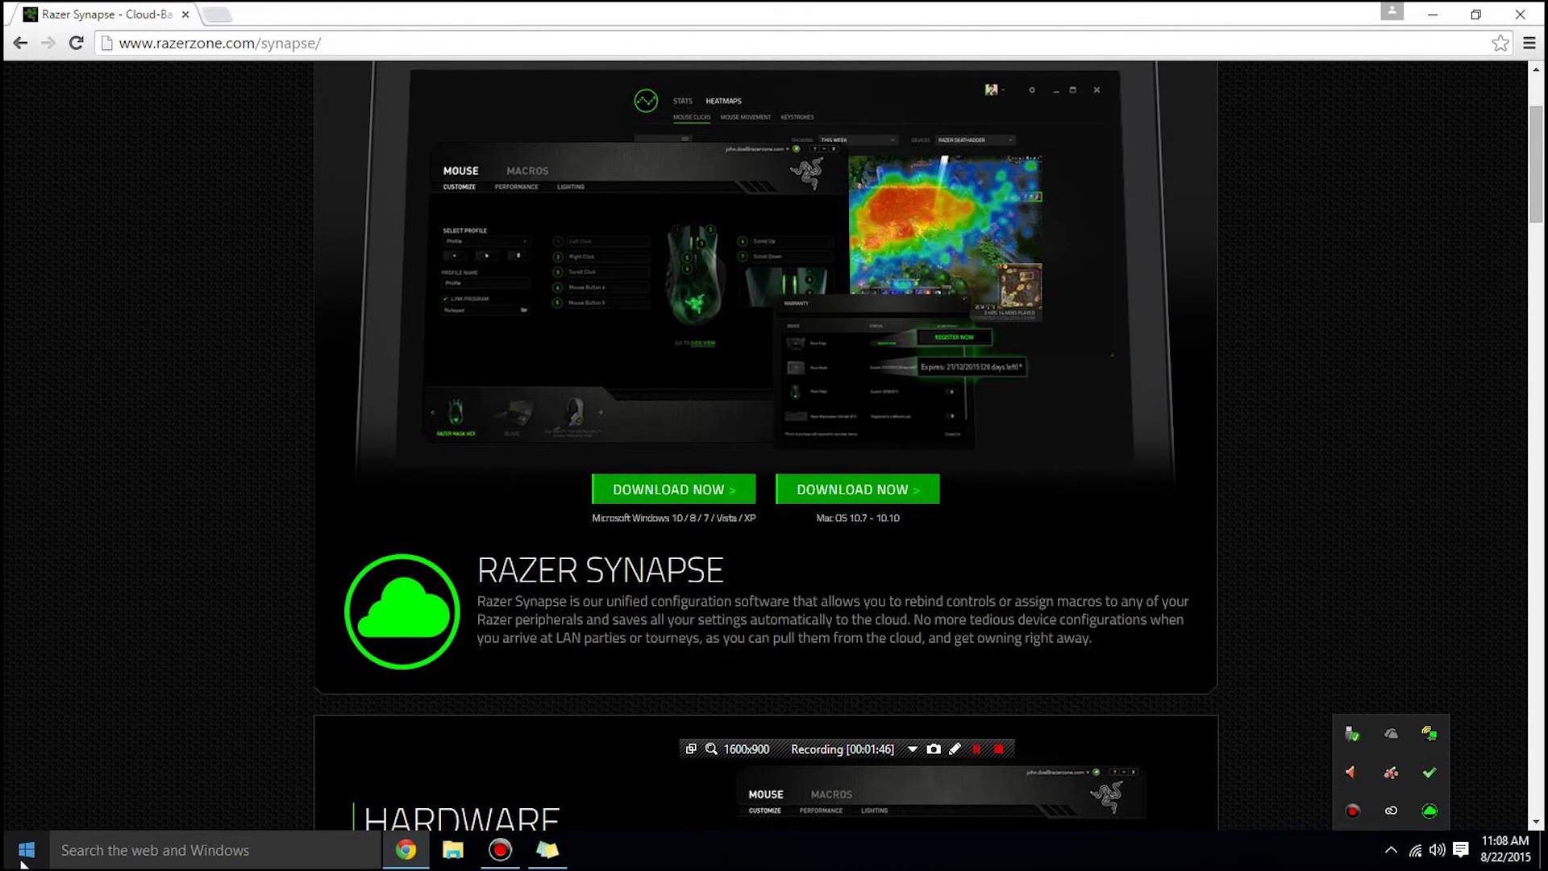
Open Windows Settings from Start and search for 'sound'
{"action": "left_click", "coordinate": [23, 849]}
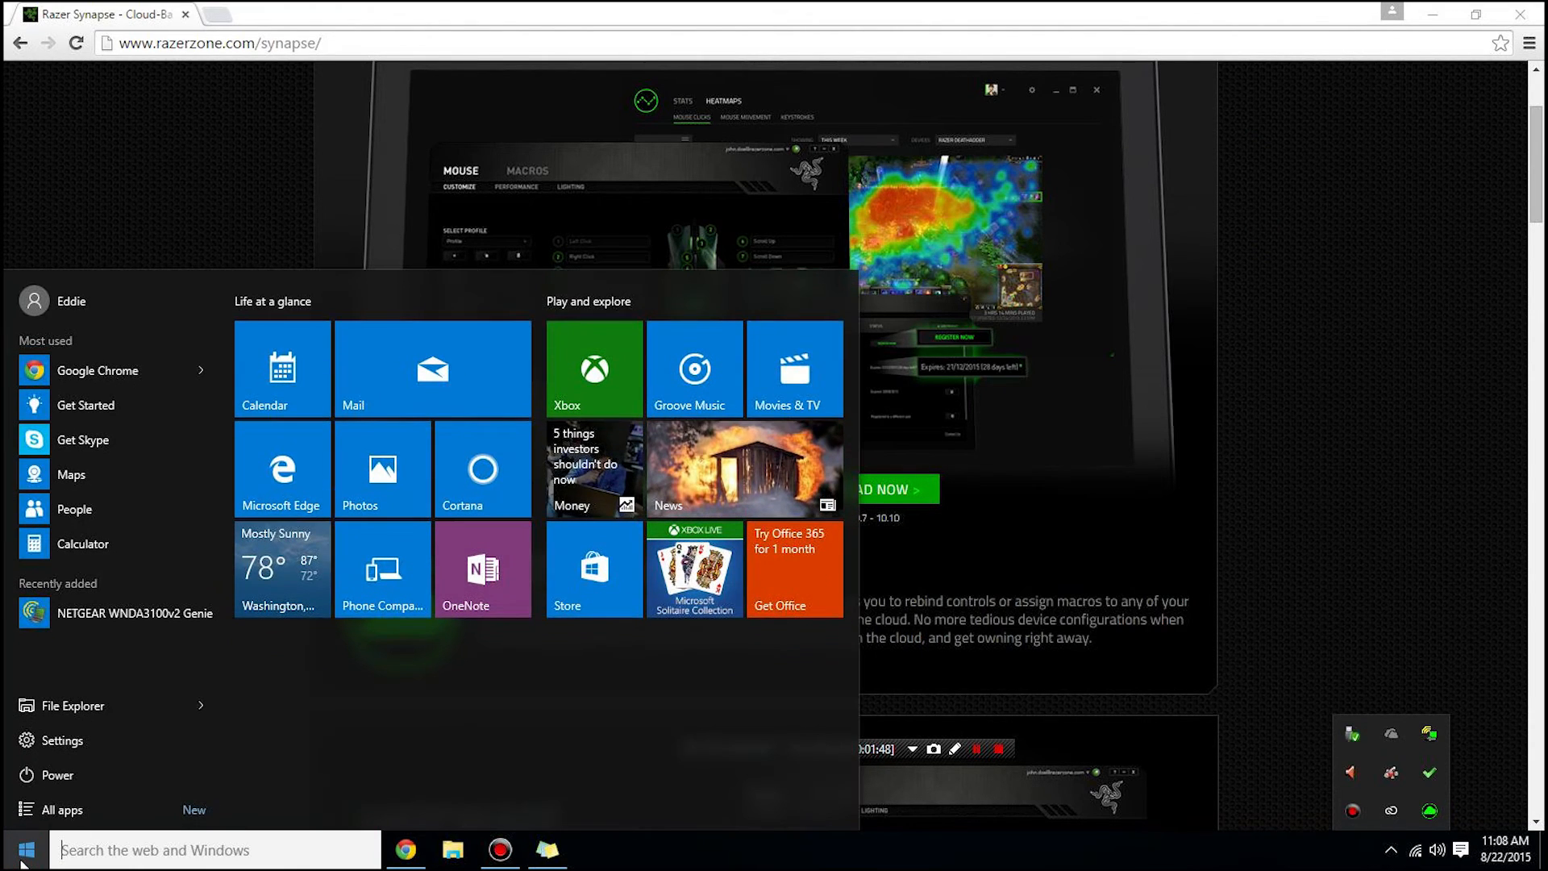
{"action": "left_click", "coordinate": [62, 740]}
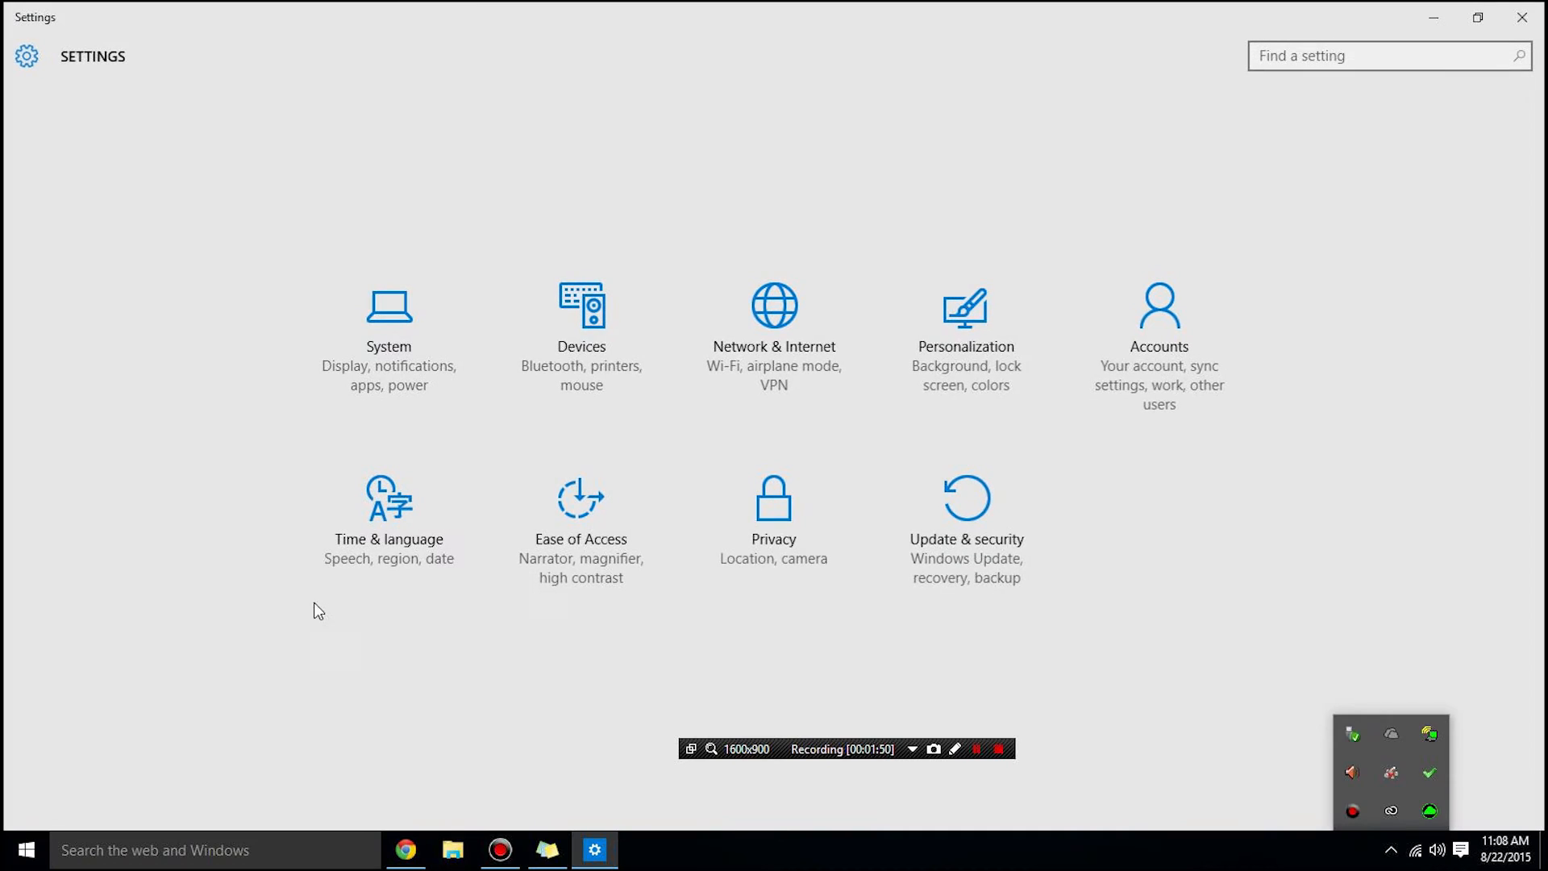
{"action": "left_click", "coordinate": [1388, 55]}
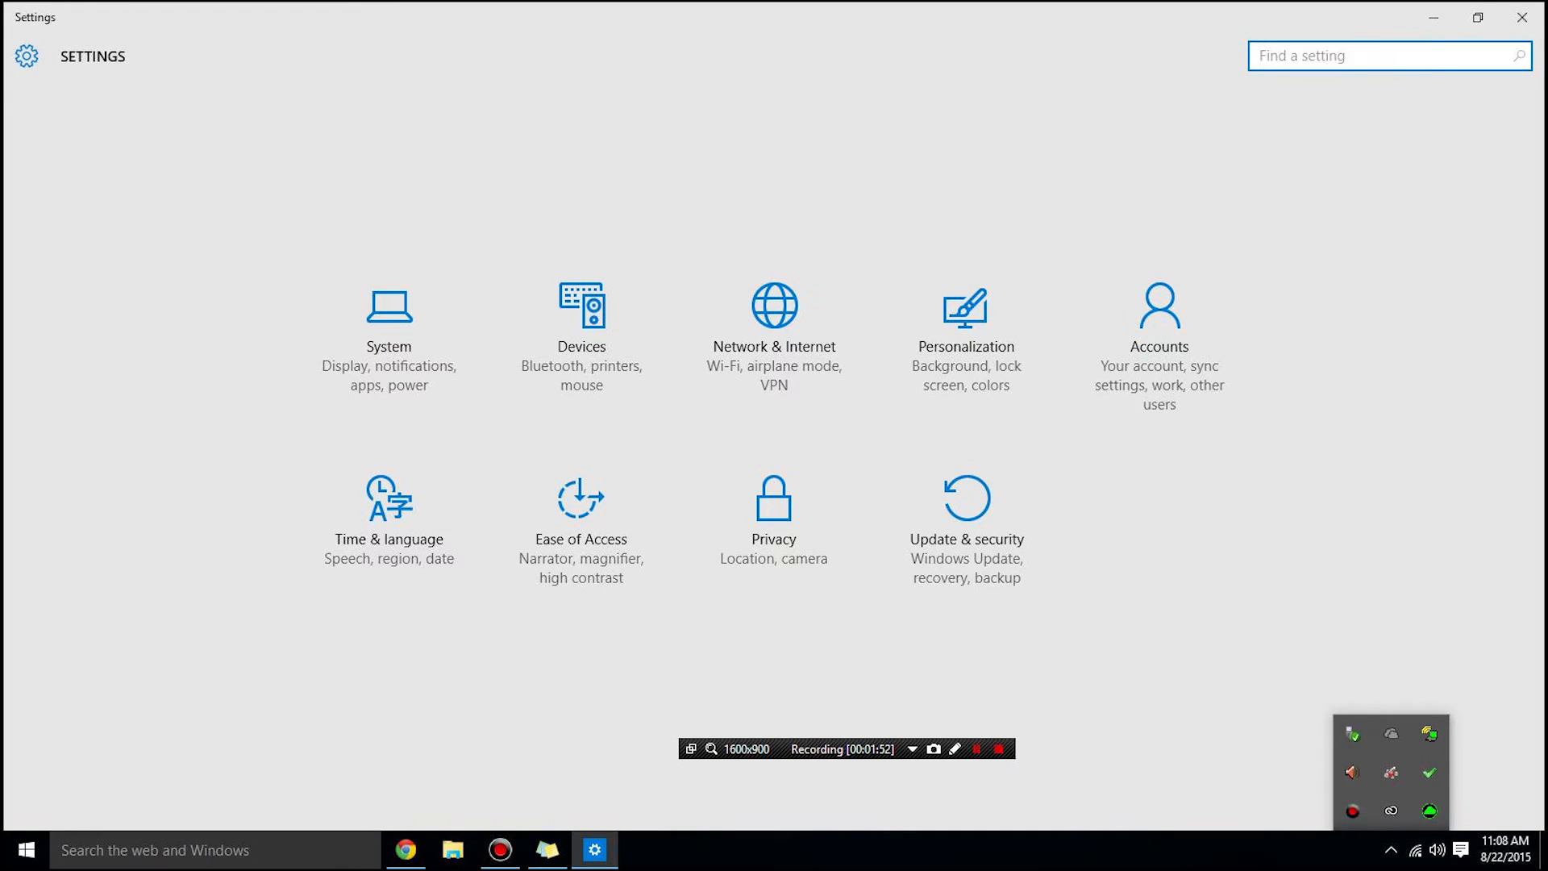
{"action": "type", "text": "sound"}
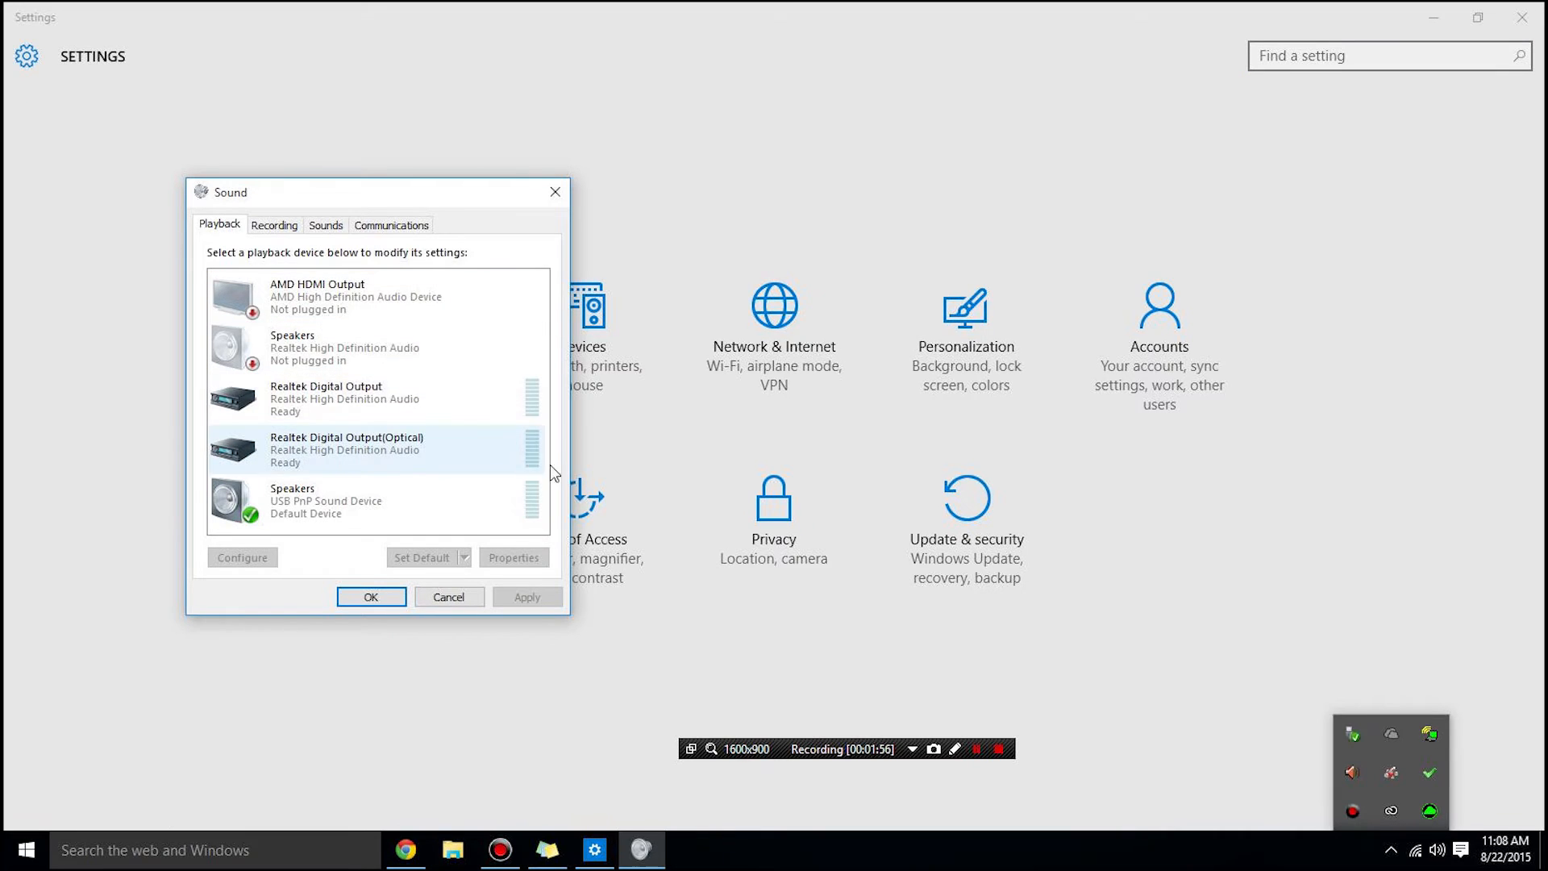
Show disabled playback devices and enable the Razer Seiren speakers
{"action": "left_click", "coordinate": [483, 195]}
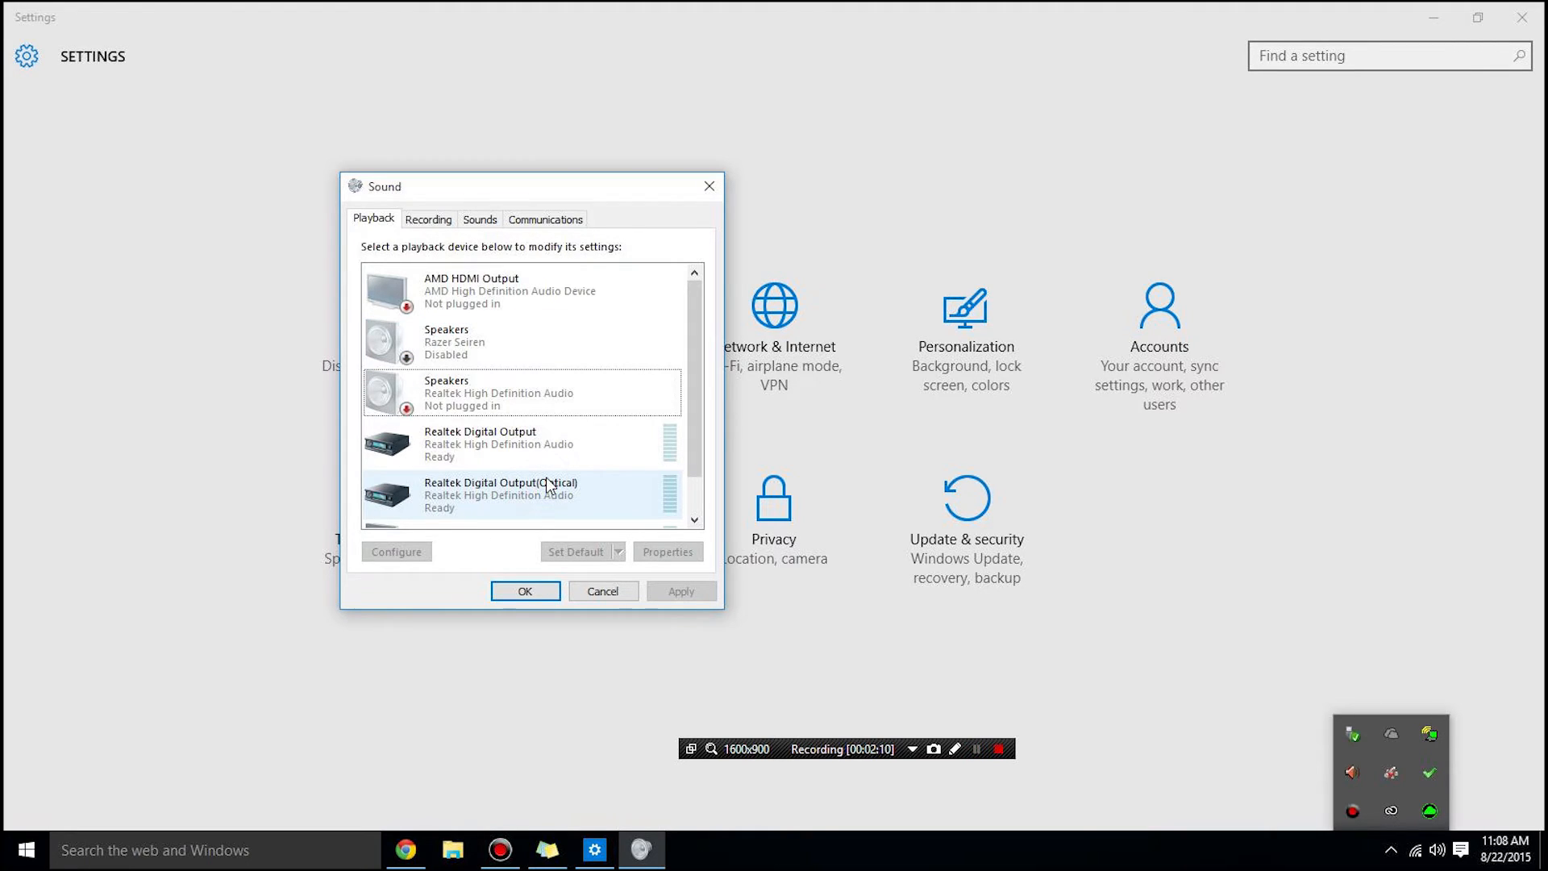
{"action": "mouse_move", "coordinate": [524, 520]}
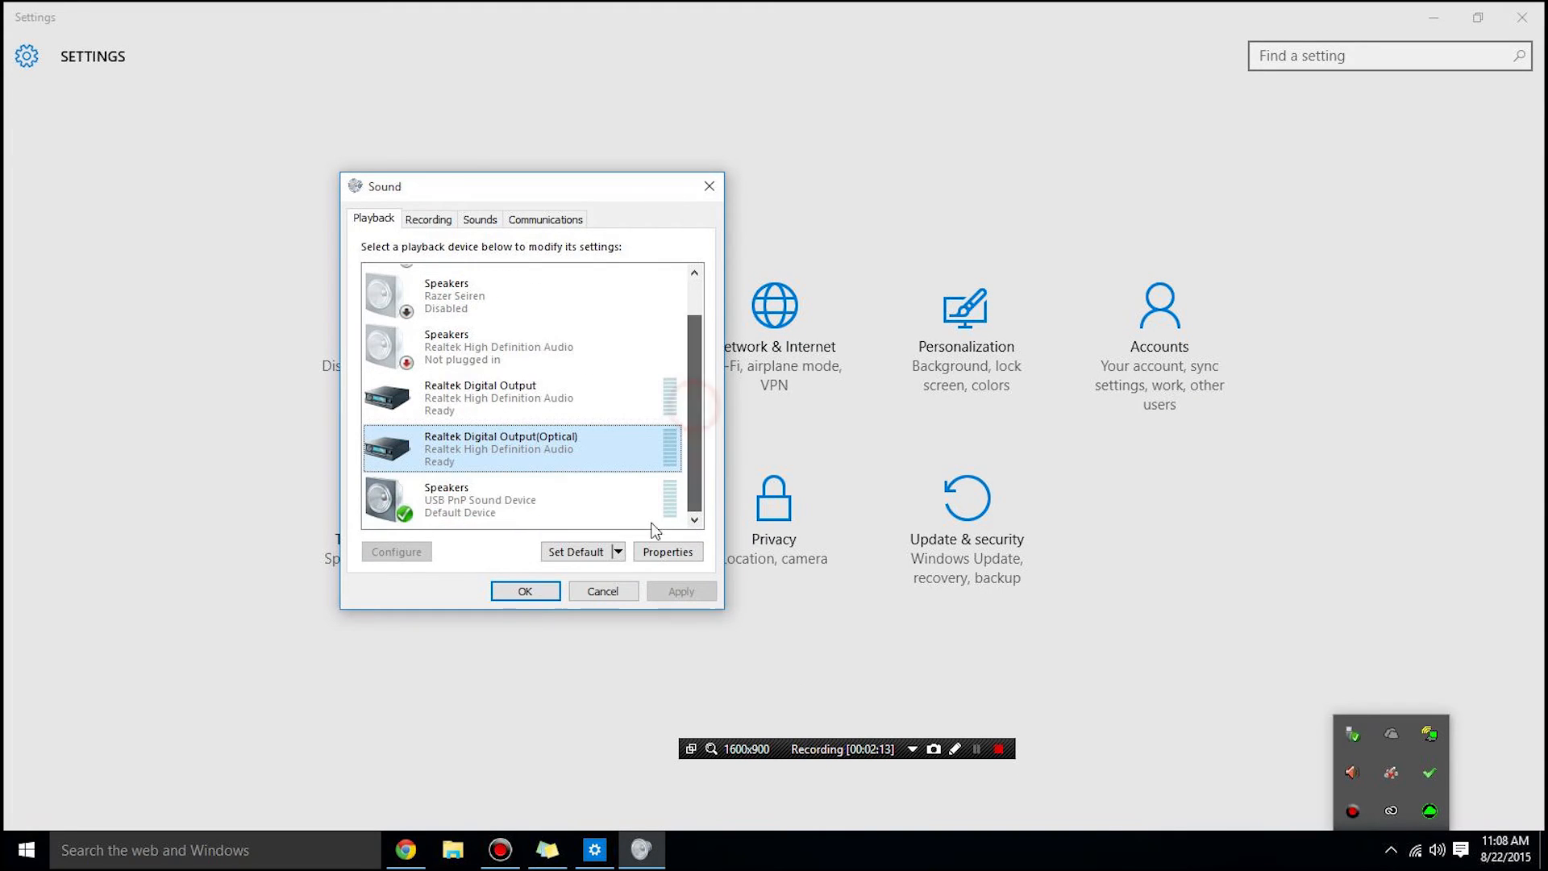
{"action": "right_click", "coordinate": [597, 524]}
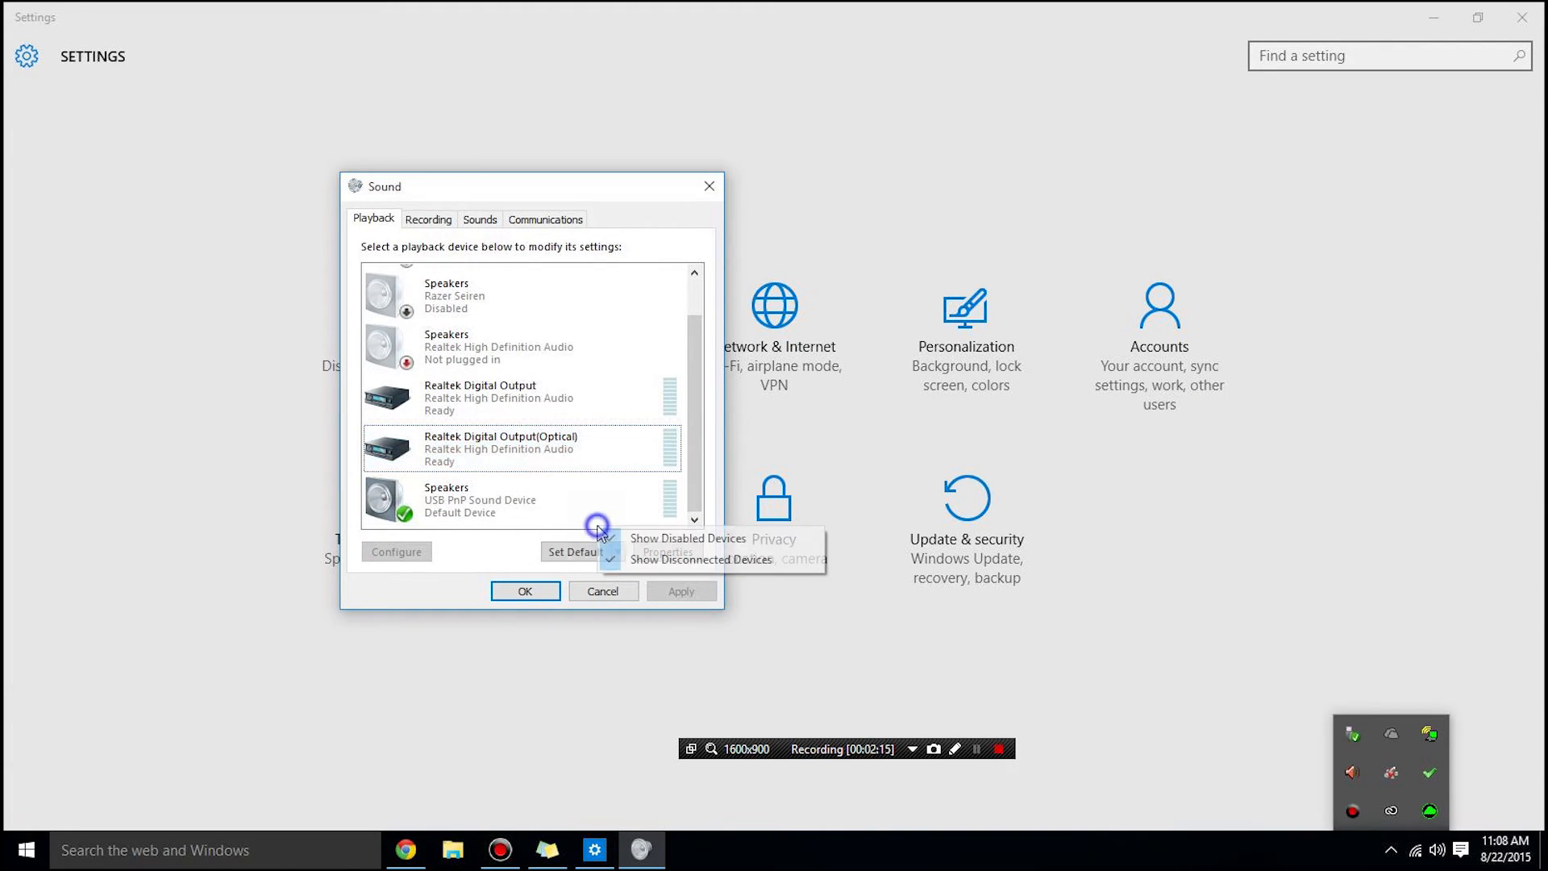
{"action": "left_click", "coordinate": [690, 538]}
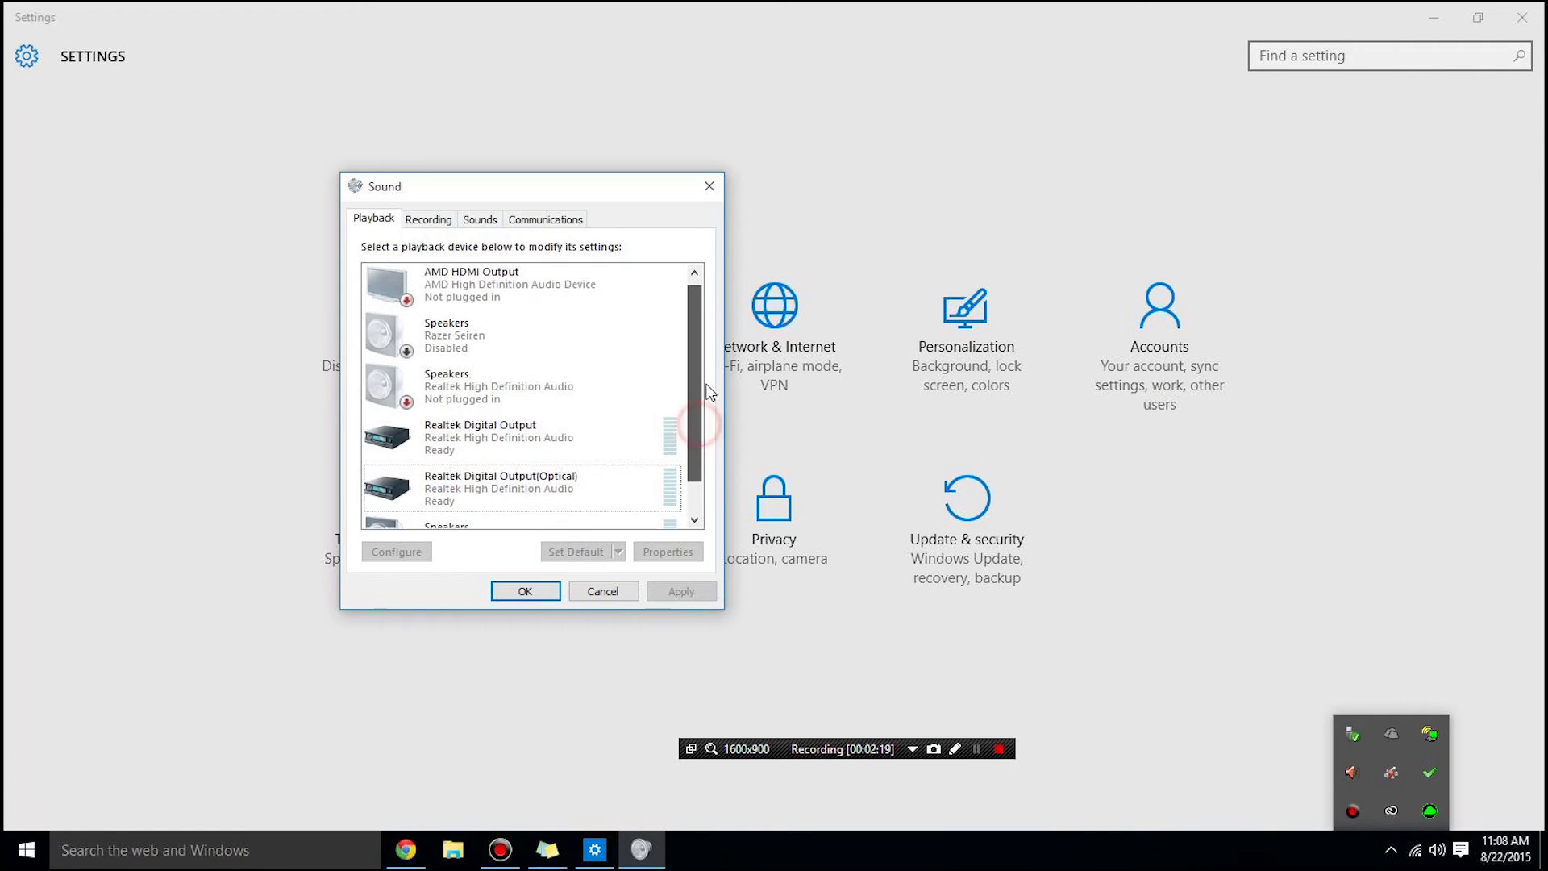
{"action": "left_click", "coordinate": [501, 341]}
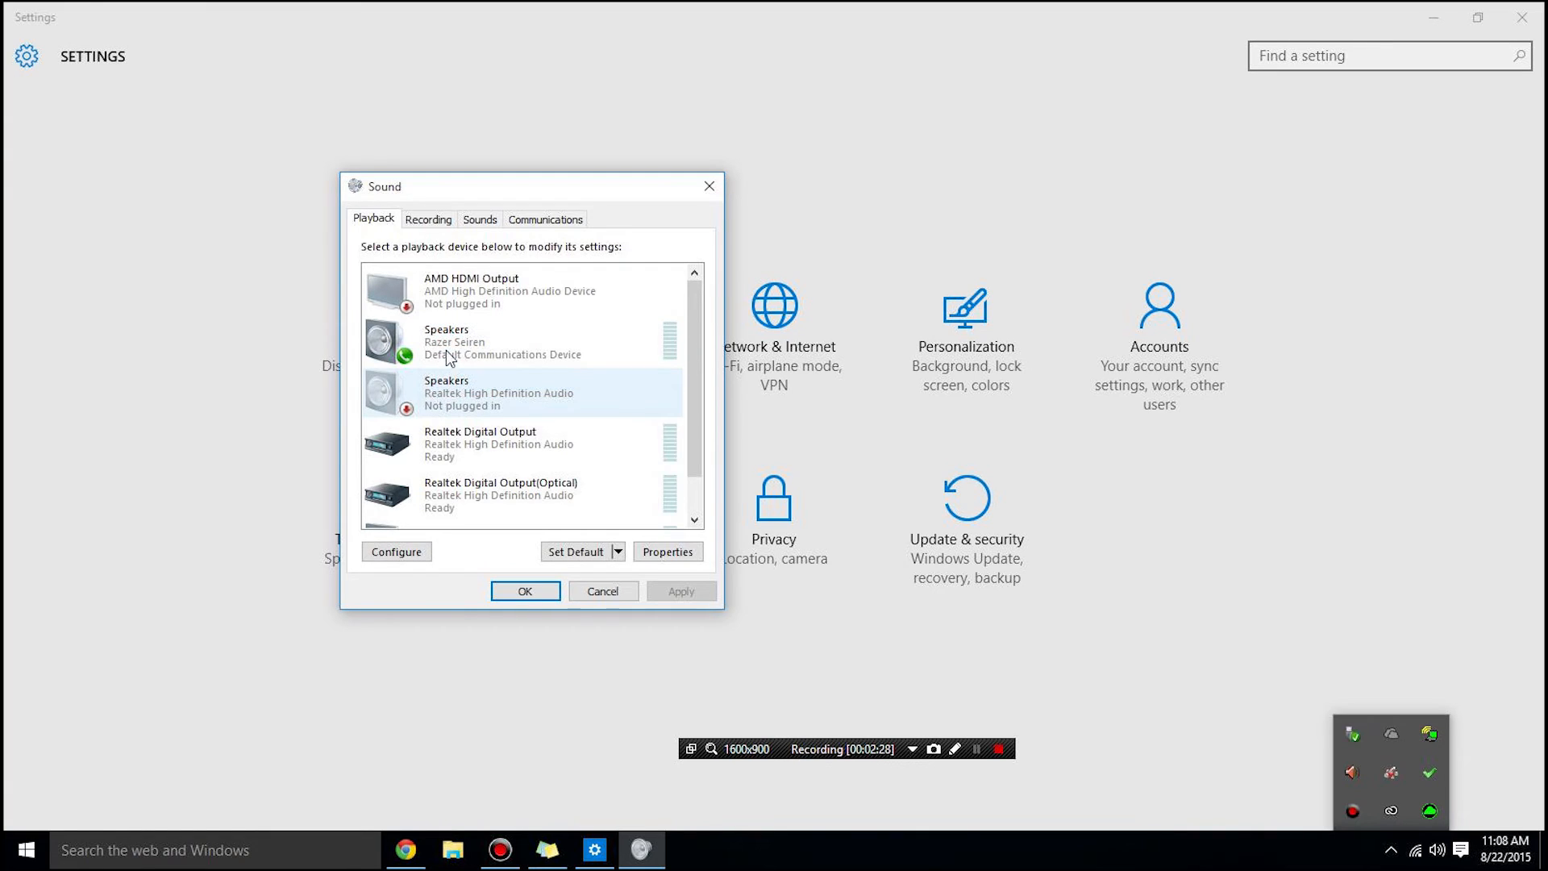
{"action": "scroll", "scroll_direction": "down", "scroll_amount": 3}
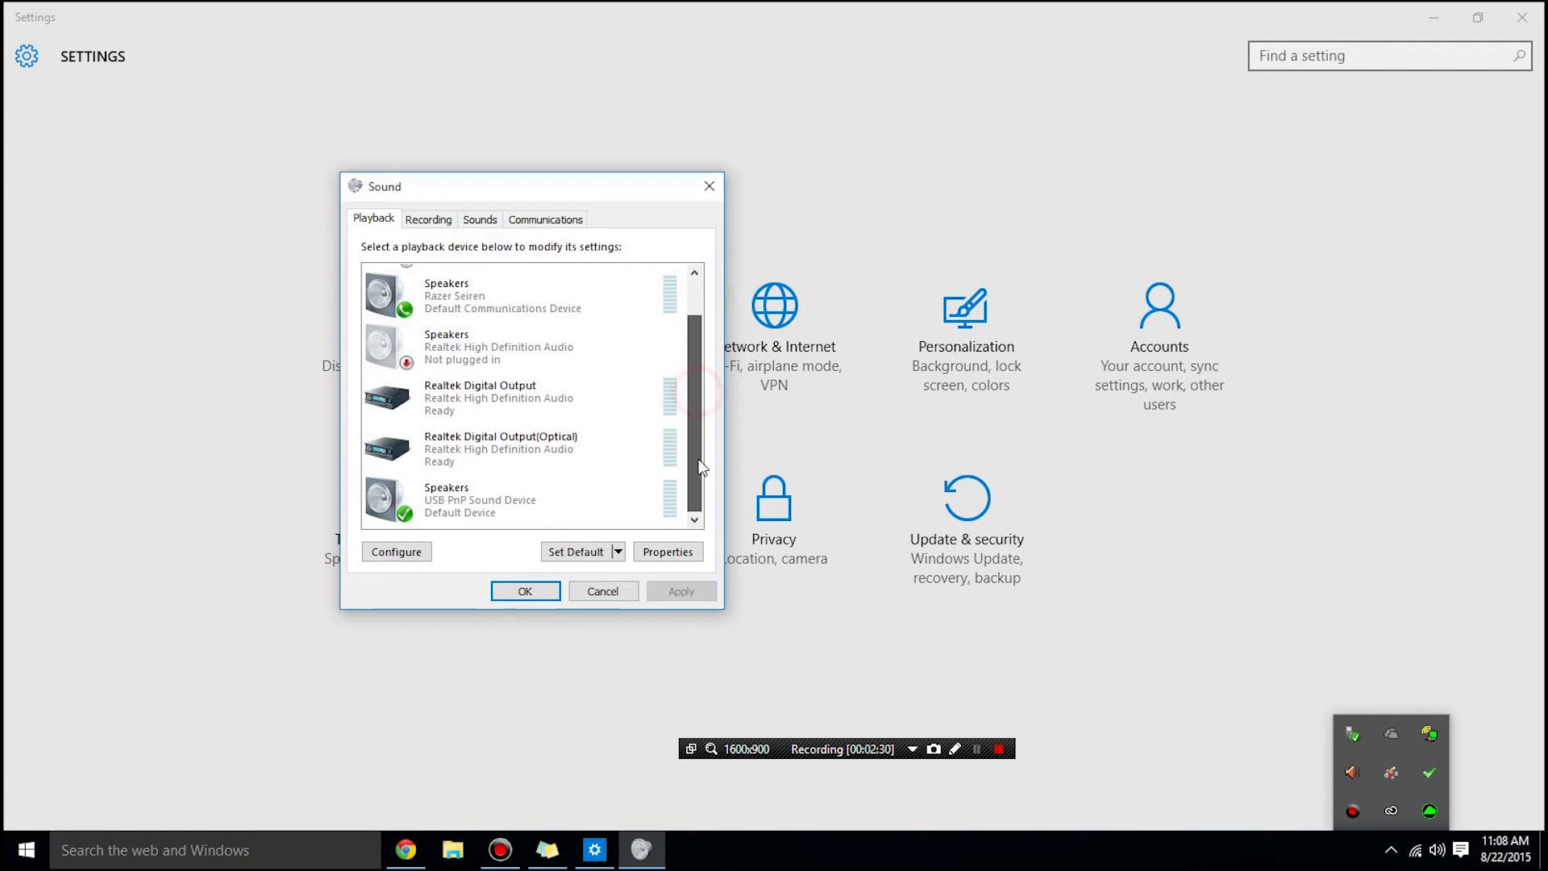
{"action": "scroll", "scroll_direction": "up", "scroll_amount": 3}
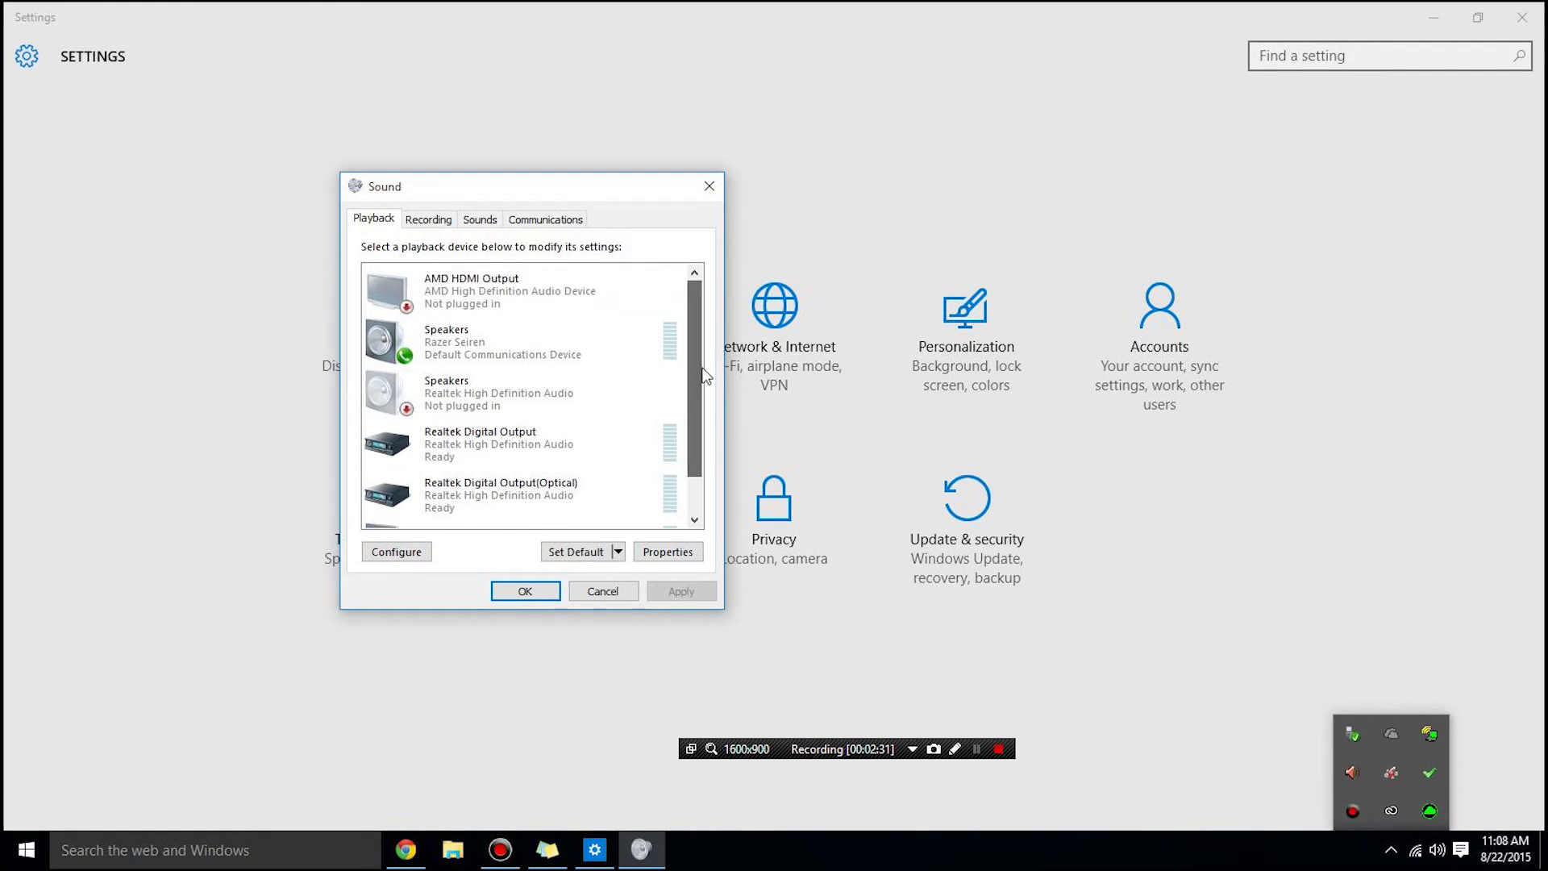
{"action": "left_click", "coordinate": [513, 342]}
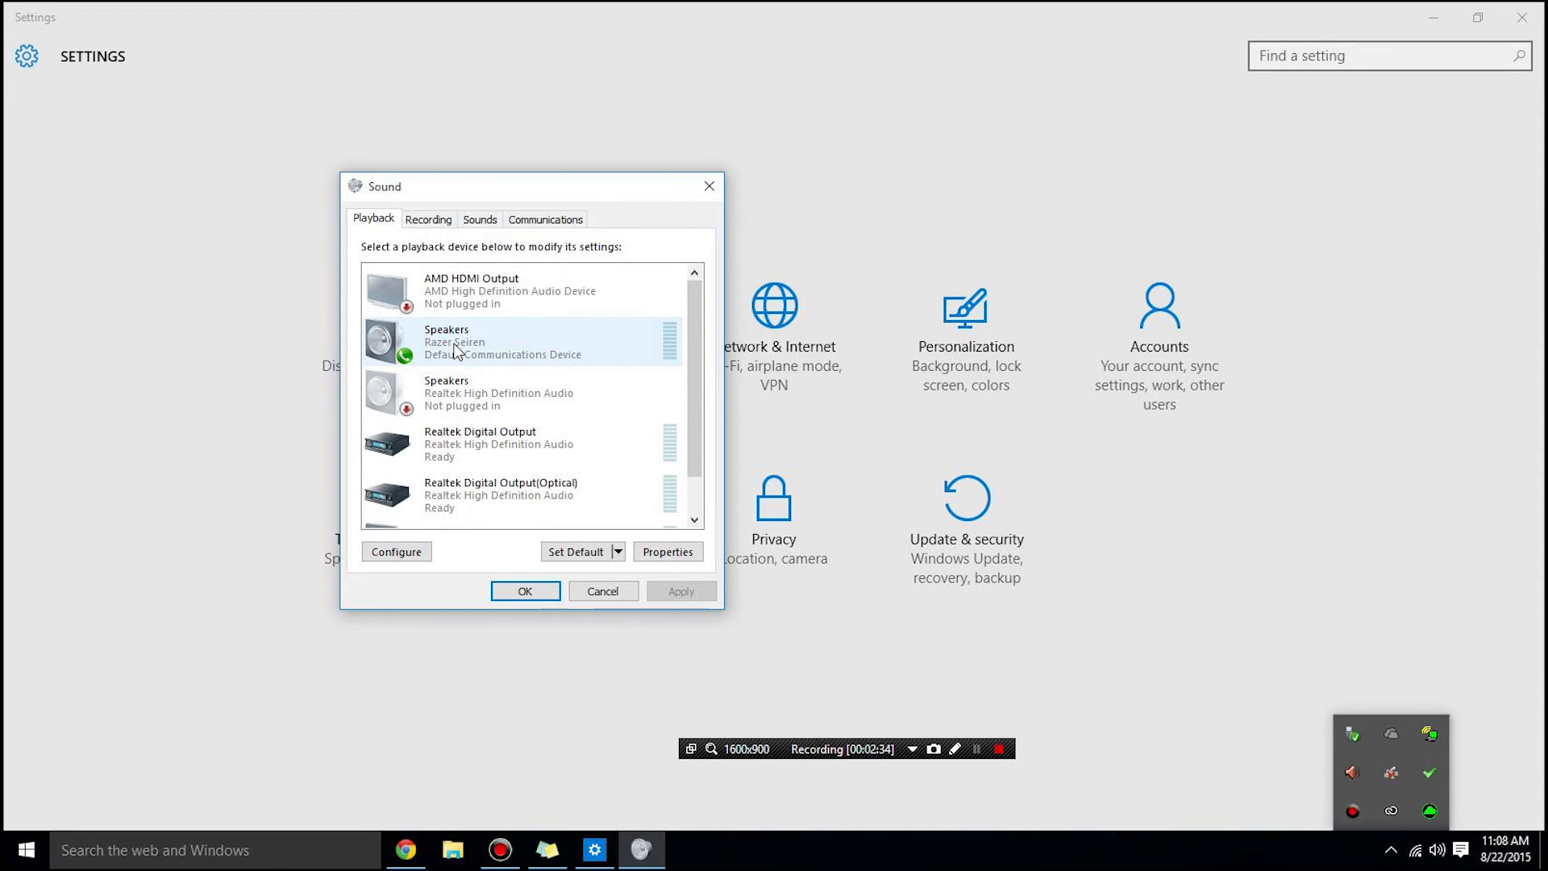
{"action": "right_click", "coordinate": [454, 340]}
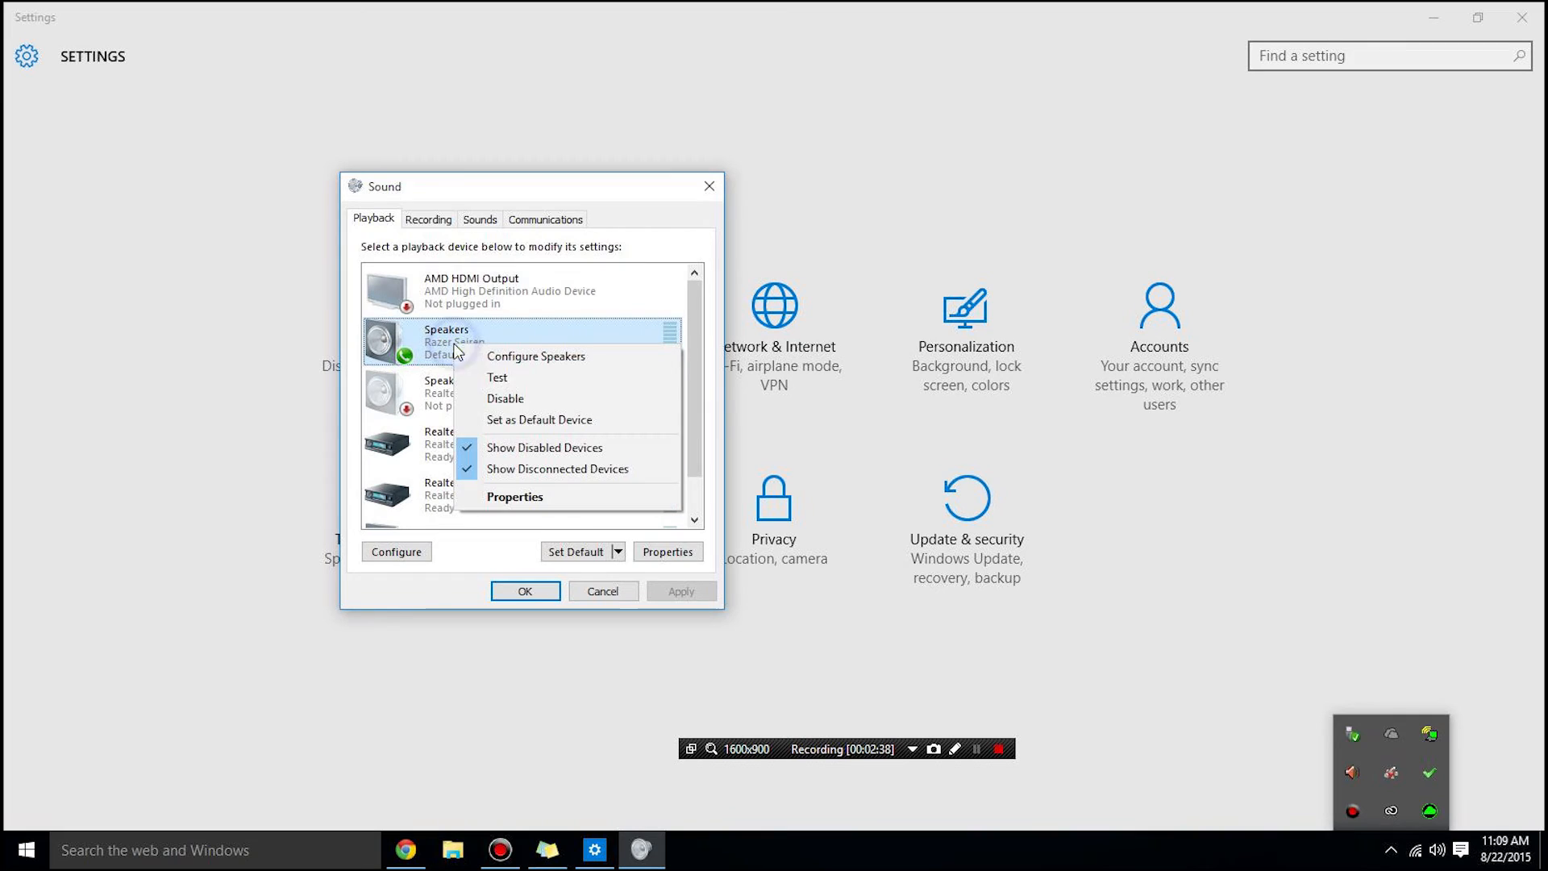
{"action": "mouse_move", "coordinate": [489, 398]}
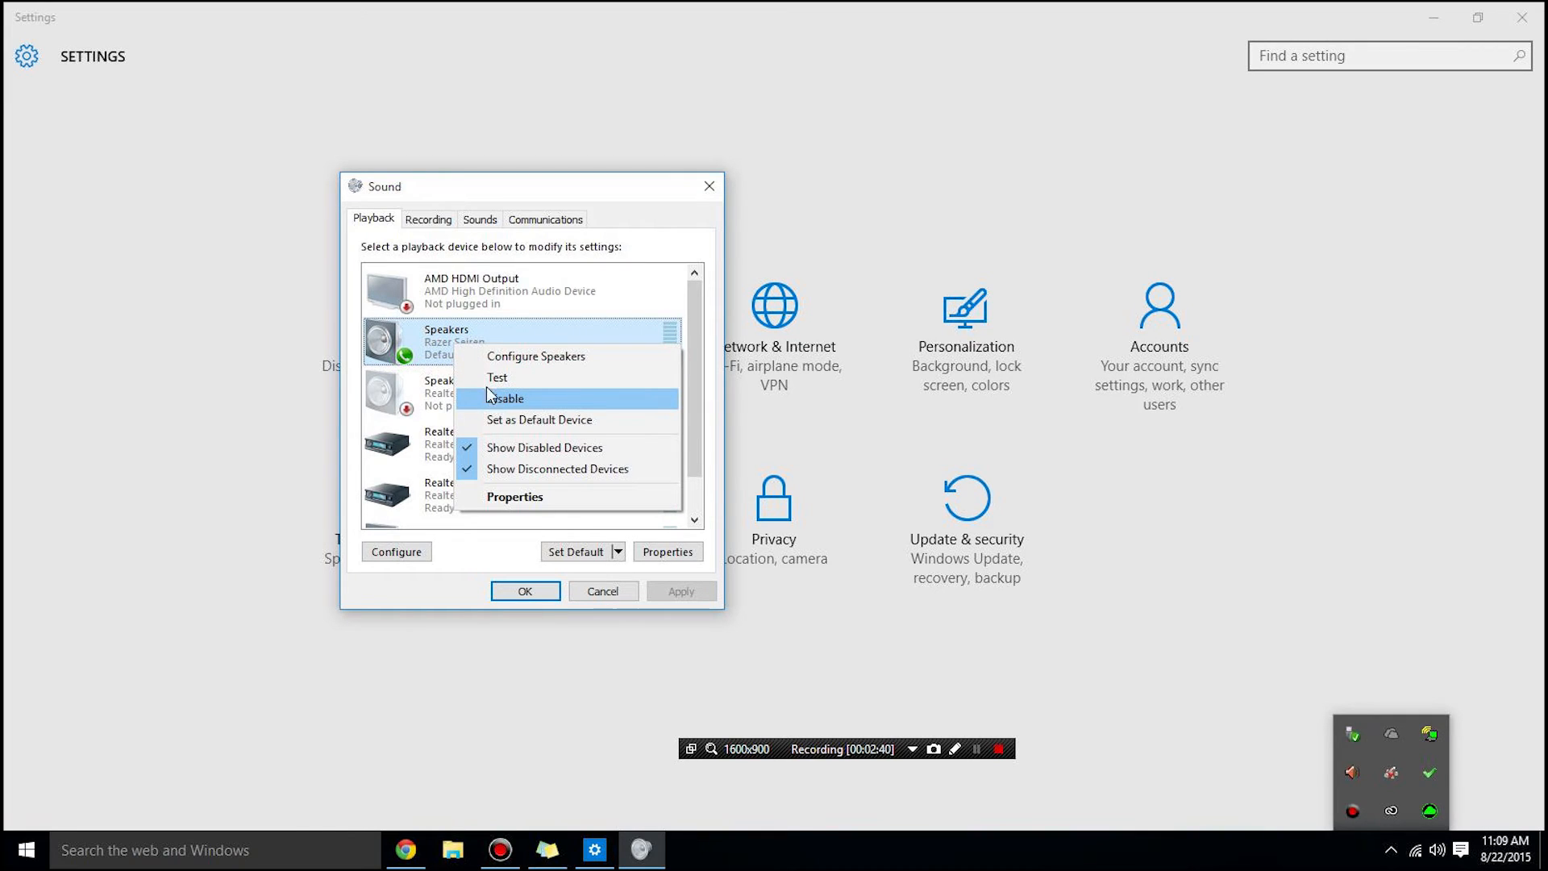
{"action": "mouse_move", "coordinate": [427, 358]}
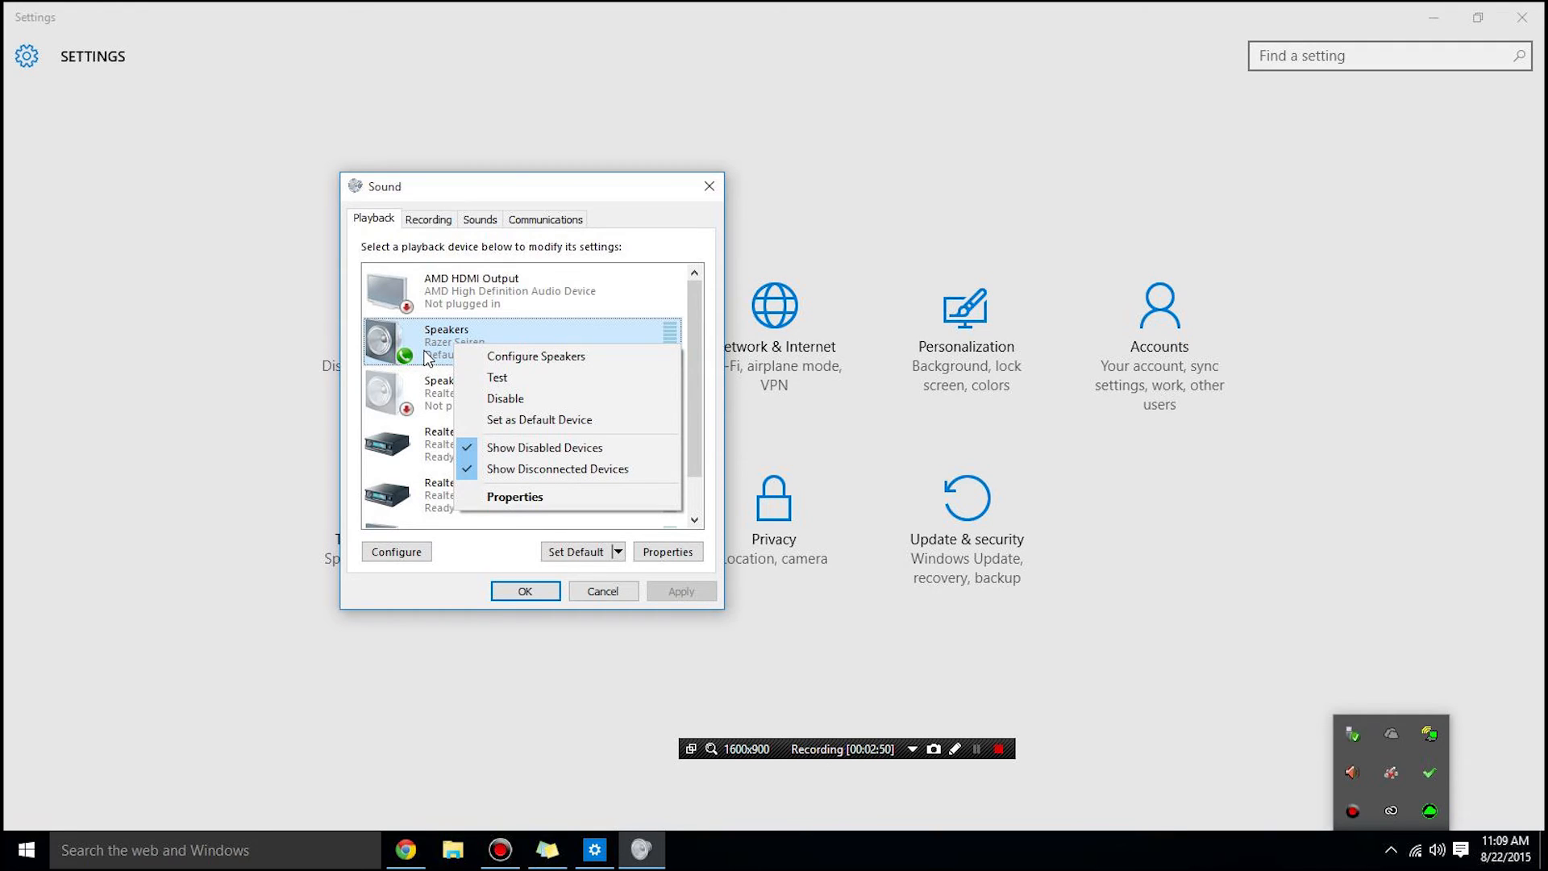
{"action": "mouse_move", "coordinate": [523, 409]}
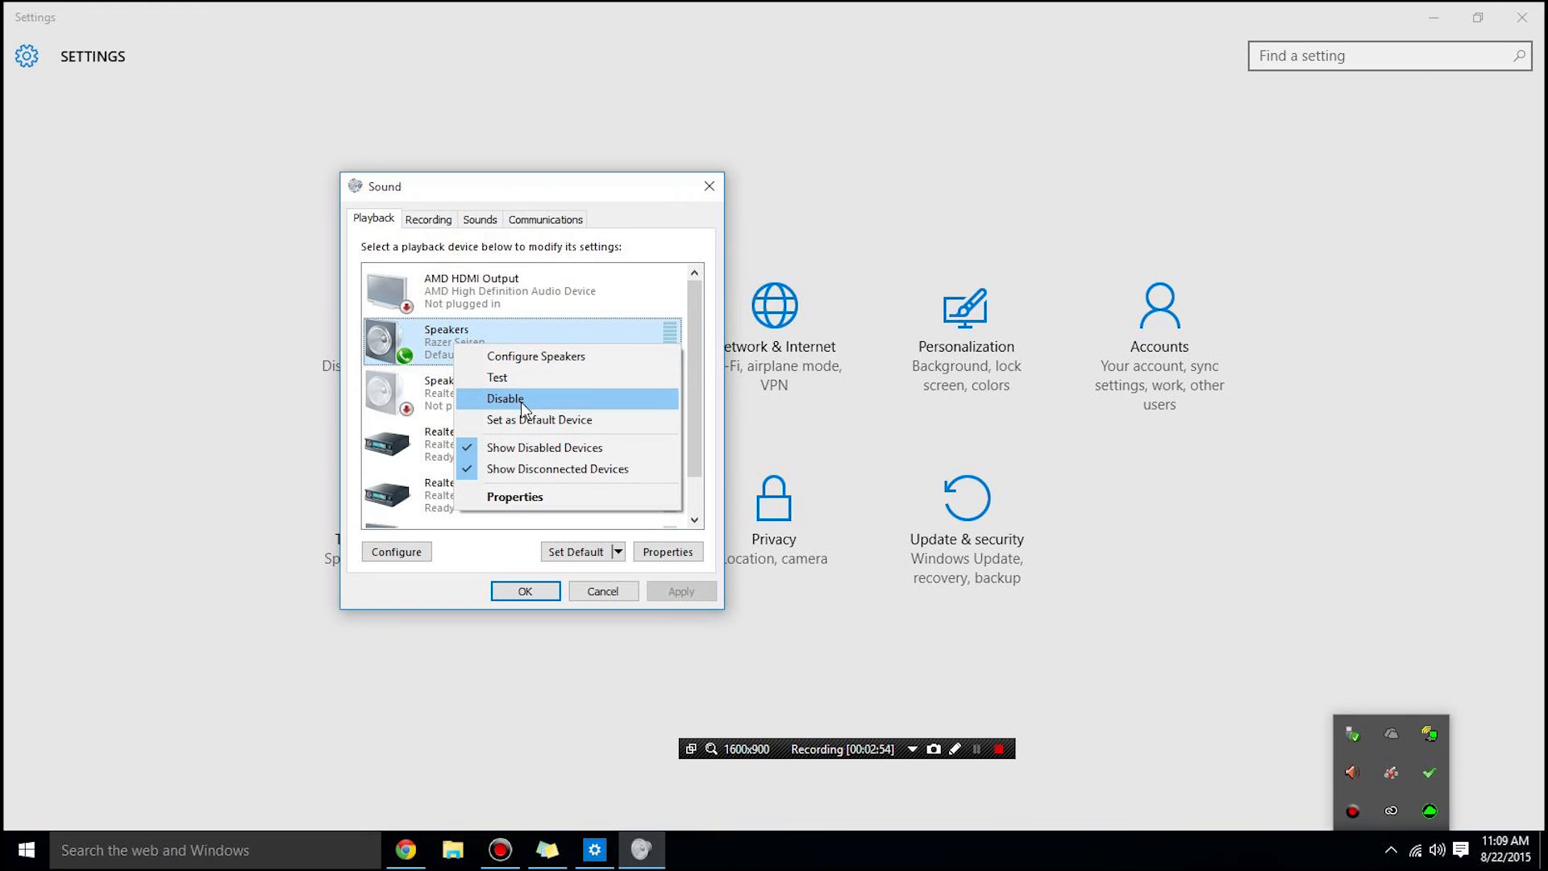
Disable the Razer Seiren speaker output and switch to the recording devices list
{"action": "left_click", "coordinate": [505, 399]}
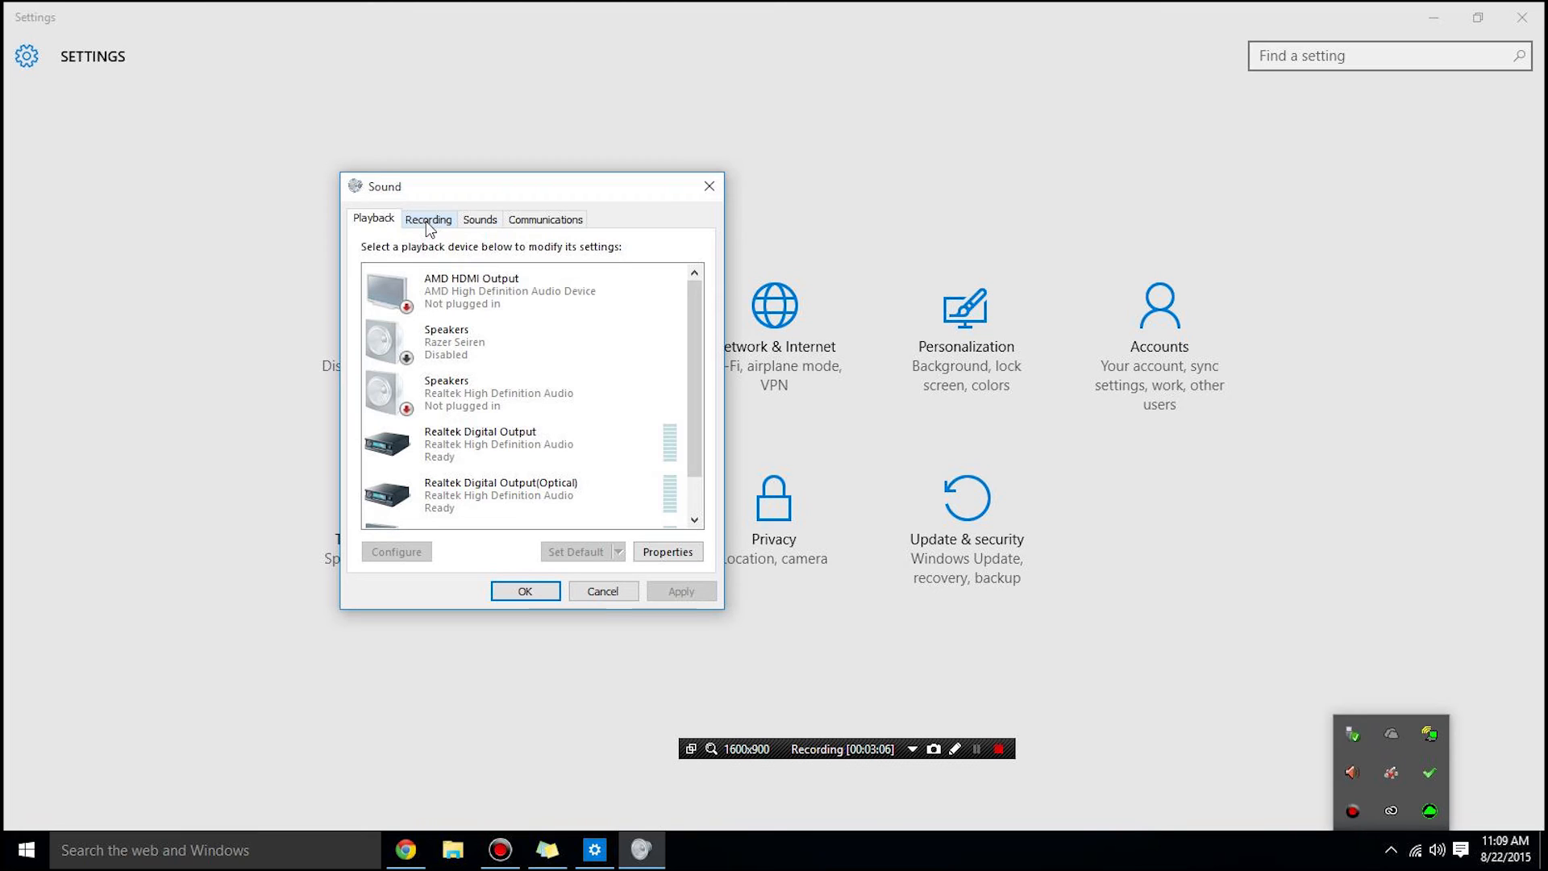
{"action": "mouse_move", "coordinate": [606, 405]}
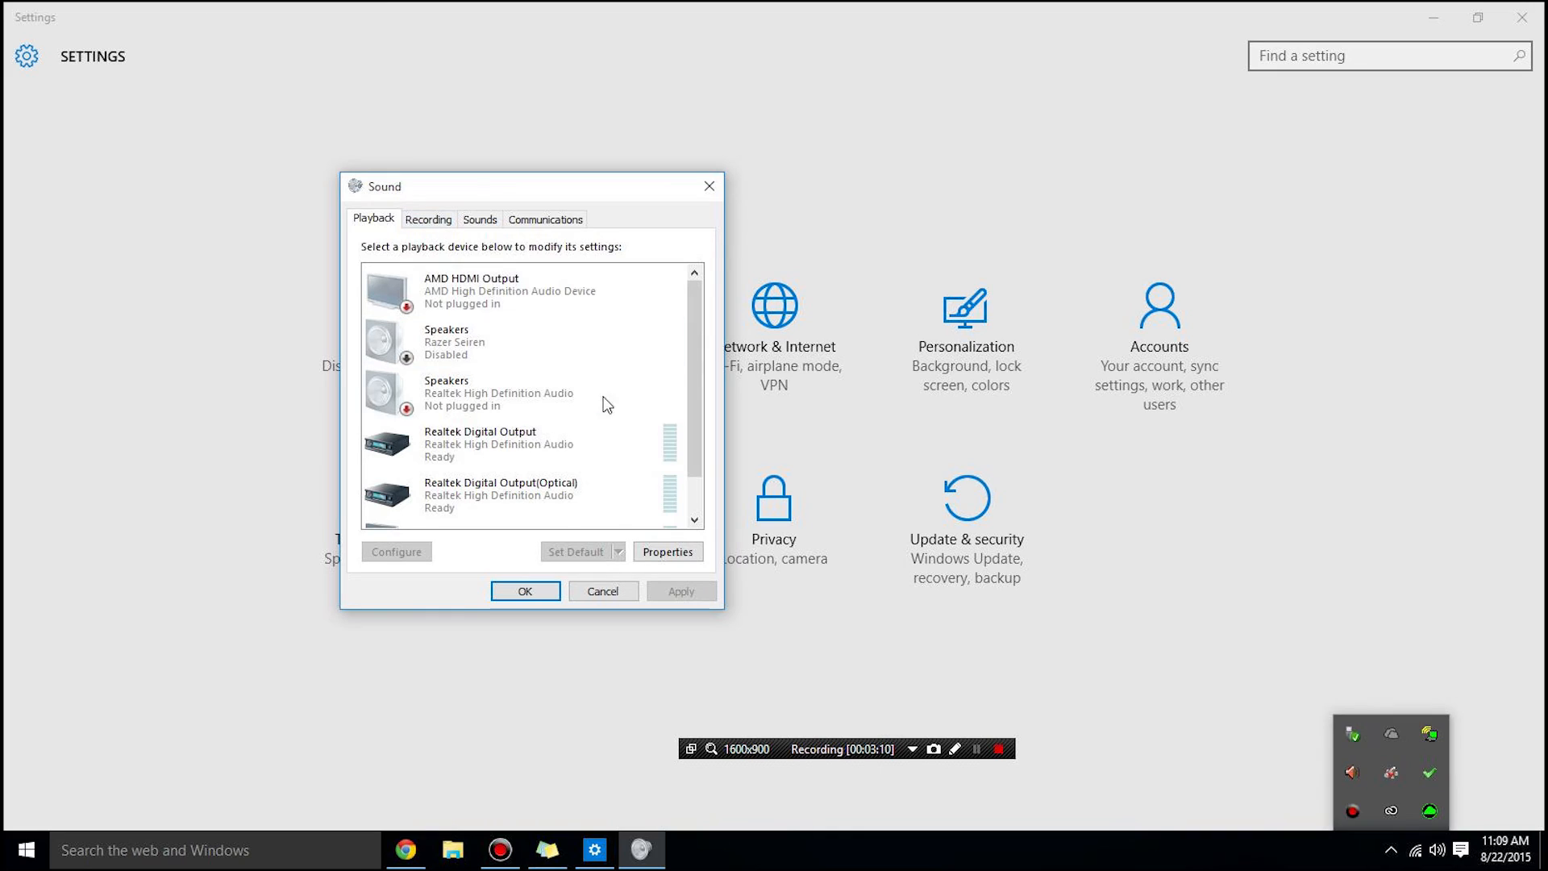
{"action": "scroll", "scroll_direction": "down", "scroll_amount": 3}
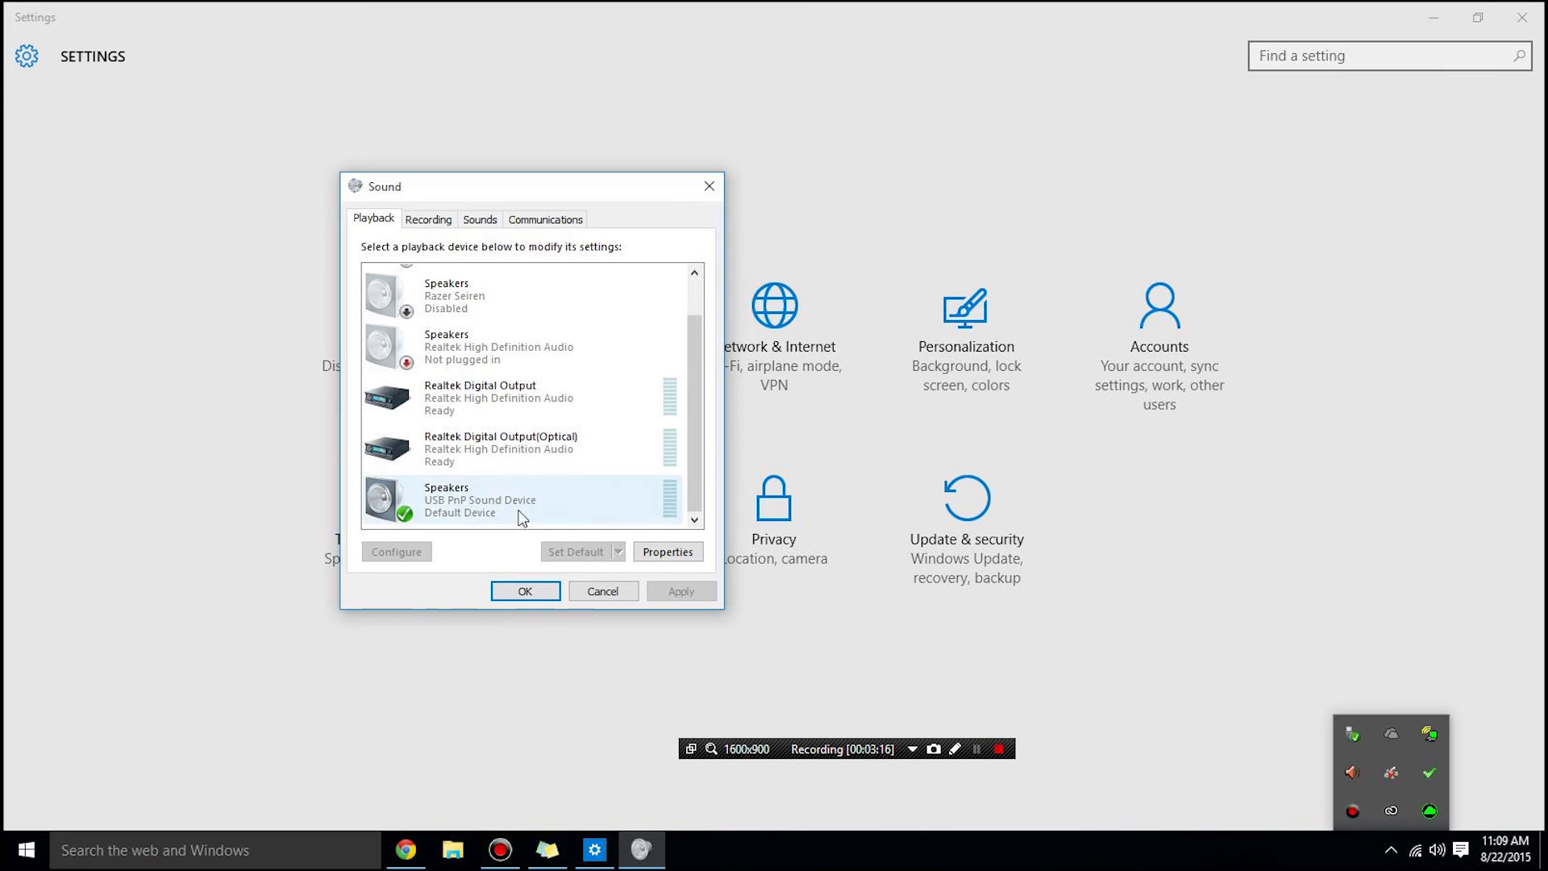
{"action": "left_click", "coordinate": [428, 219]}
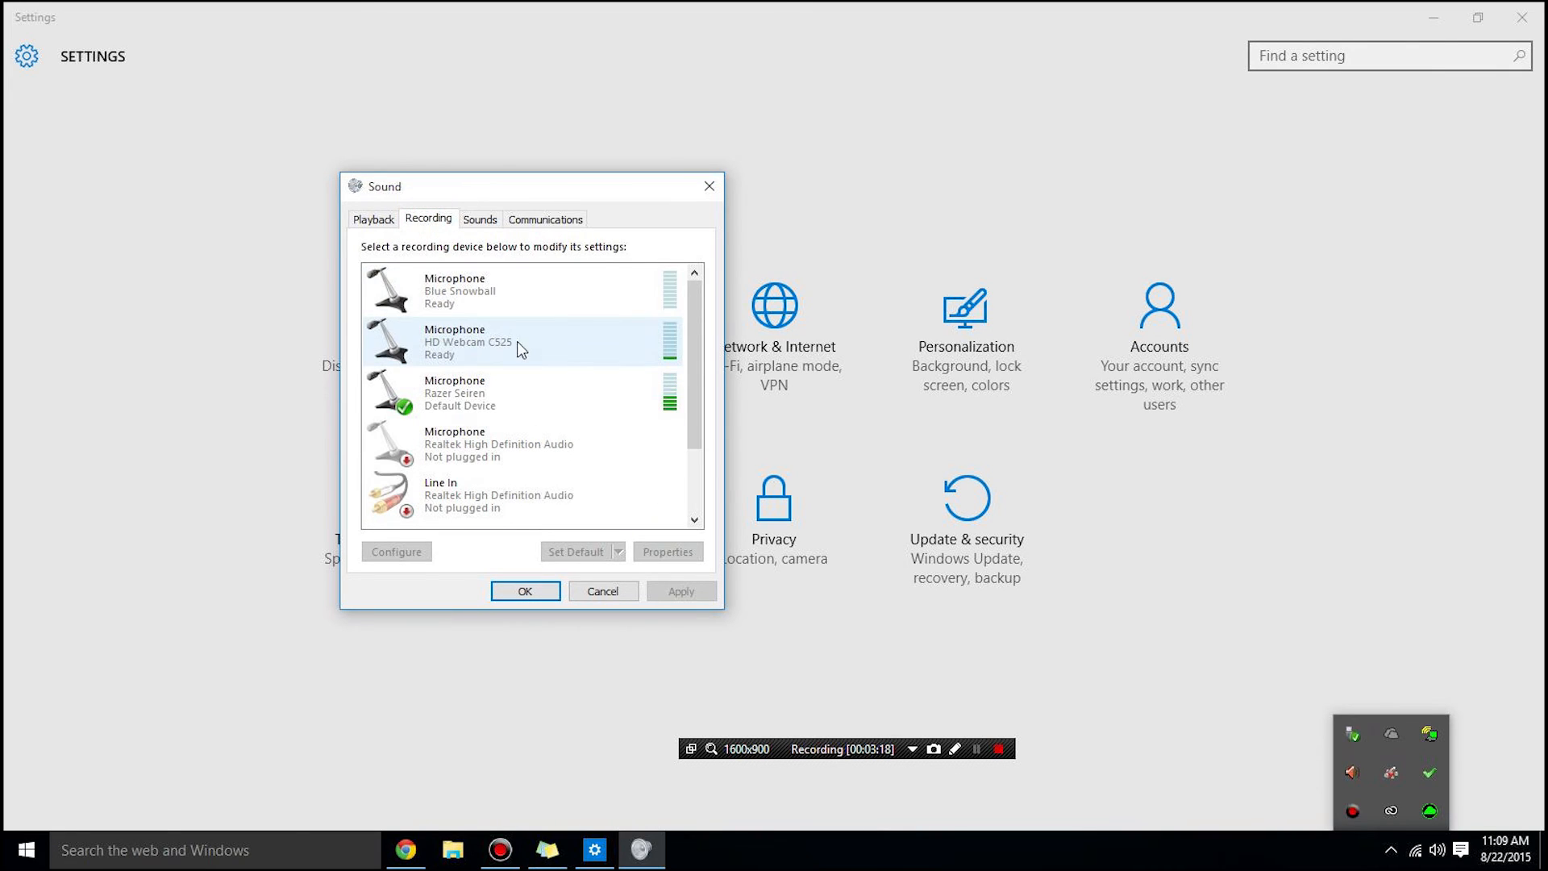
Disable the HD Webcam C525 microphone, confirming Razer Seiren stays the default recording device
{"action": "scroll", "scroll_direction": "down", "scroll_amount": 3}
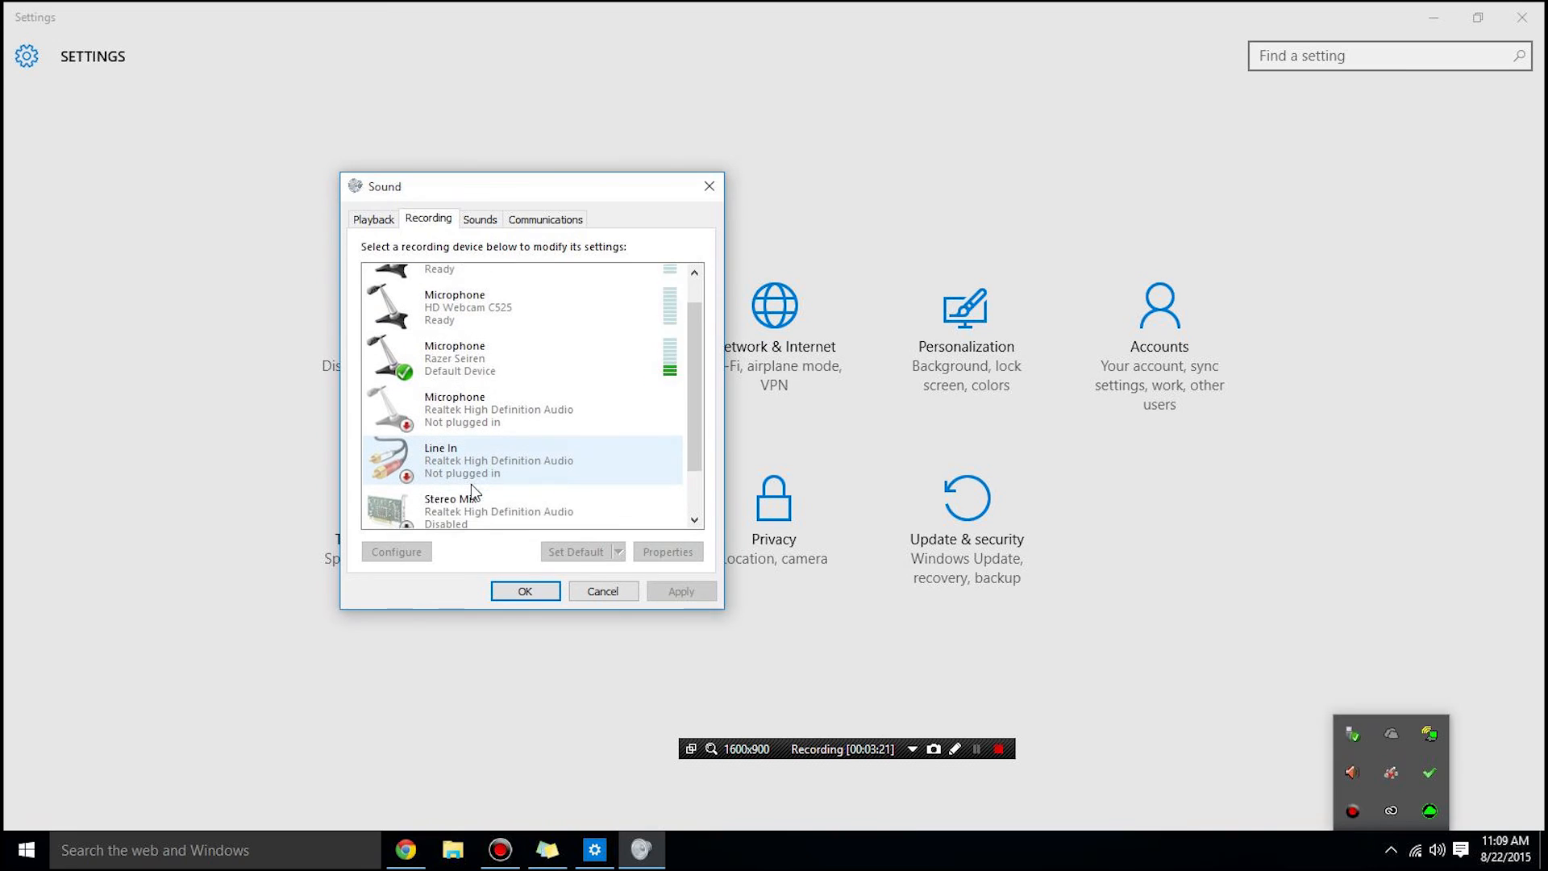
{"action": "scroll", "scroll_direction": "up", "scroll_amount": 3}
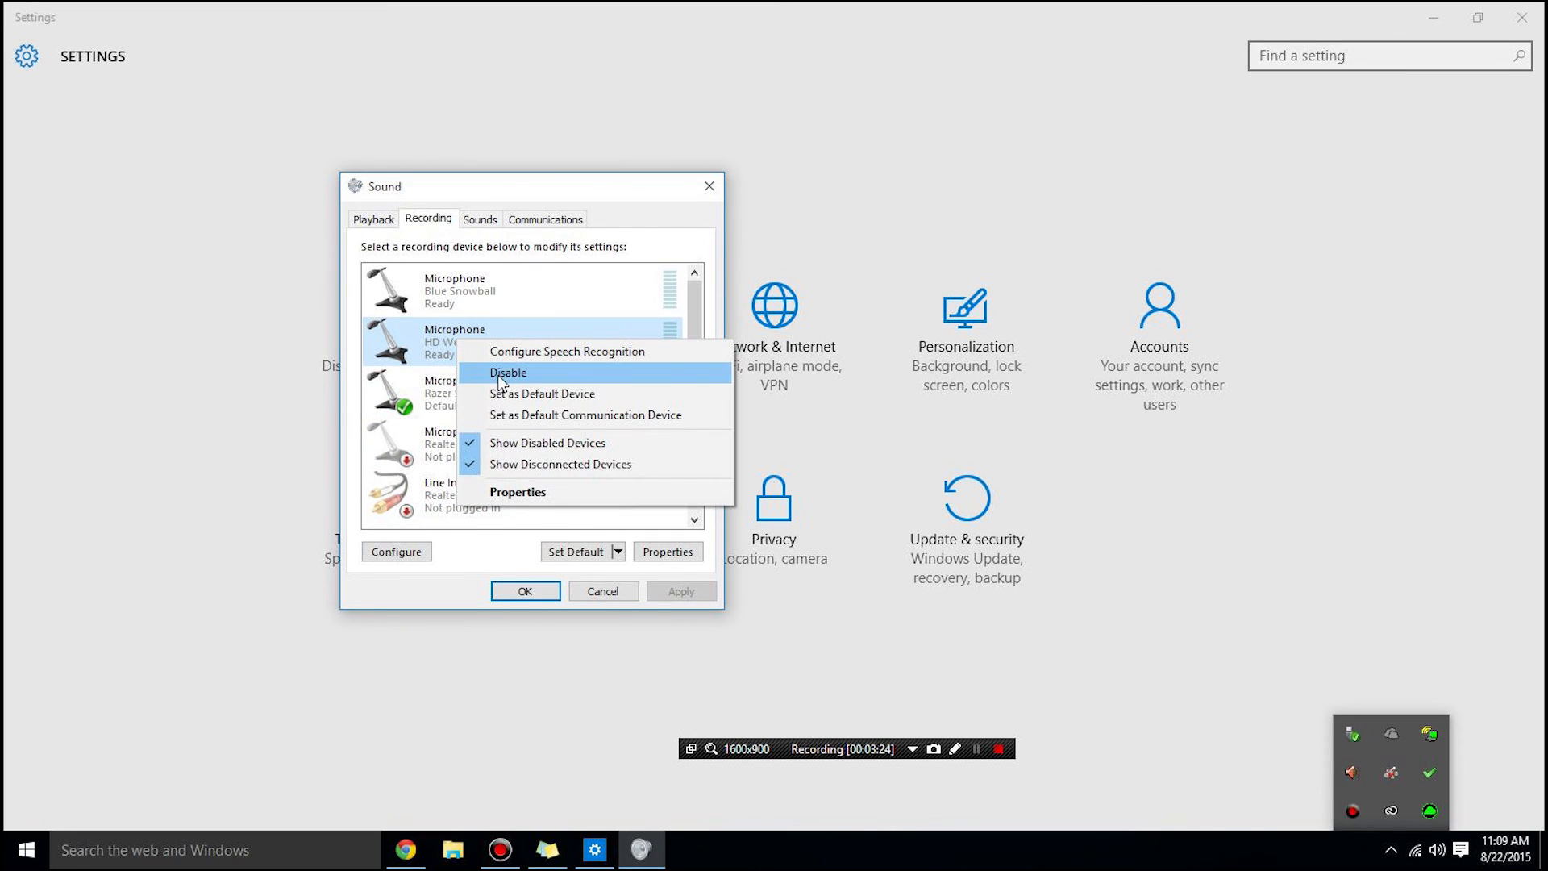
{"action": "left_click", "coordinate": [507, 373]}
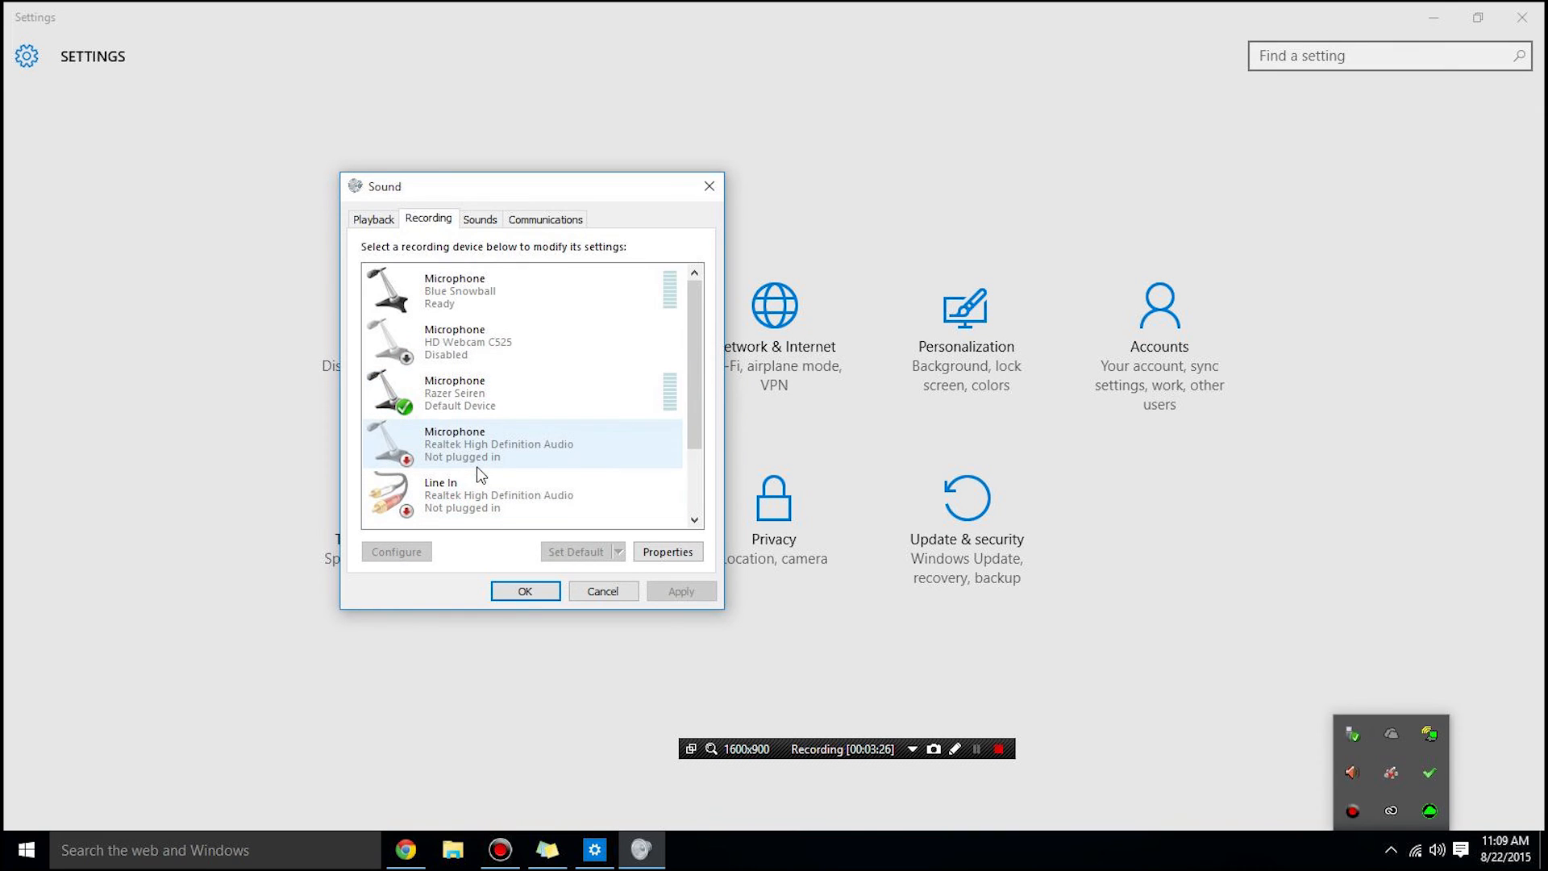
{"action": "left_click", "coordinate": [481, 392]}
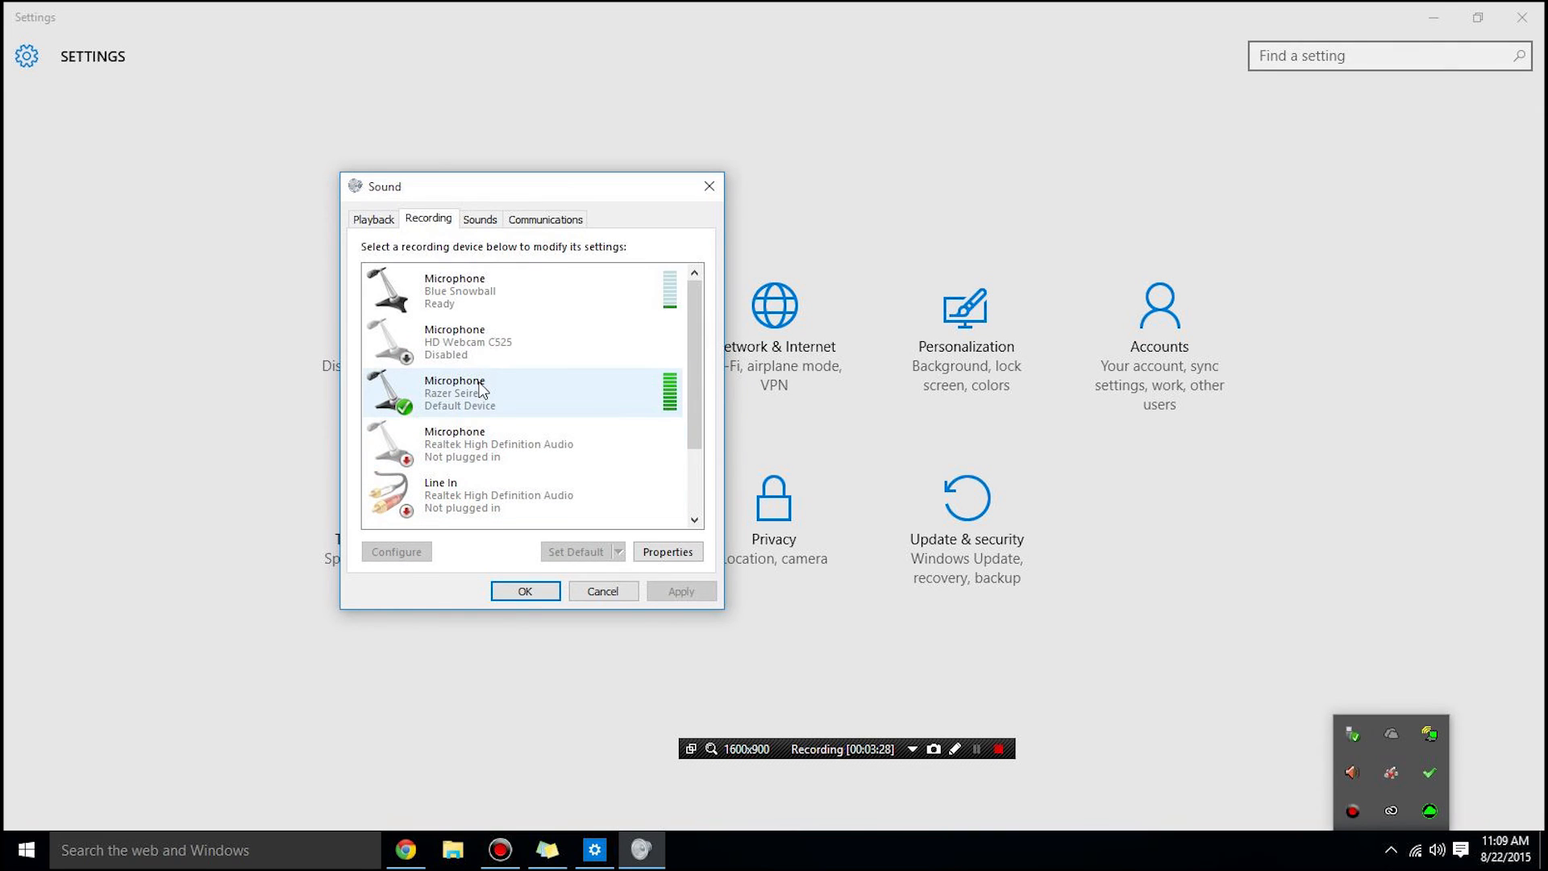
{"action": "left_click", "coordinate": [484, 291]}
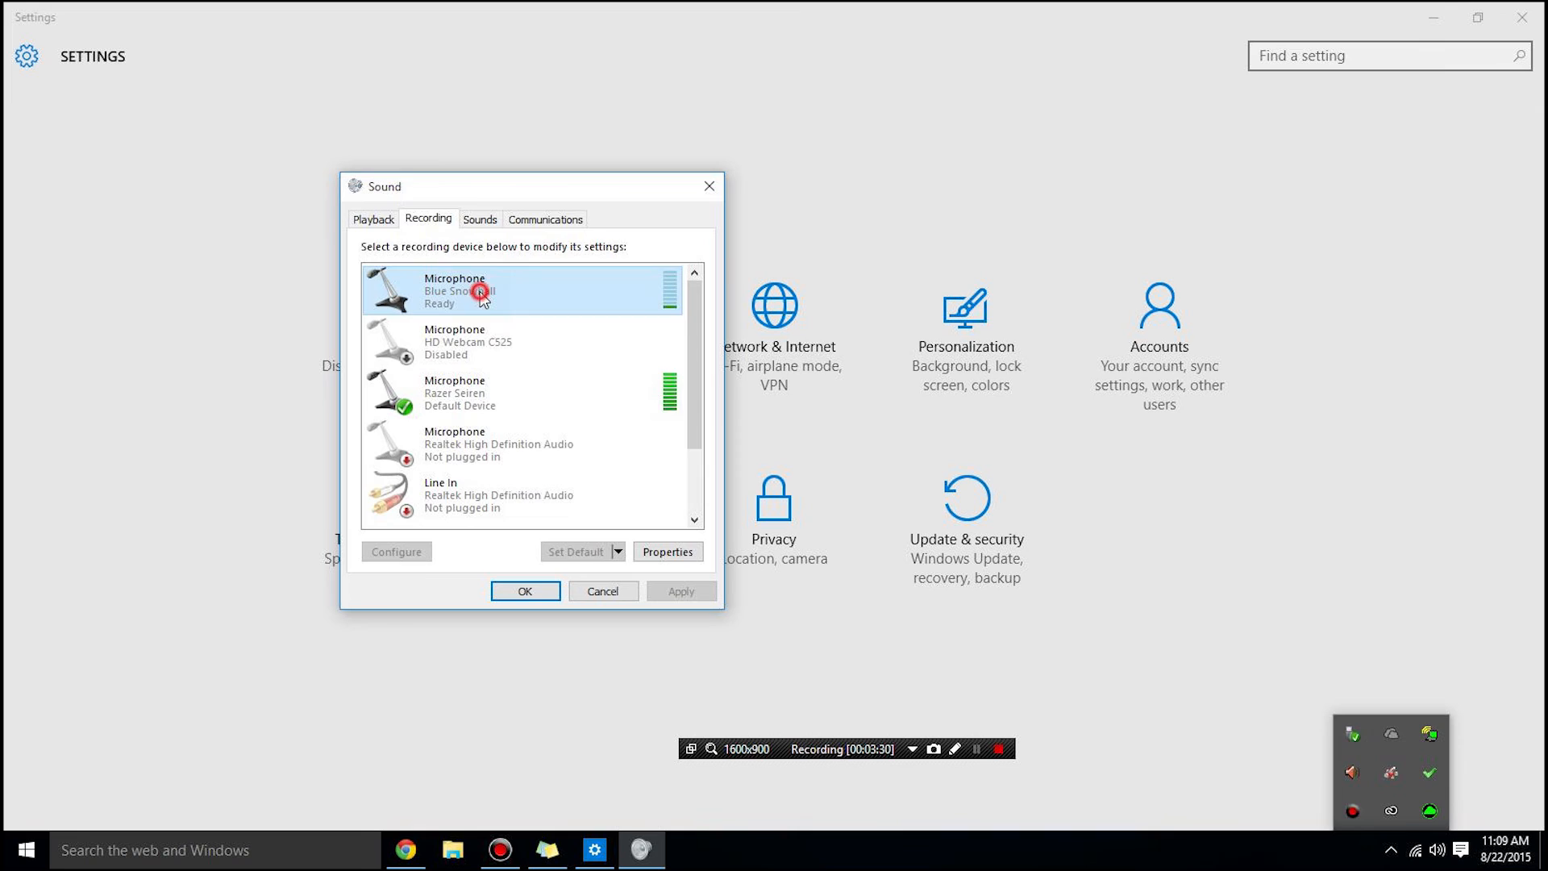
{"action": "left_click", "coordinate": [474, 392]}
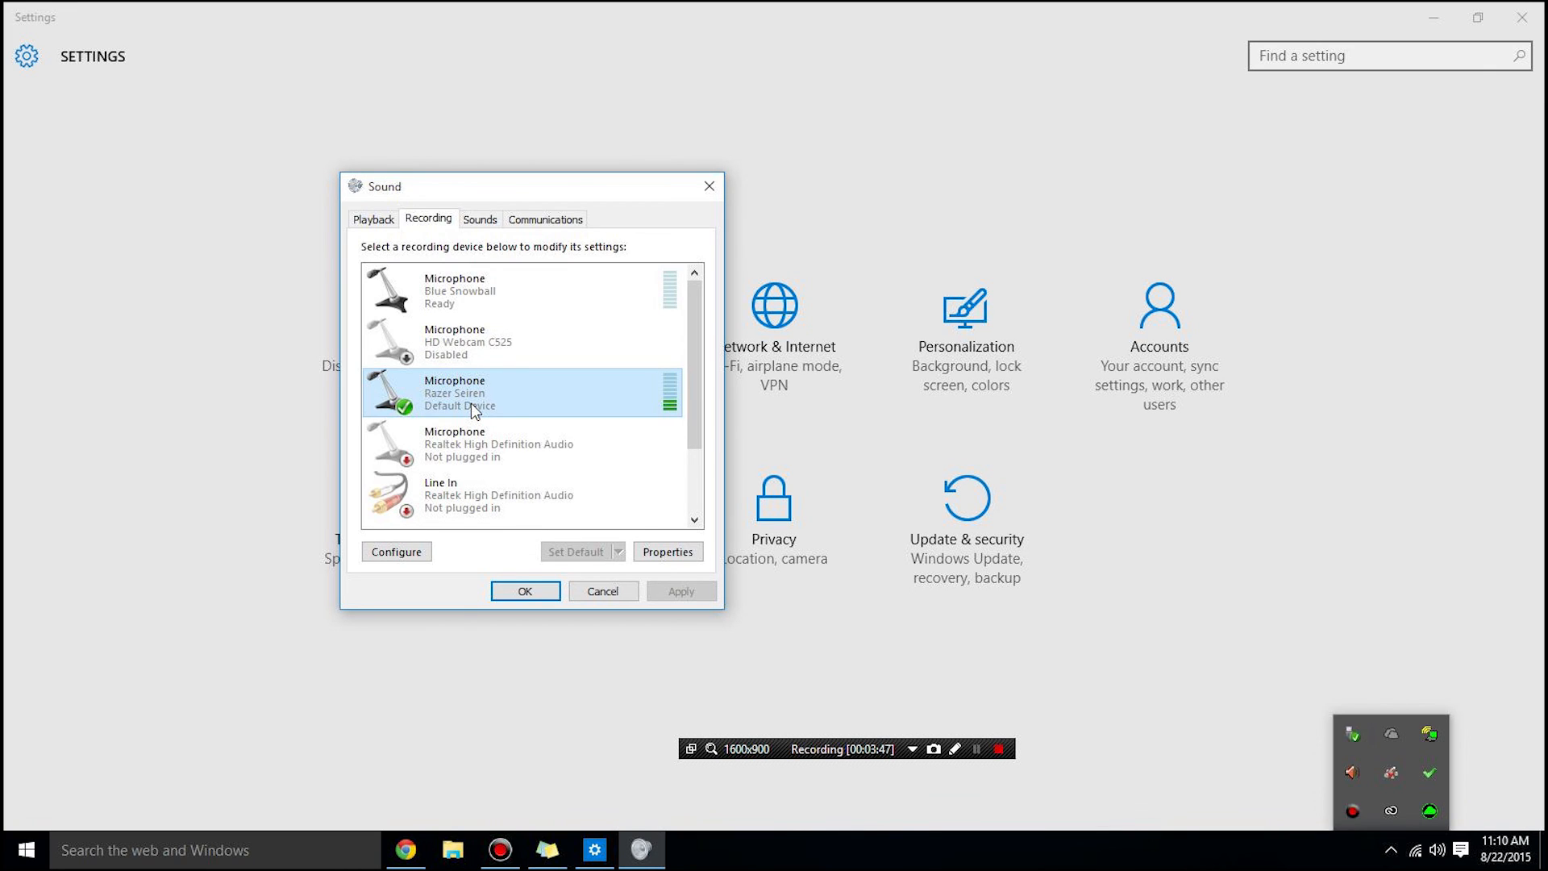
{"action": "mouse_move", "coordinate": [533, 409]}
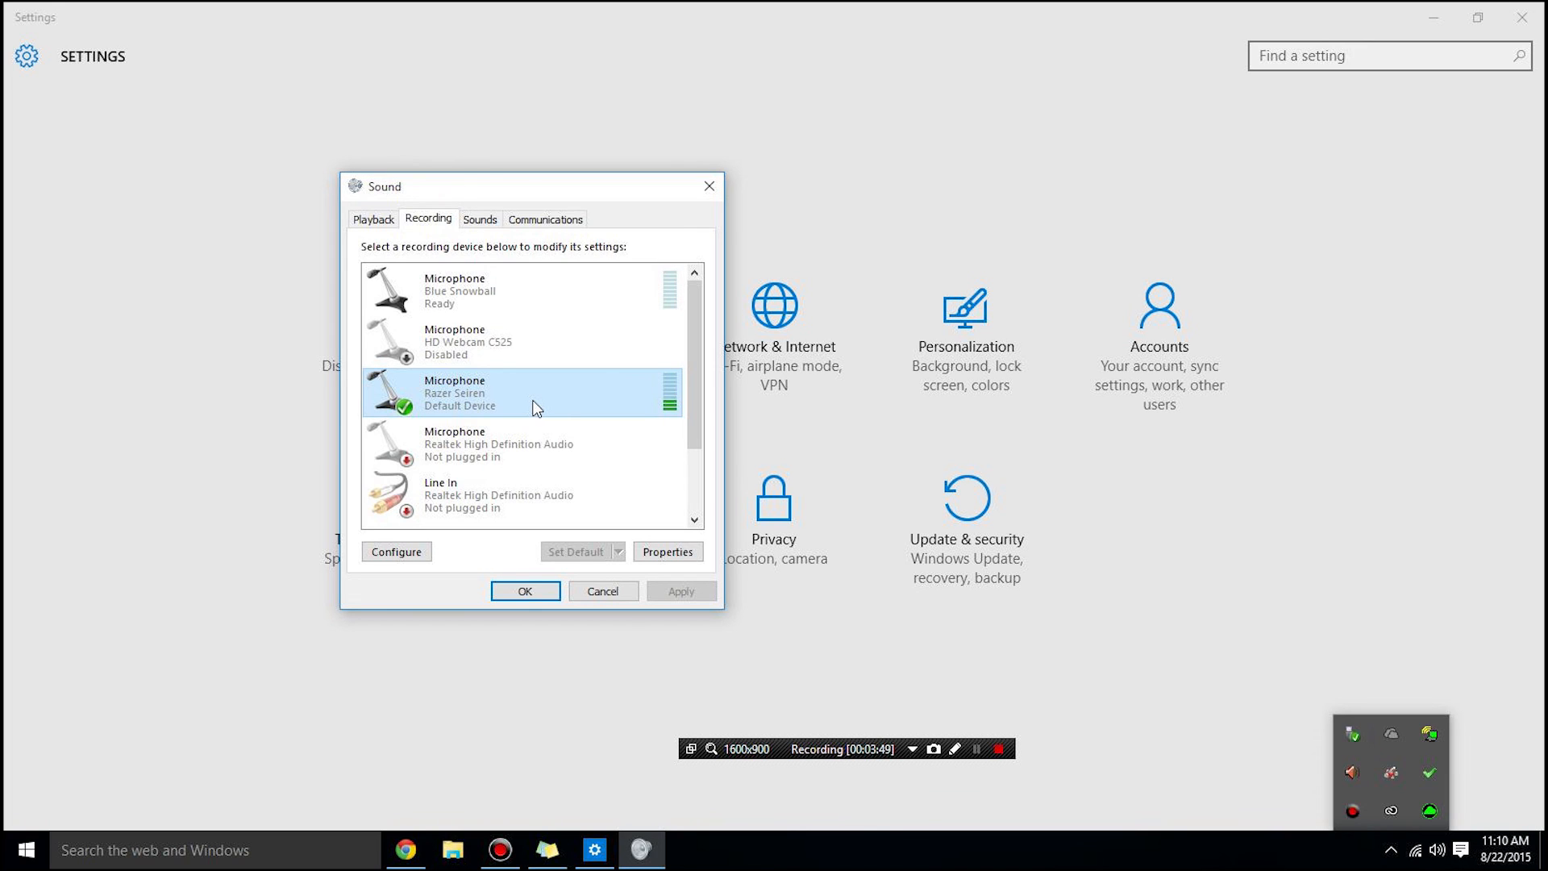
Close the Sound dialog with OK and return to the Razer Synapse page in Chrome
{"action": "left_click", "coordinate": [525, 591]}
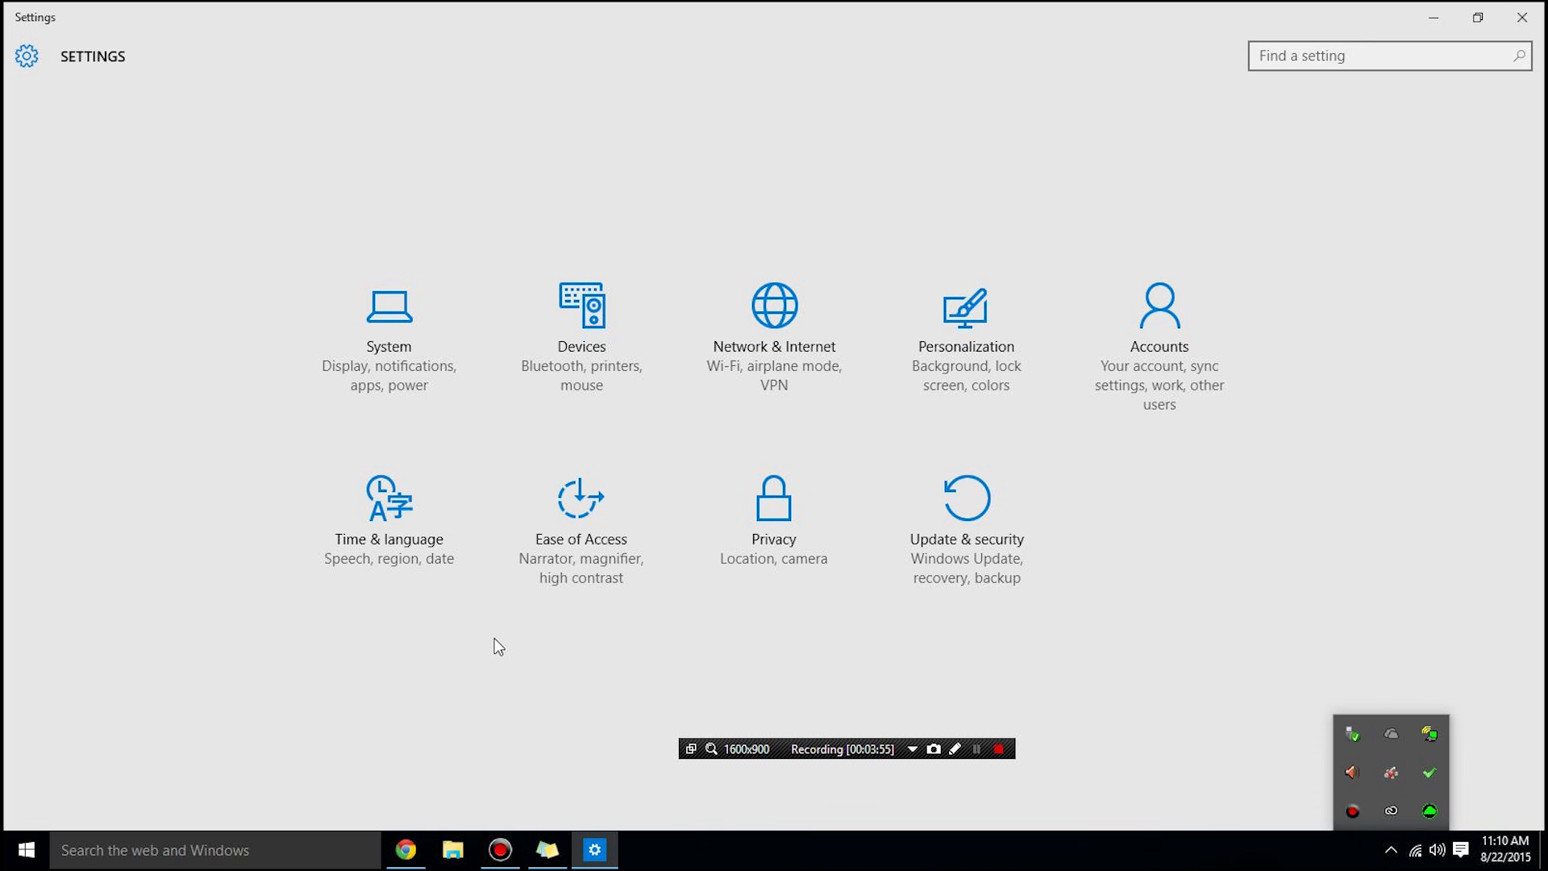
{"action": "mouse_move", "coordinate": [588, 671]}
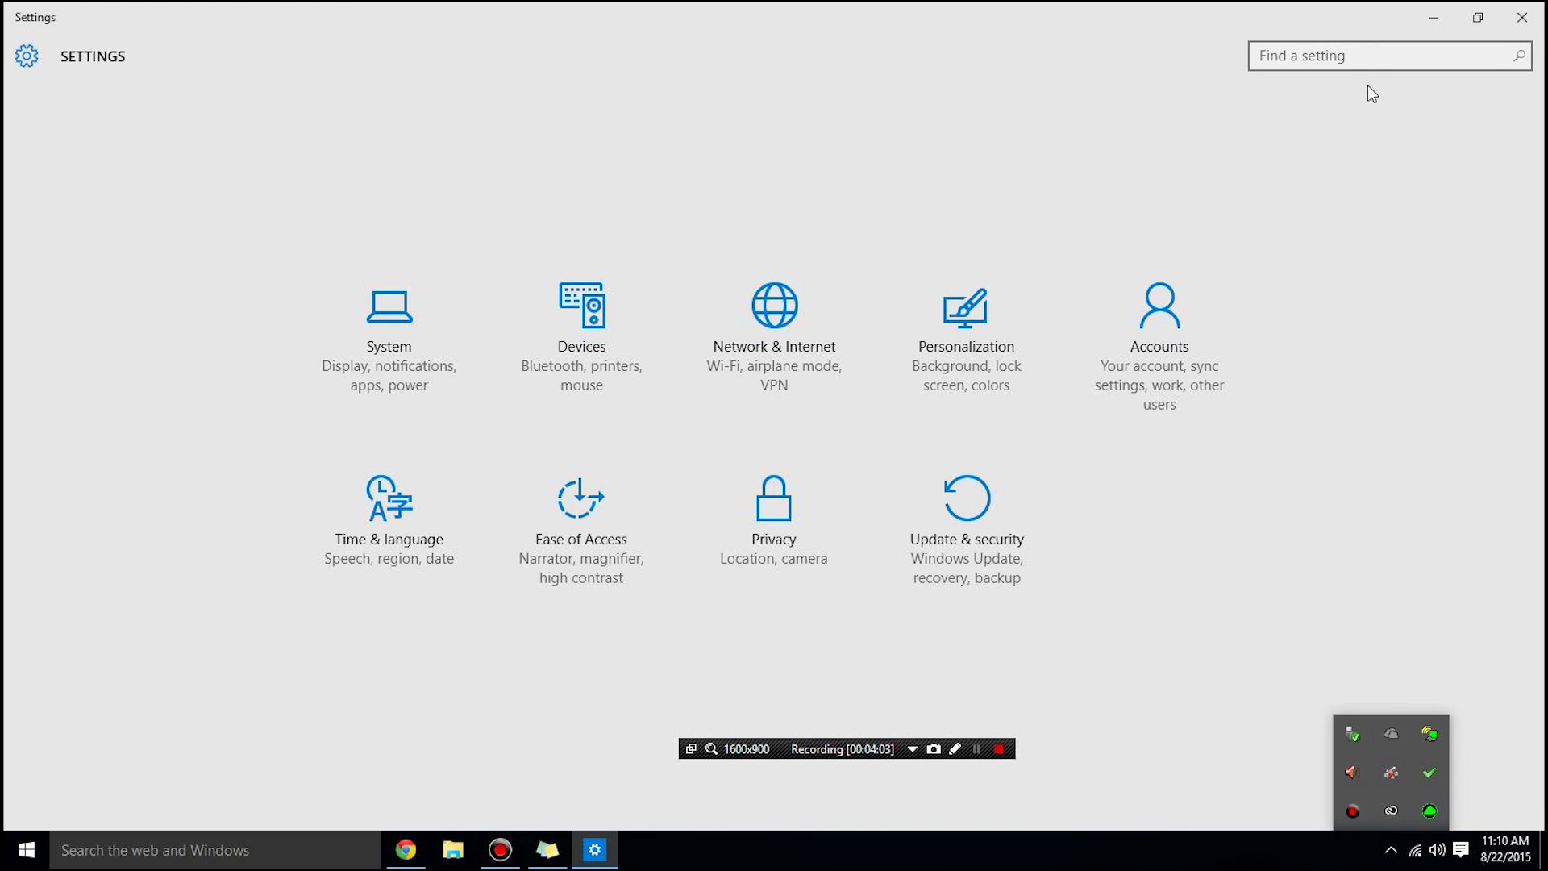
{"action": "left_click", "coordinate": [405, 849]}
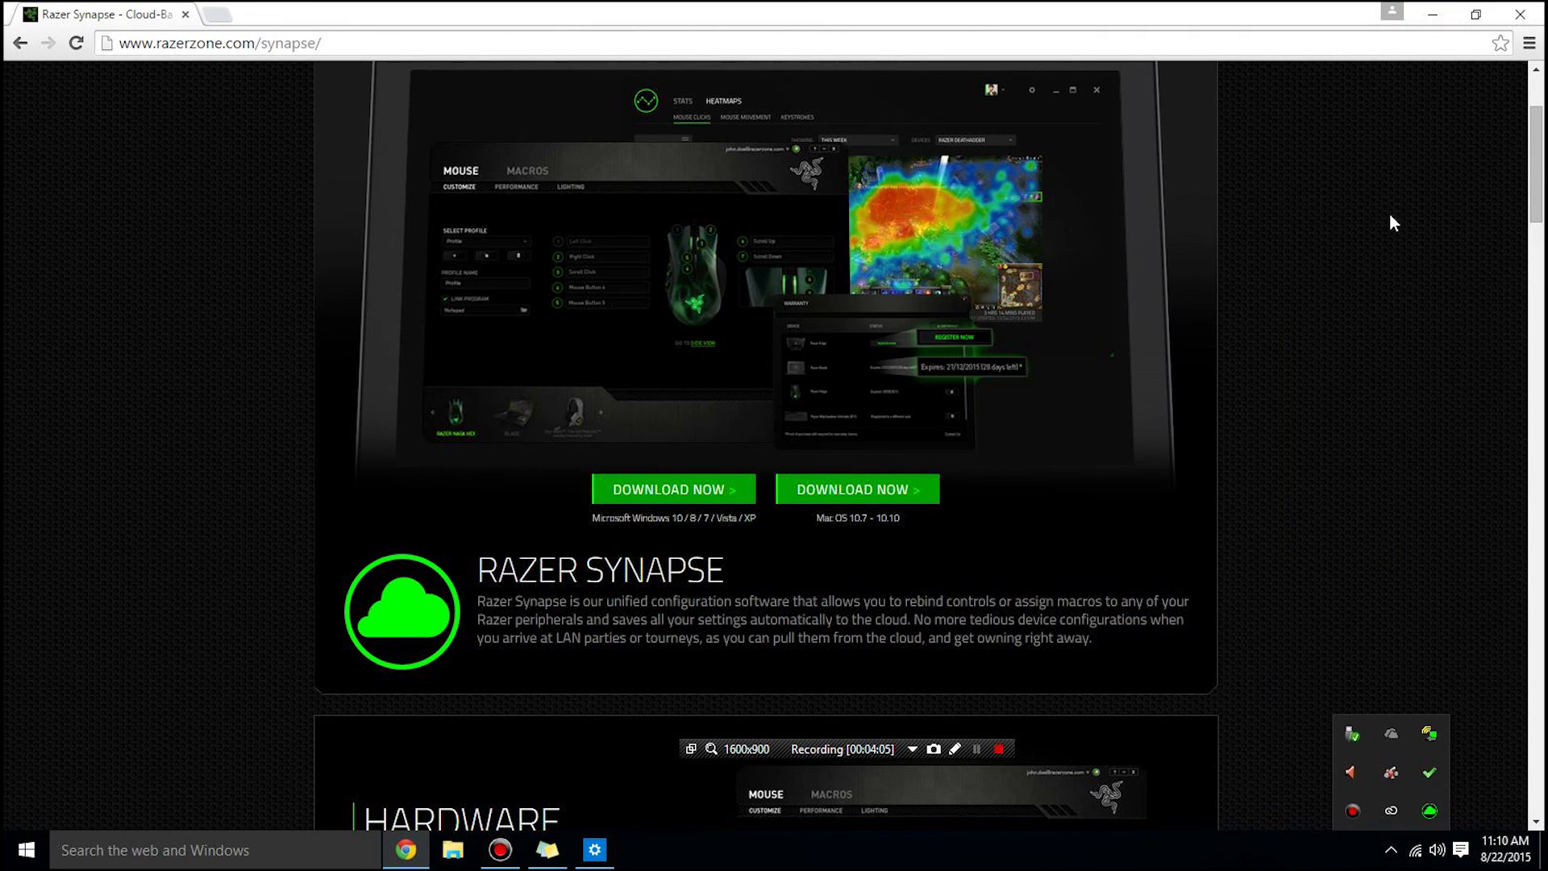